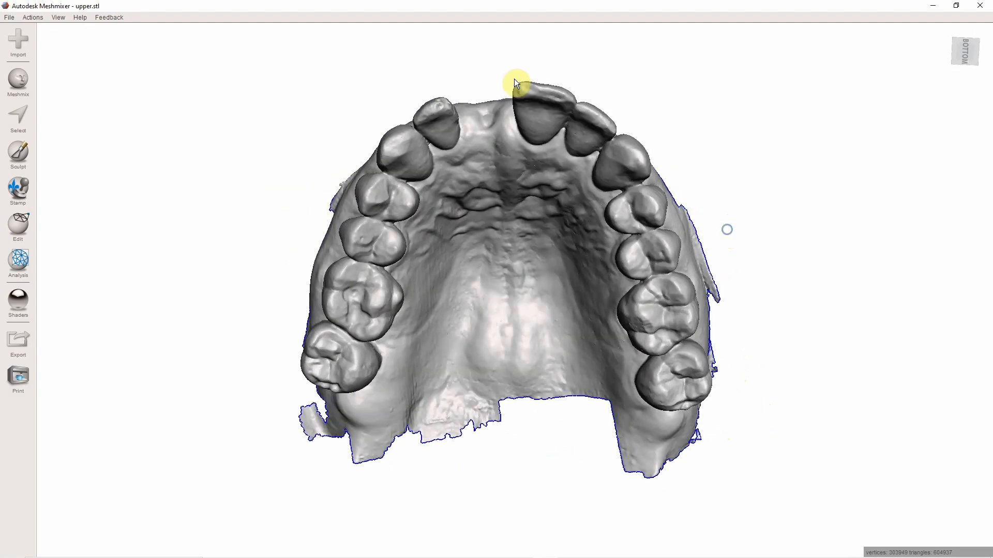
Duplicate the upper jaw scan via the Edit menu.
{"action": "left_click", "coordinate": [17, 120]}
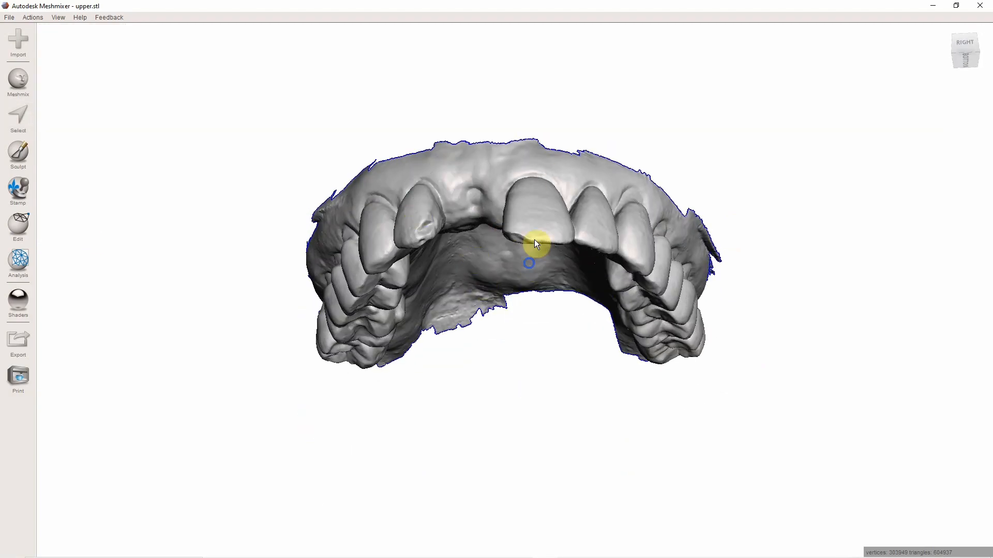
{"action": "left_click", "coordinate": [18, 228]}
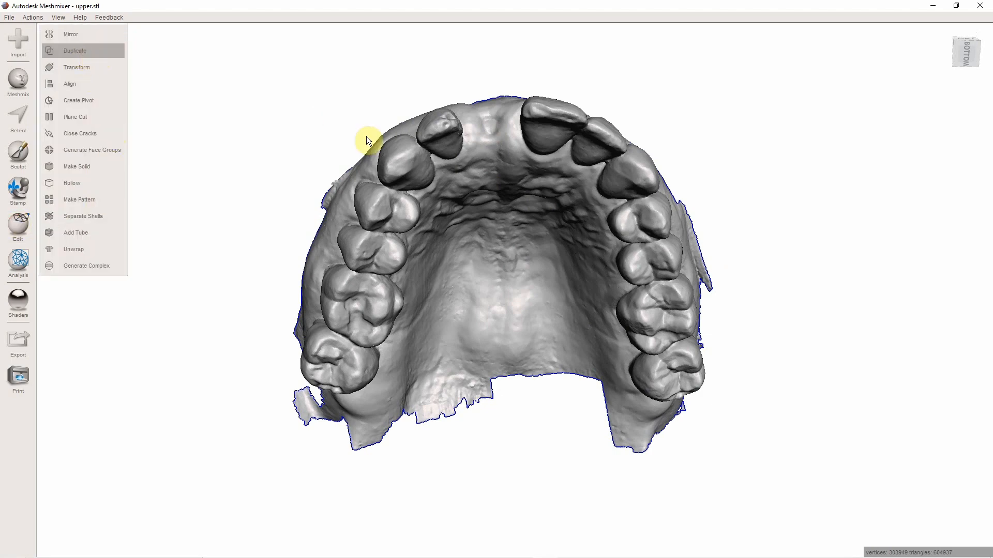
{"action": "left_click", "coordinate": [75, 51]}
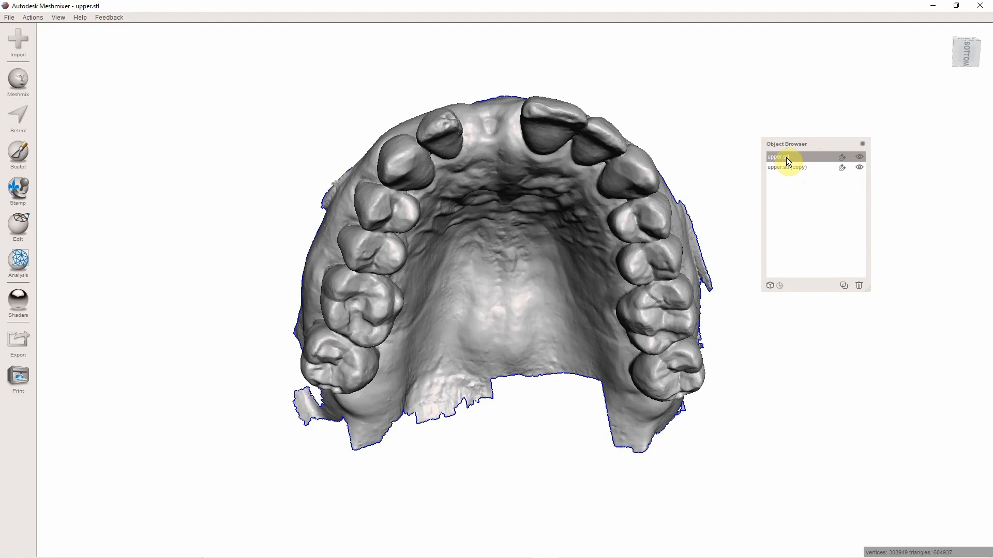
Rename the first object to 'original' and make the copy active, viewing the front teeth.
{"action": "double_click", "coordinate": [788, 156]}
{"action": "type", "text": "original"}
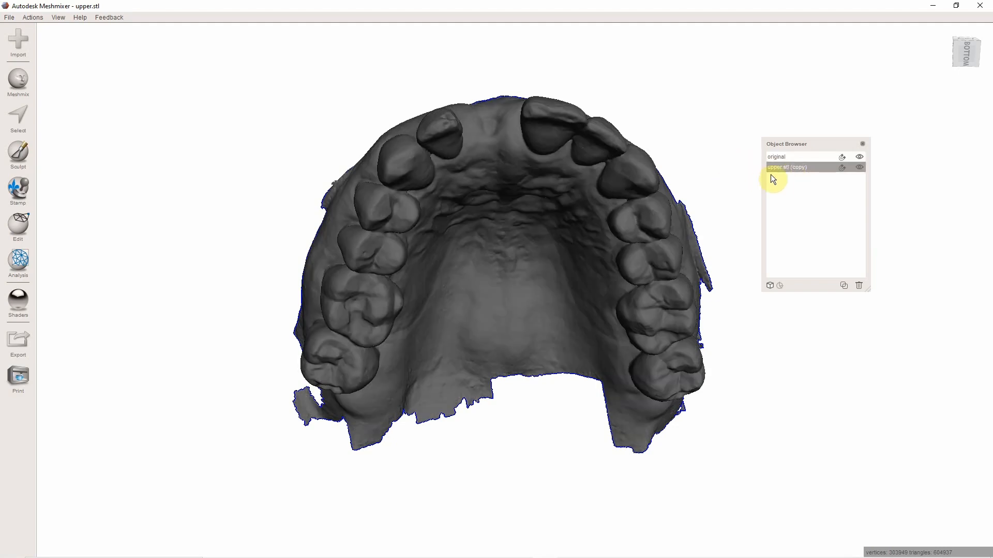
{"action": "left_click", "coordinate": [859, 156]}
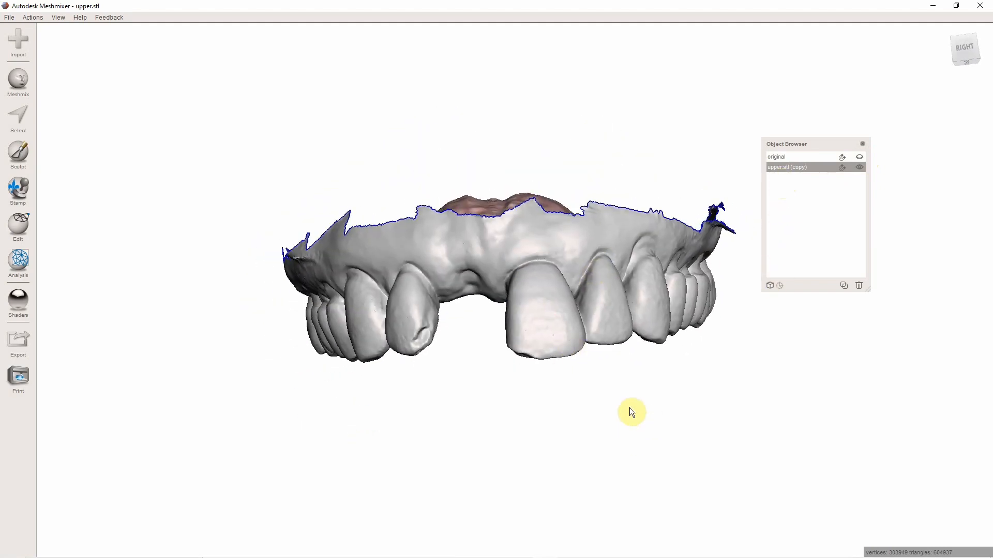
{"action": "left_click_drag", "start_coordinate": [630, 413], "coordinate": [587, 354]}
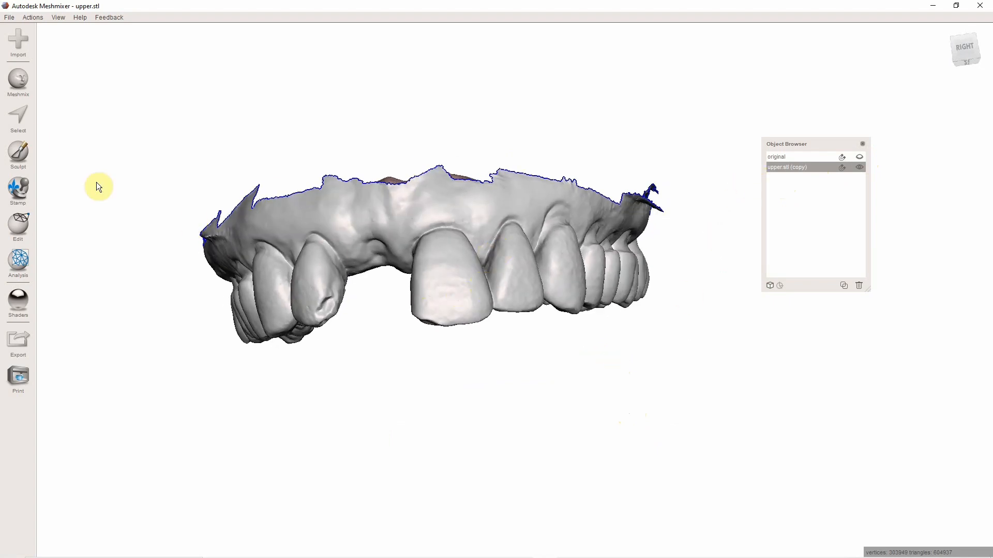
{"action": "left_click", "coordinate": [19, 120]}
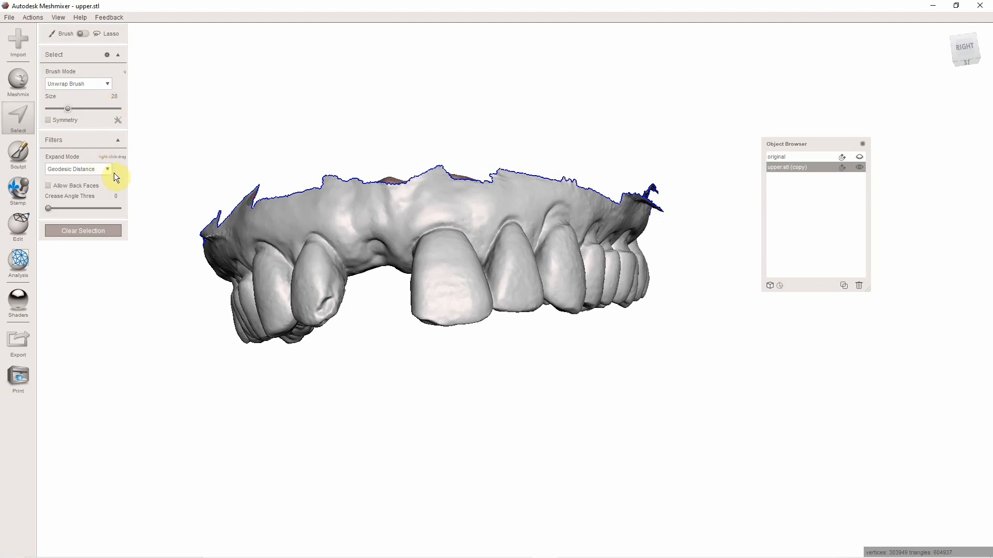
{"action": "left_click", "coordinate": [77, 168]}
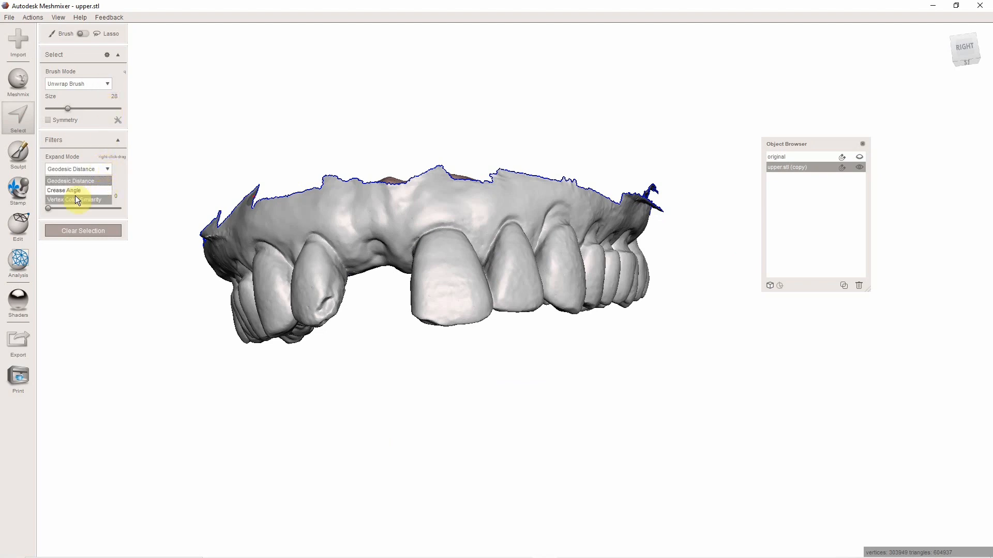
{"action": "left_click", "coordinate": [63, 190]}
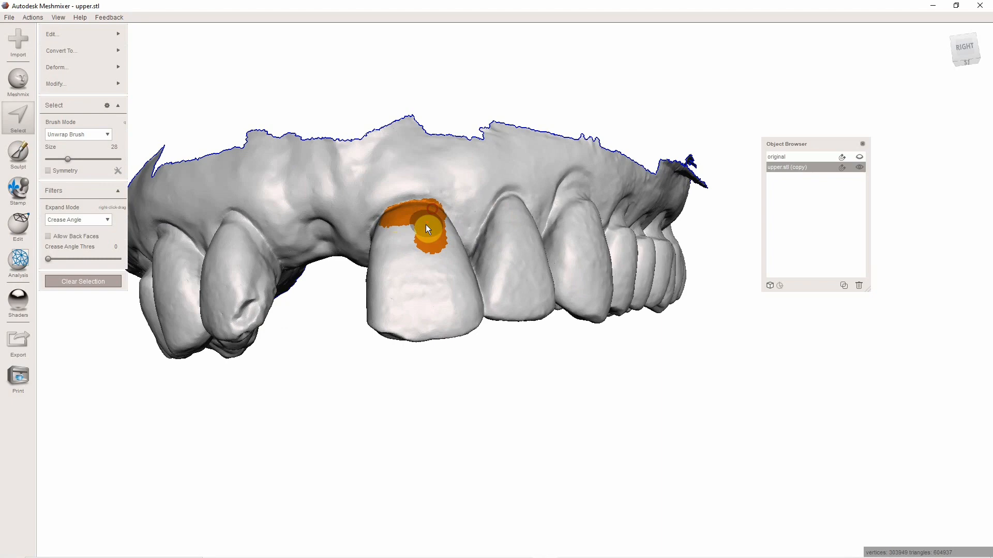
{"action": "left_click_drag", "start_coordinate": [427, 228], "coordinate": [415, 317]}
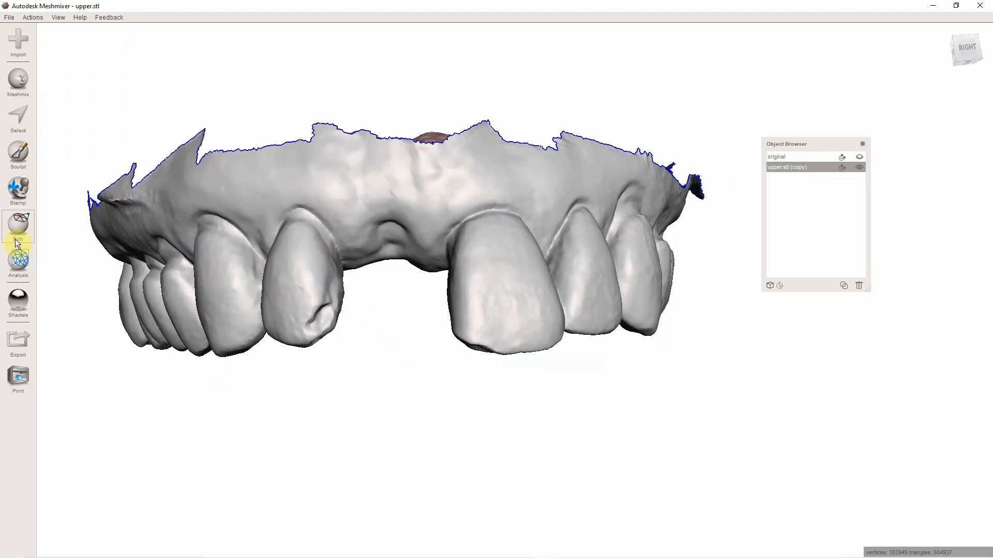
Generate face groups by edge angle with the angle threshold lowered to 7.
{"action": "left_click", "coordinate": [17, 228]}
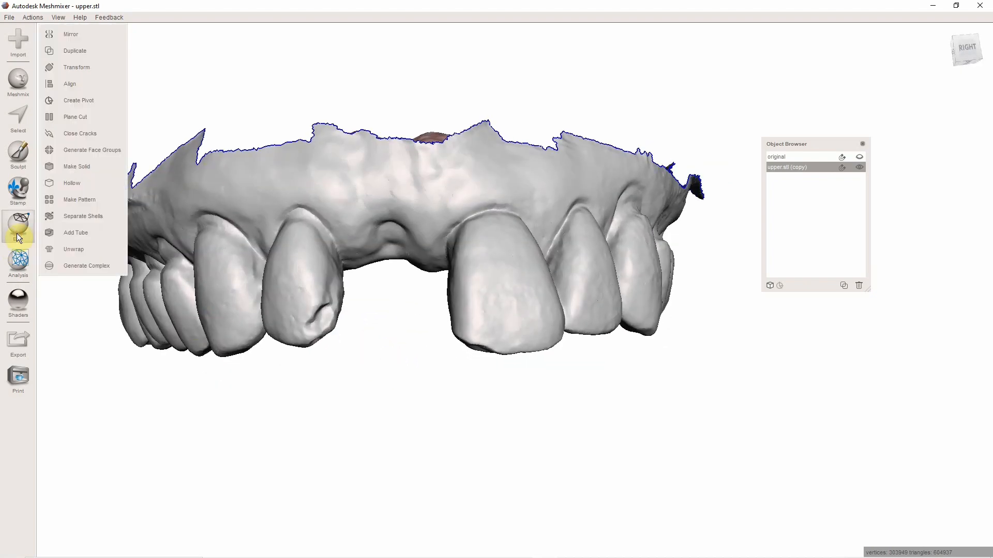
{"action": "left_click", "coordinate": [92, 150]}
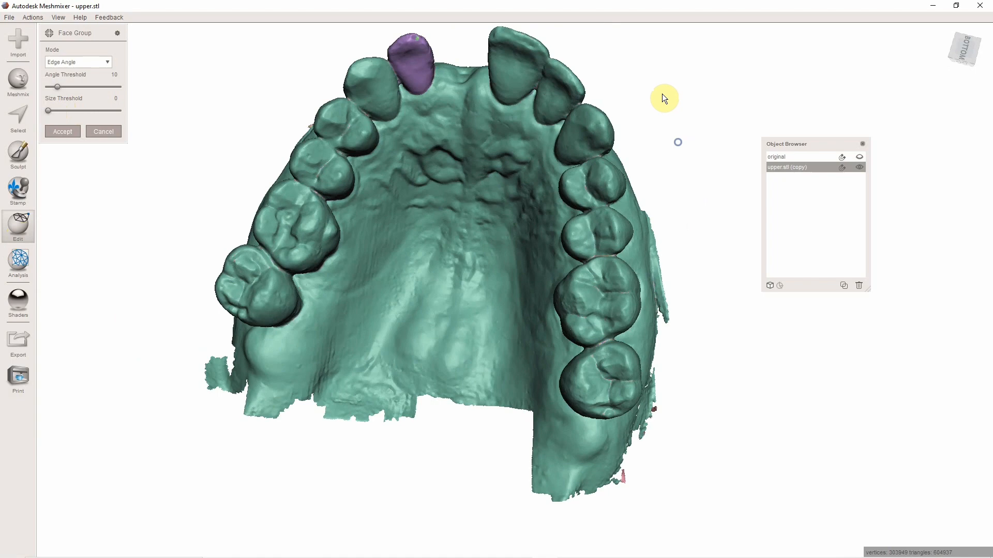
{"action": "left_click_drag", "start_coordinate": [664, 100], "coordinate": [434, 238]}
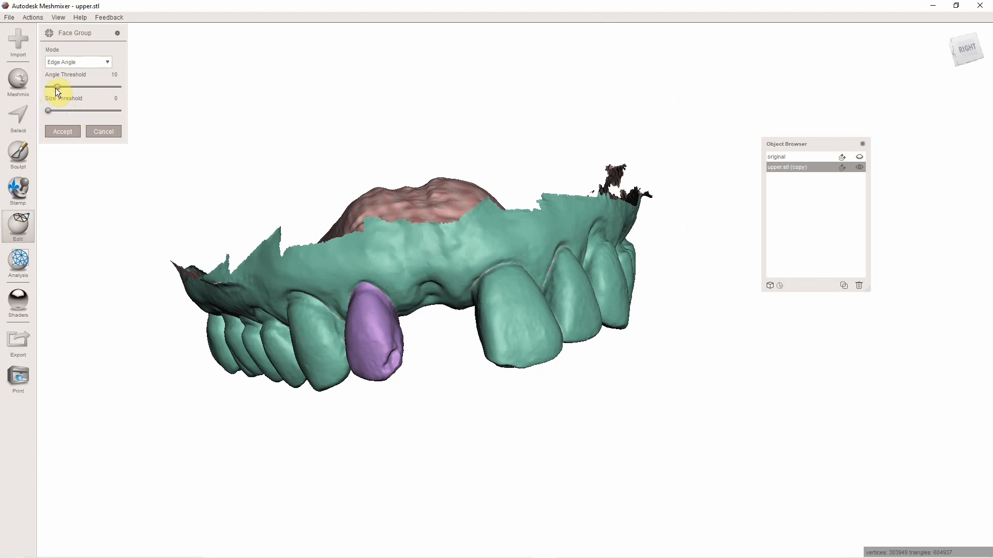
{"action": "left_click_drag", "start_coordinate": [60, 87], "coordinate": [54, 87]}
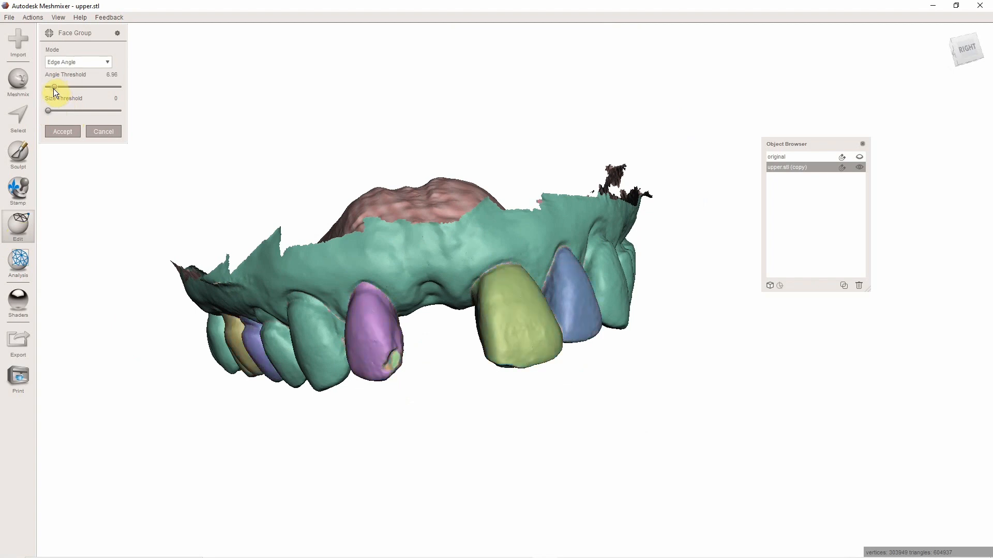
{"action": "left_click_drag", "start_coordinate": [56, 87], "coordinate": [55, 86]}
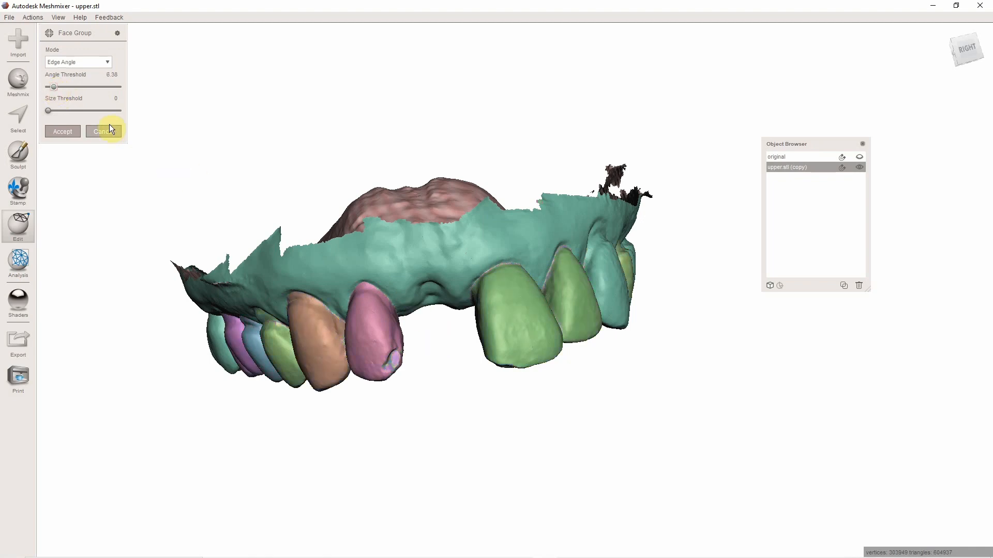
{"action": "left_click_drag", "start_coordinate": [54, 87], "coordinate": [50, 87]}
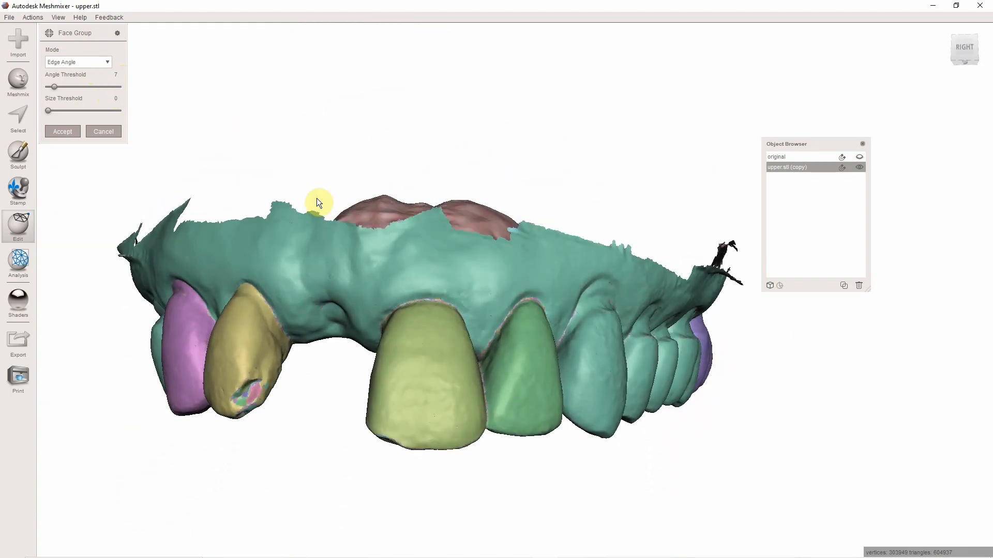
Inspect the coloured tooth groups from front and palate, then accept them.
{"action": "left_click_drag", "start_coordinate": [320, 202], "coordinate": [487, 397]}
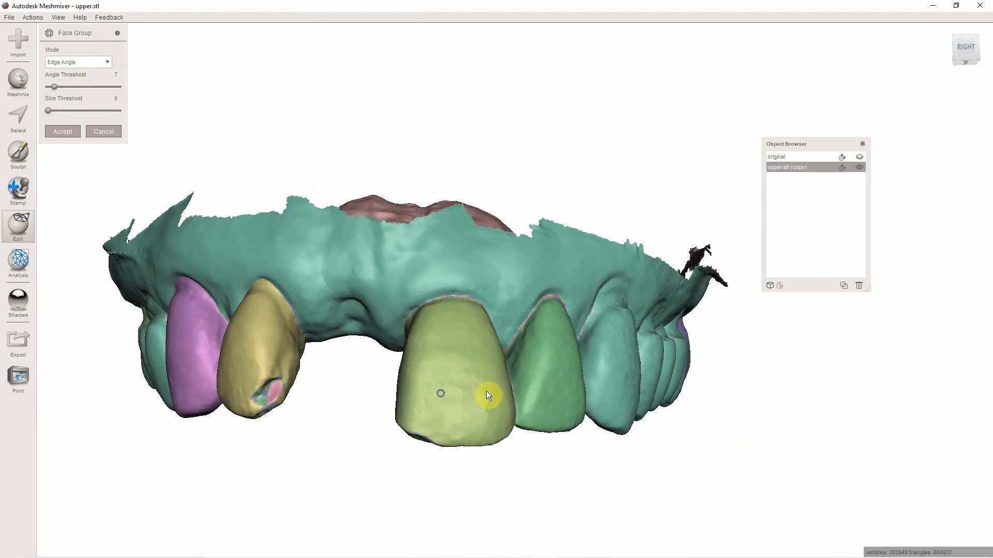
{"action": "left_click_drag", "start_coordinate": [487, 396], "coordinate": [513, 107]}
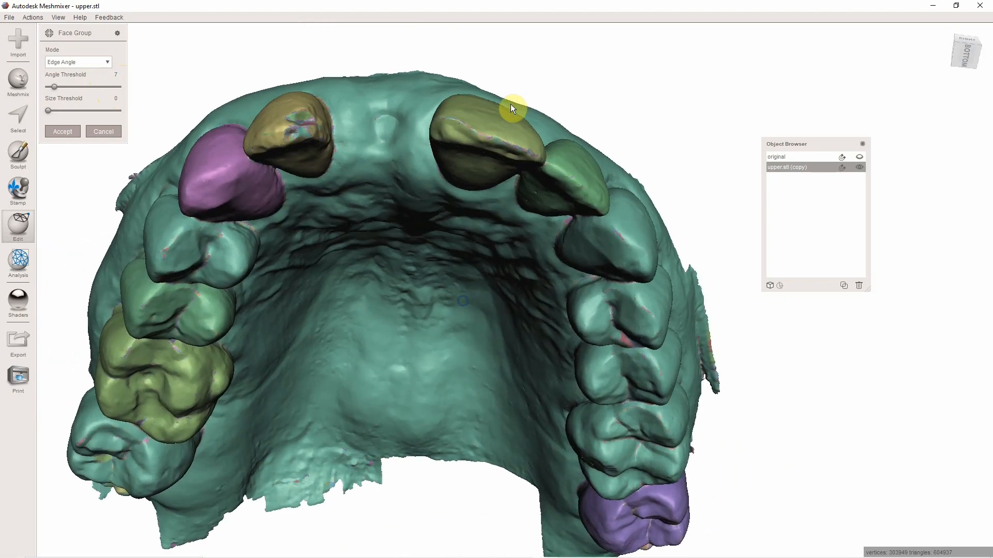
{"action": "left_click", "coordinate": [17, 227]}
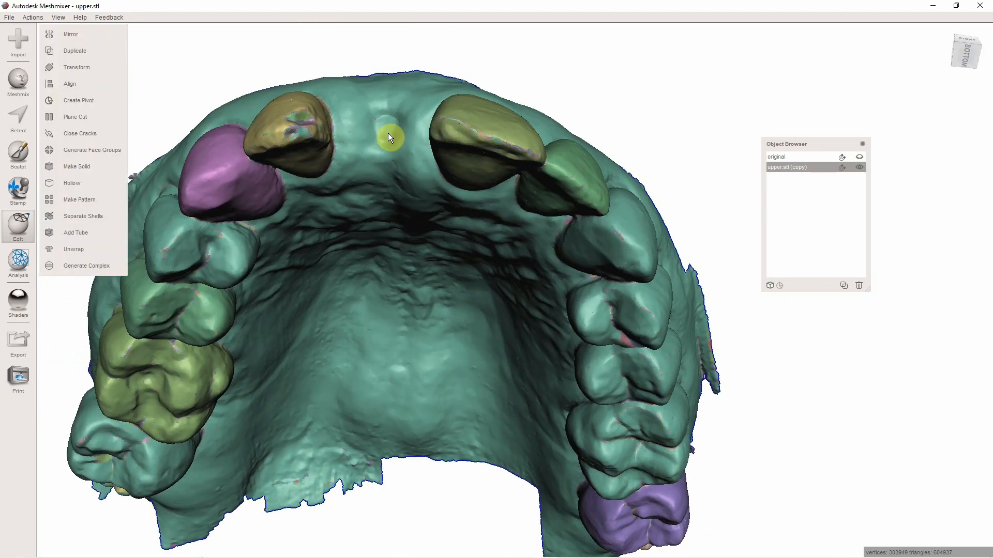
Select the central incisor face group beside the gap with crease-angle expansion.
{"action": "left_click", "coordinate": [17, 113]}
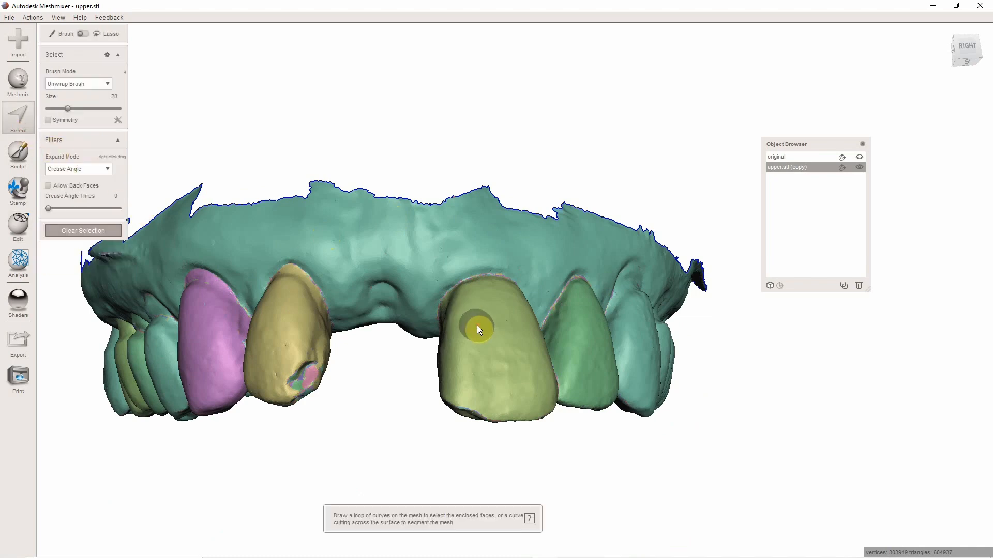
{"action": "left_click_drag", "start_coordinate": [478, 329], "coordinate": [453, 444]}
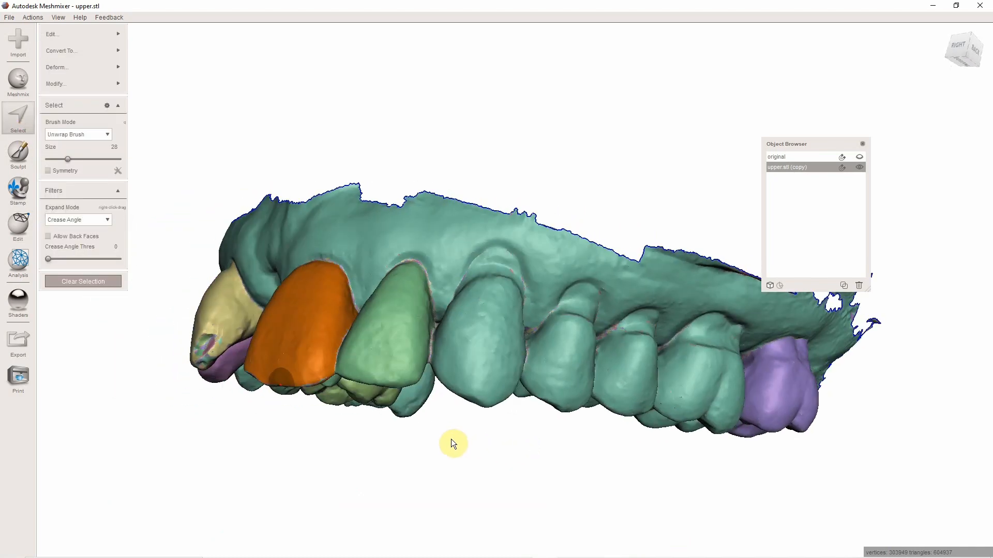
{"action": "left_click_drag", "start_coordinate": [453, 444], "coordinate": [612, 95]}
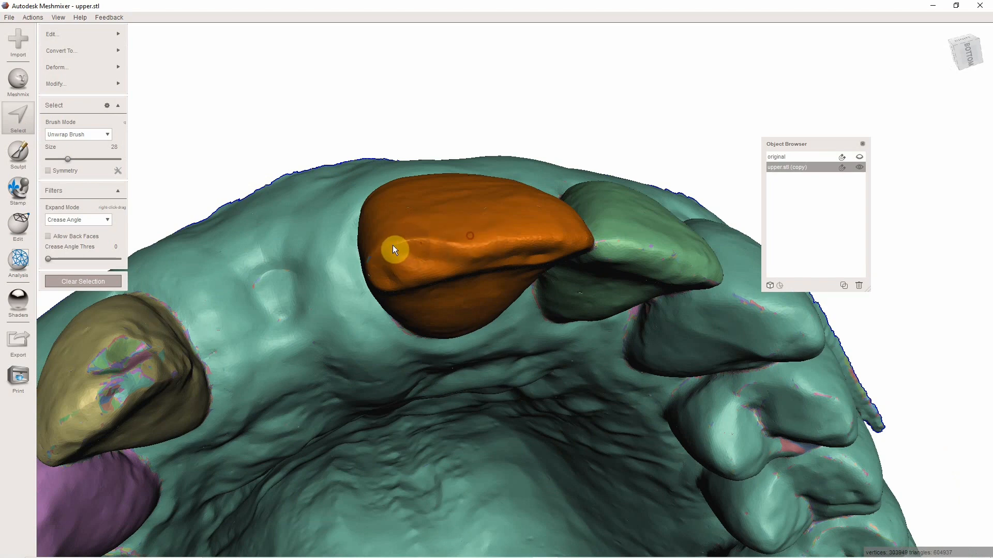
{"action": "left_click", "coordinate": [57, 67]}
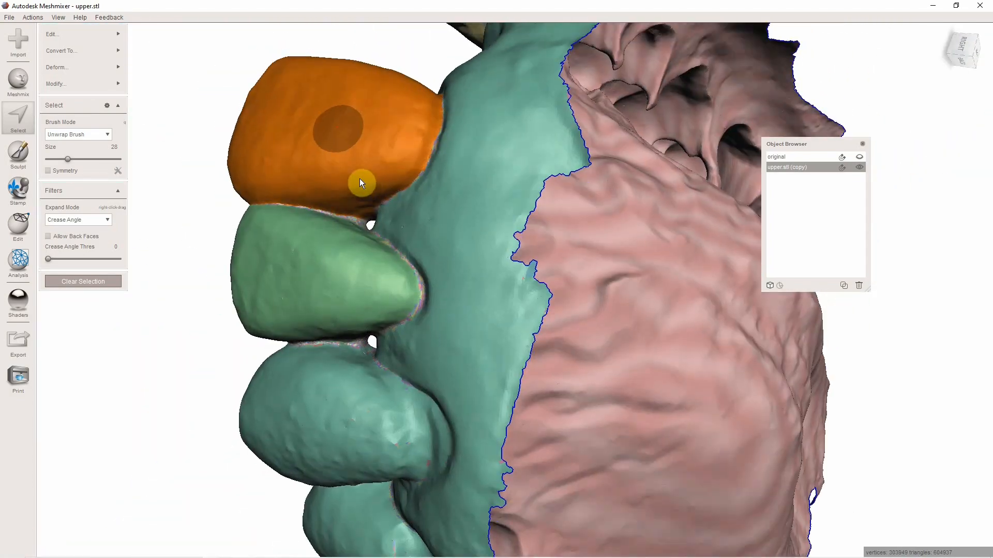
Smooth the boundary of the selected incisor and accept it.
{"action": "left_click_drag", "start_coordinate": [361, 184], "coordinate": [576, 249]}
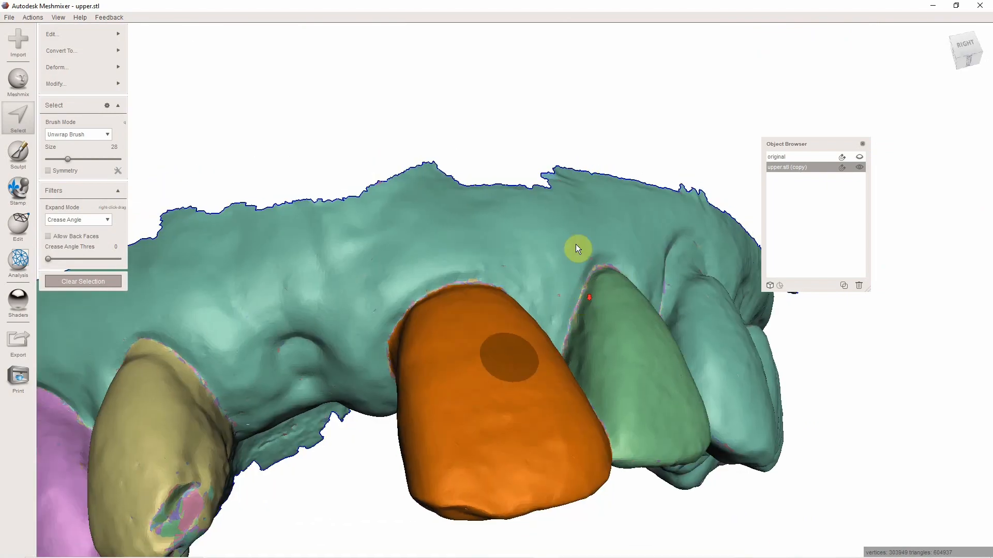
{"action": "left_click_drag", "start_coordinate": [576, 248], "coordinate": [819, 441]}
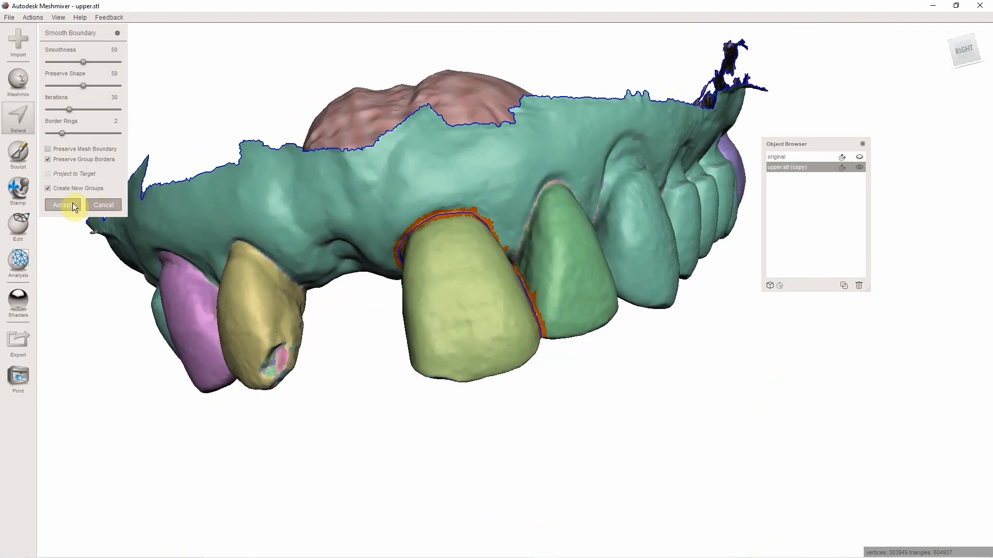
{"action": "left_click", "coordinate": [61, 205]}
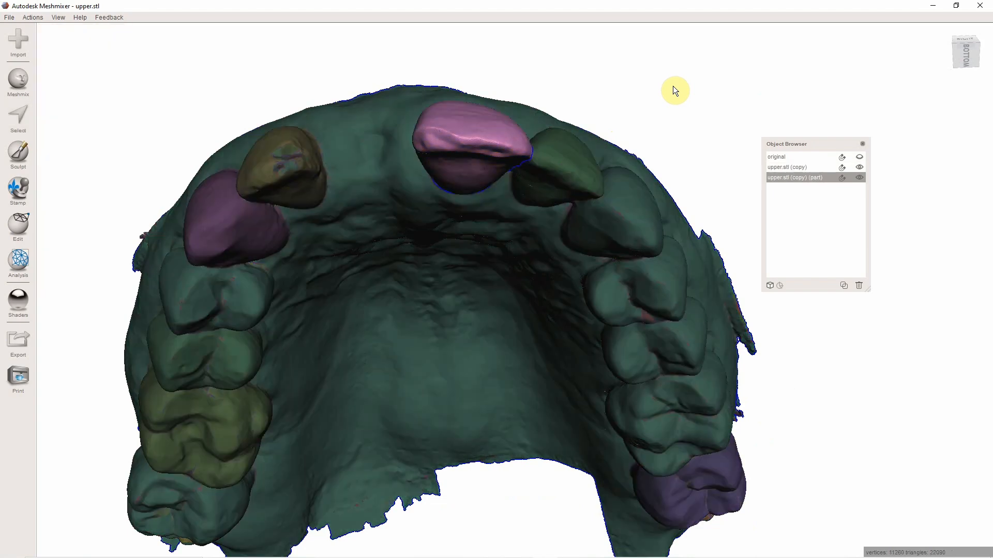
Run Inspector auto-repair to fill the open holes of the separated tooth piece.
{"action": "left_click_drag", "start_coordinate": [674, 90], "coordinate": [411, 284]}
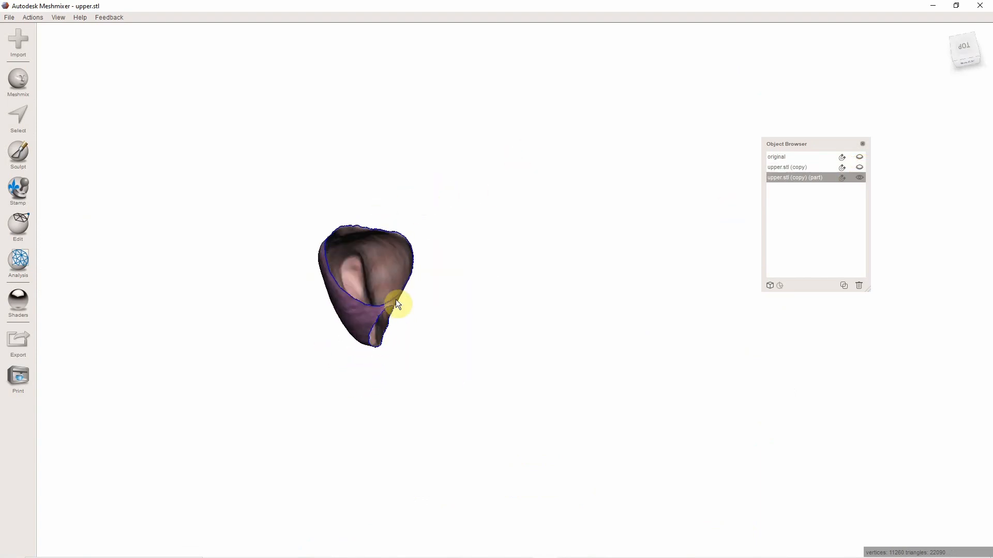
{"action": "left_click_drag", "start_coordinate": [397, 304], "coordinate": [241, 266]}
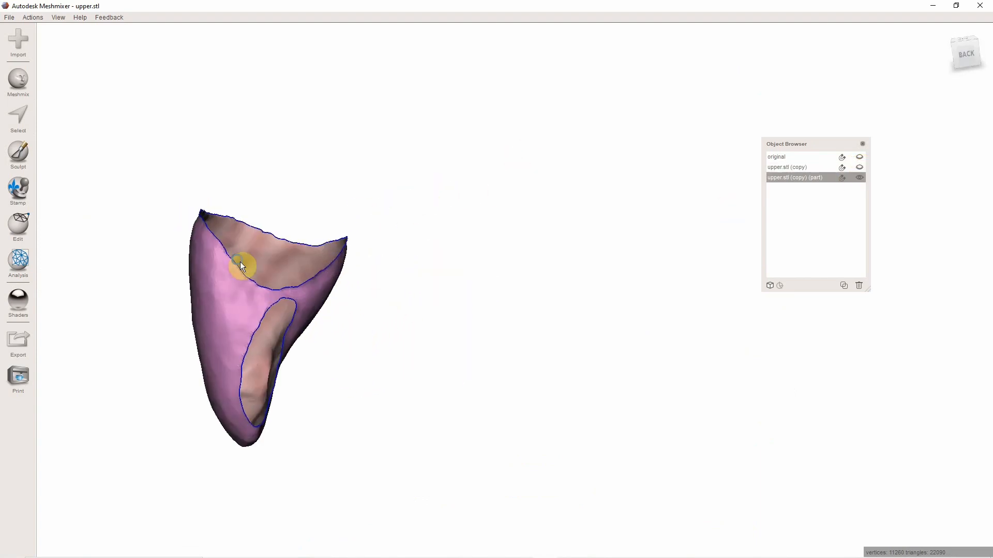
{"action": "left_click", "coordinate": [17, 263]}
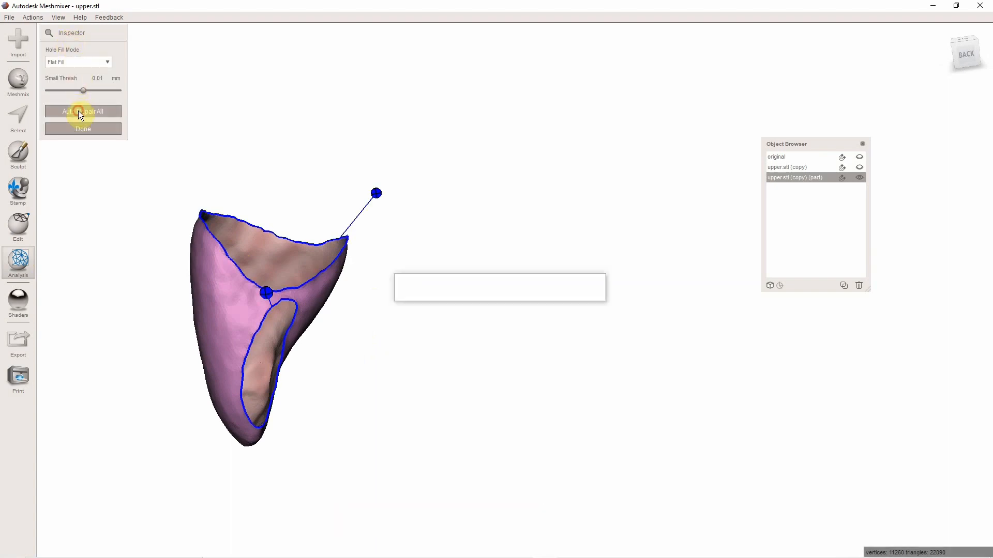
{"action": "left_click", "coordinate": [82, 111]}
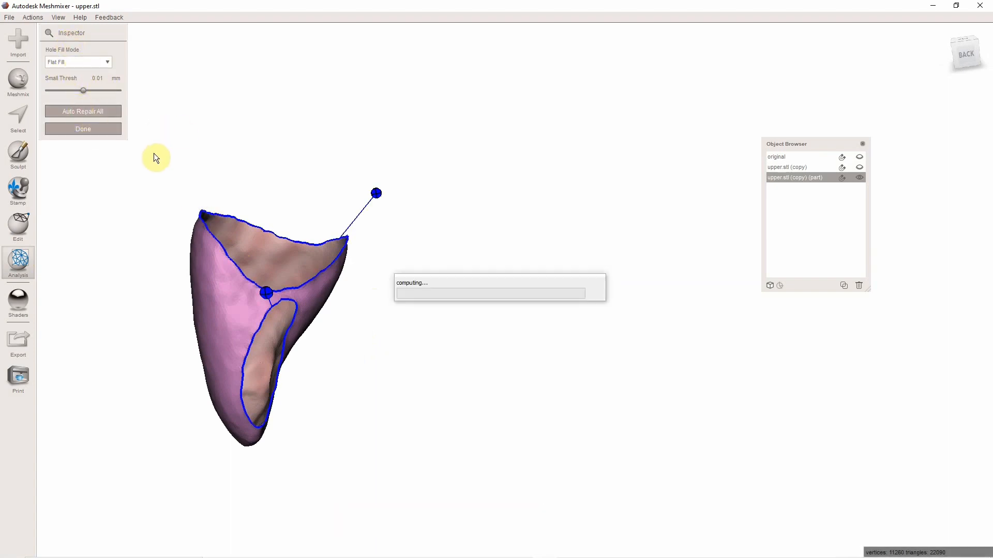
{"action": "left_click", "coordinate": [83, 112]}
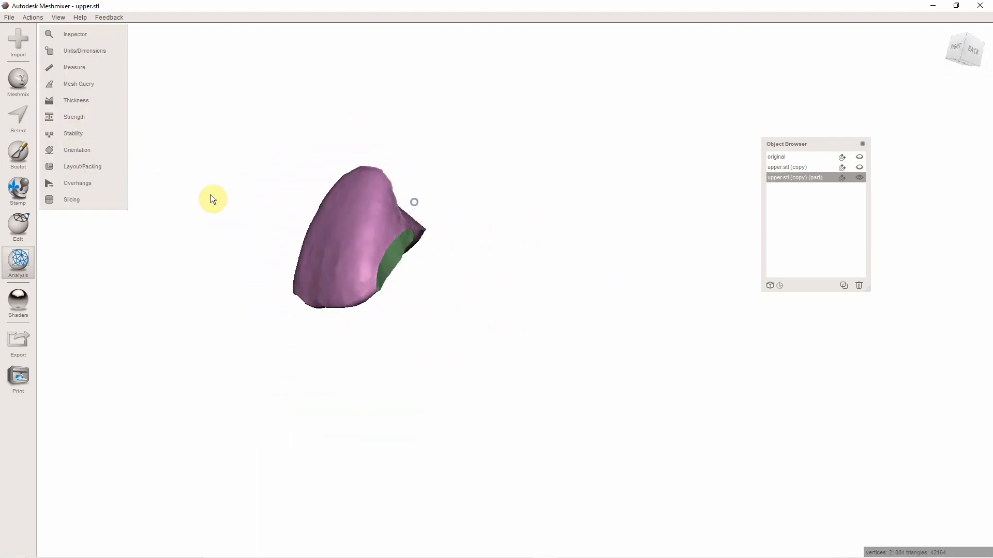
Sculpt over the hollow inner side of the tooth piece to form a solid crown, then show the original scan.
{"action": "left_click", "coordinate": [18, 154]}
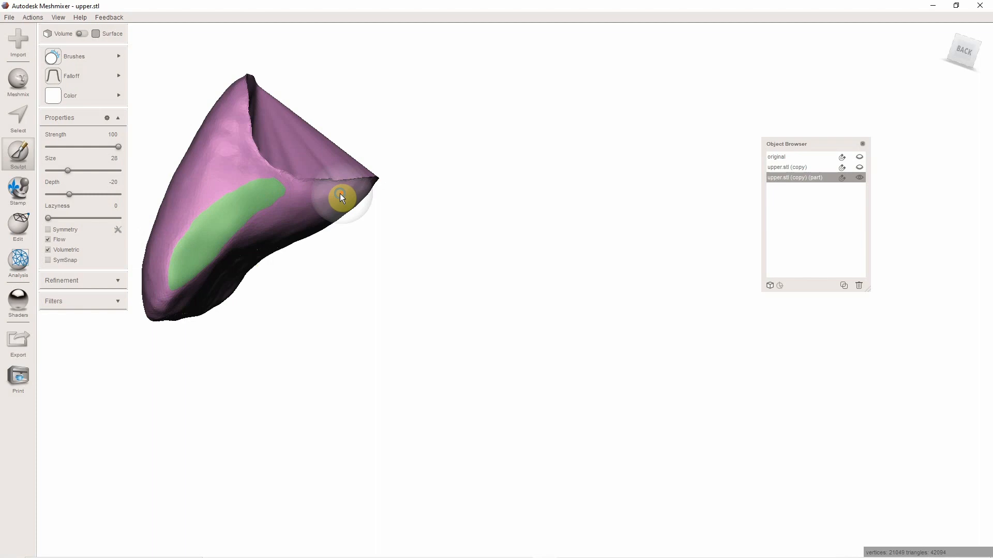
{"action": "left_click_drag", "start_coordinate": [342, 196], "coordinate": [346, 143]}
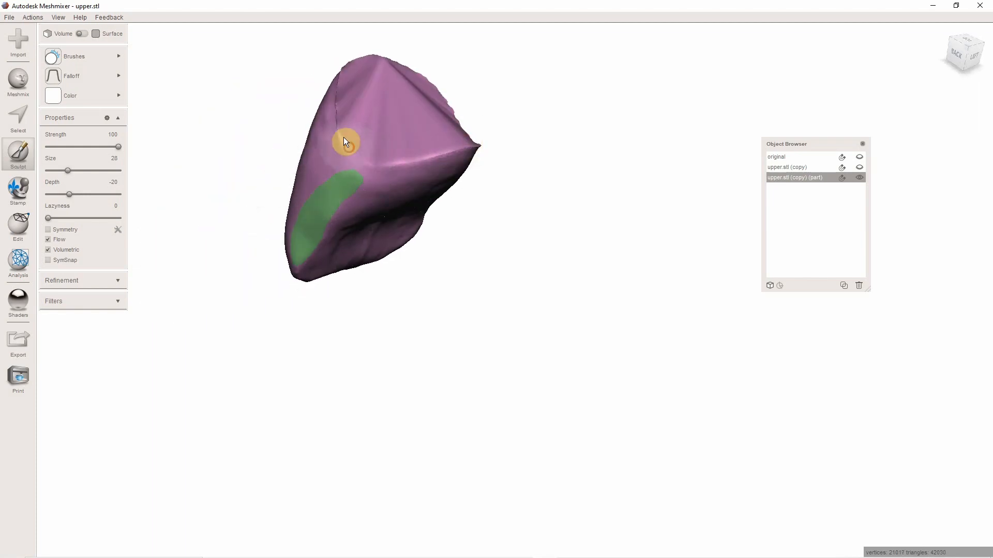
{"action": "left_click_drag", "start_coordinate": [346, 141], "coordinate": [412, 159]}
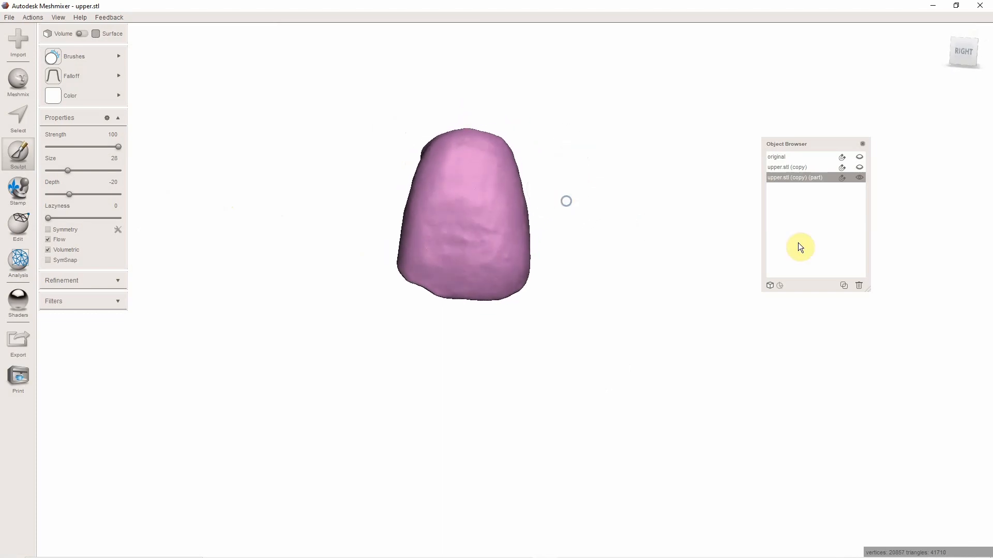
{"action": "left_click", "coordinate": [859, 158]}
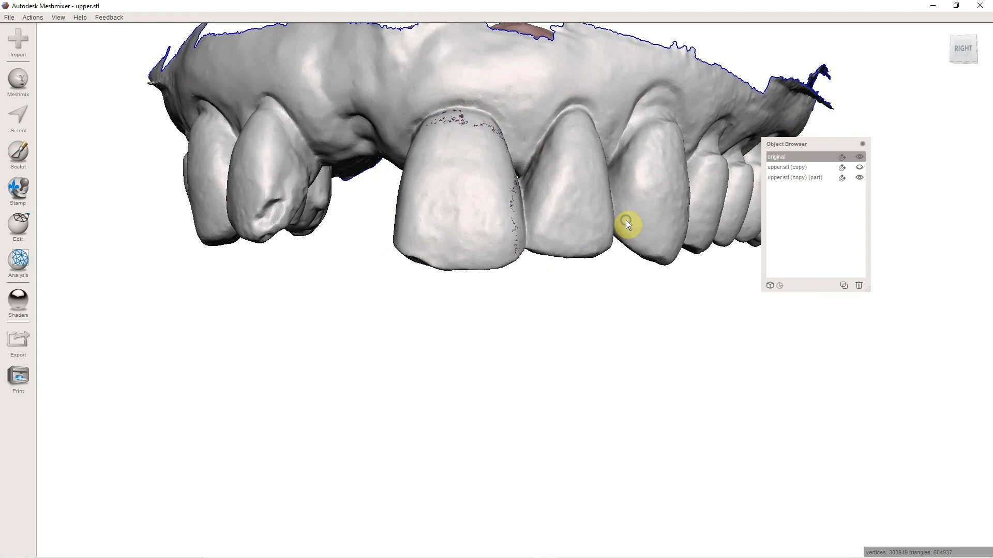
Transform the crown piece into the tooth gap of the arch and accept the position.
{"action": "left_click", "coordinate": [795, 177]}
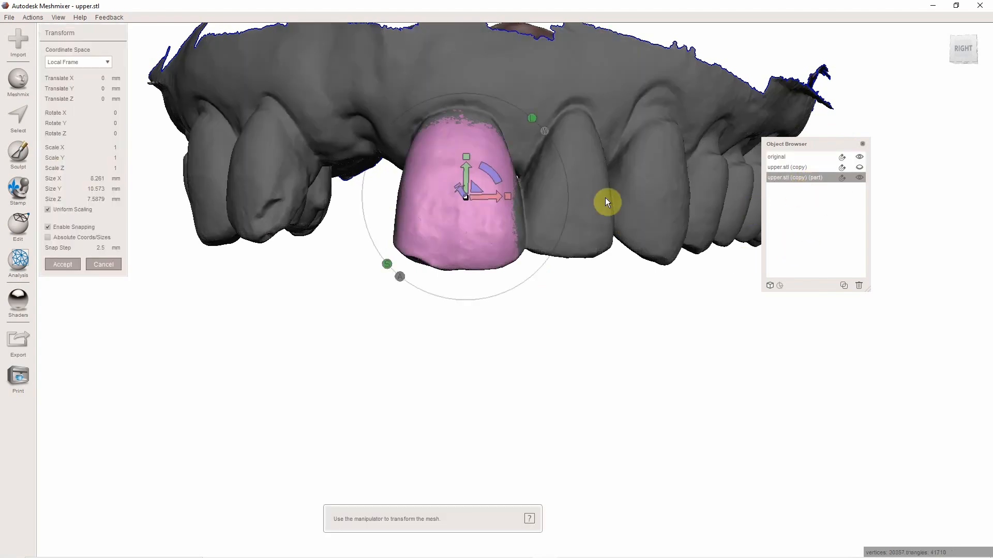
{"action": "left_click_drag", "start_coordinate": [501, 196], "coordinate": [376, 200]}
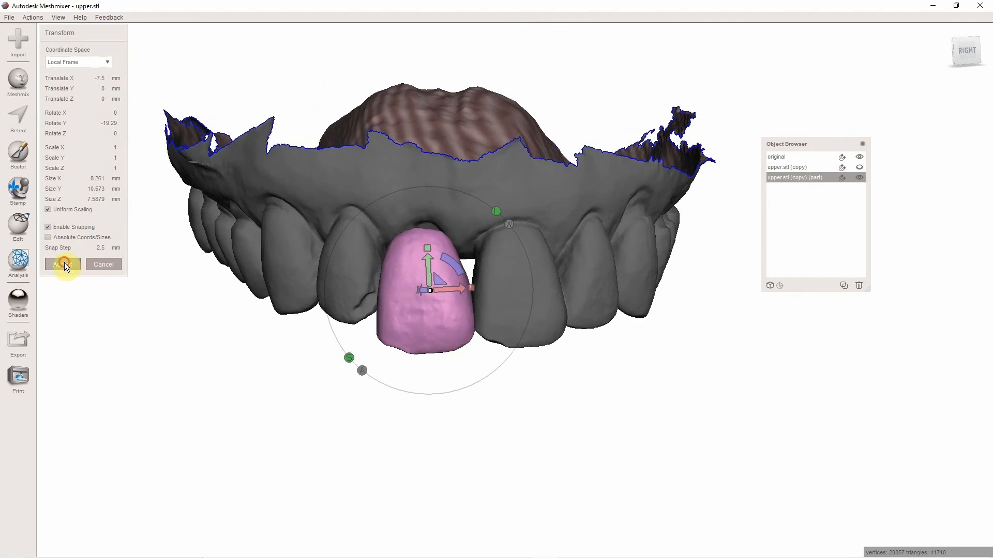
{"action": "left_click", "coordinate": [63, 264]}
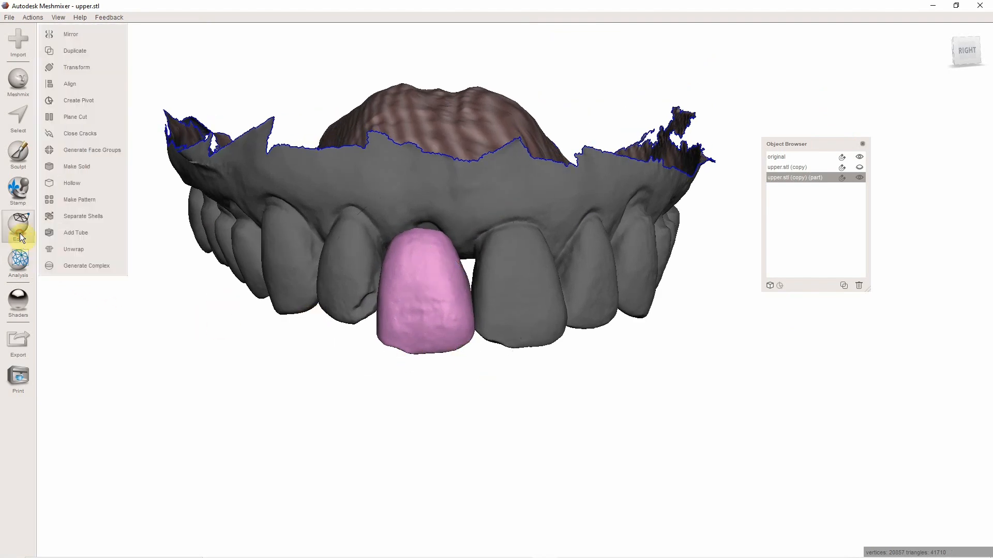
Mirror the crown piece to the opposite side and accept the copy.
{"action": "left_click", "coordinate": [70, 33]}
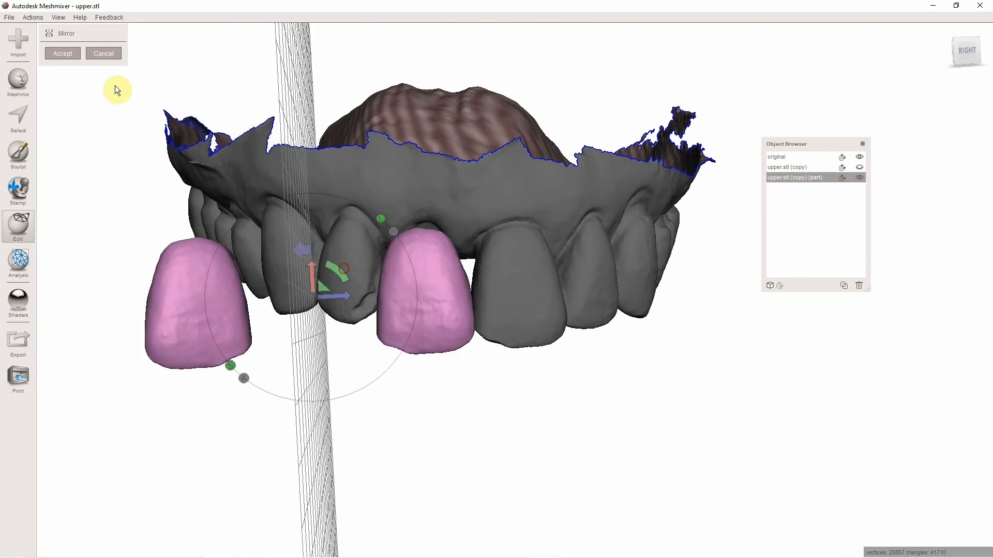
{"action": "left_click", "coordinate": [62, 53]}
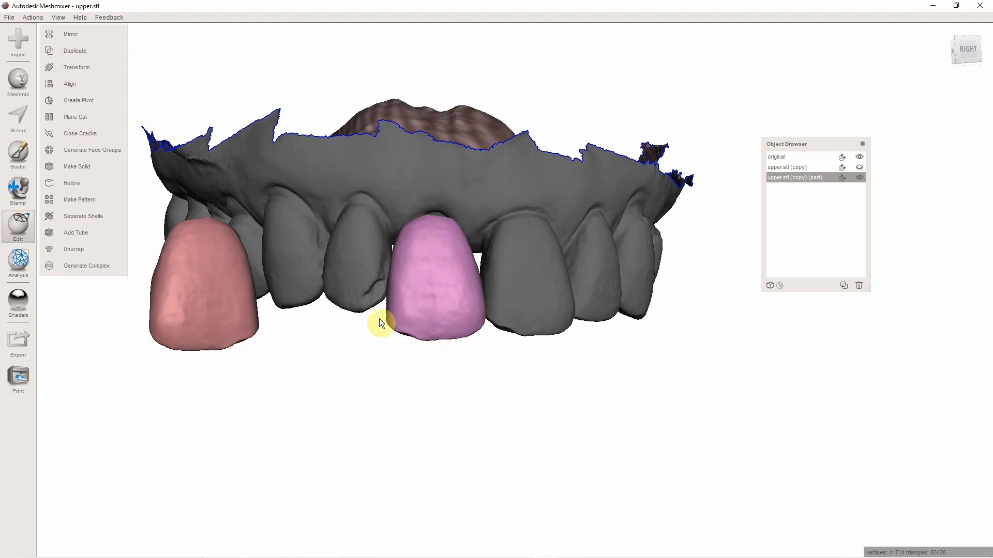
Hide the arch scan and select the unmirrored tooth shell for deletion.
{"action": "left_click", "coordinate": [18, 118]}
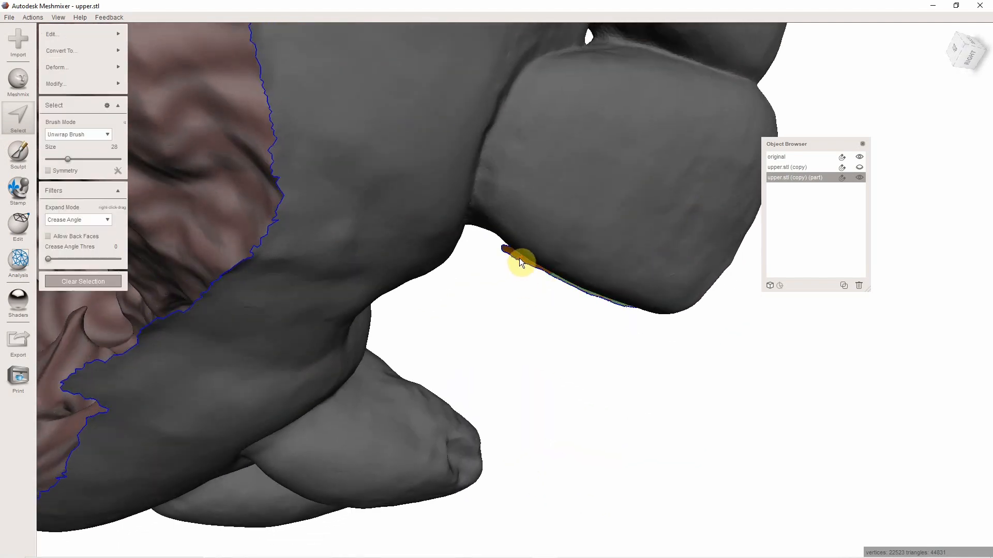
{"action": "mouse_move", "coordinate": [577, 337]}
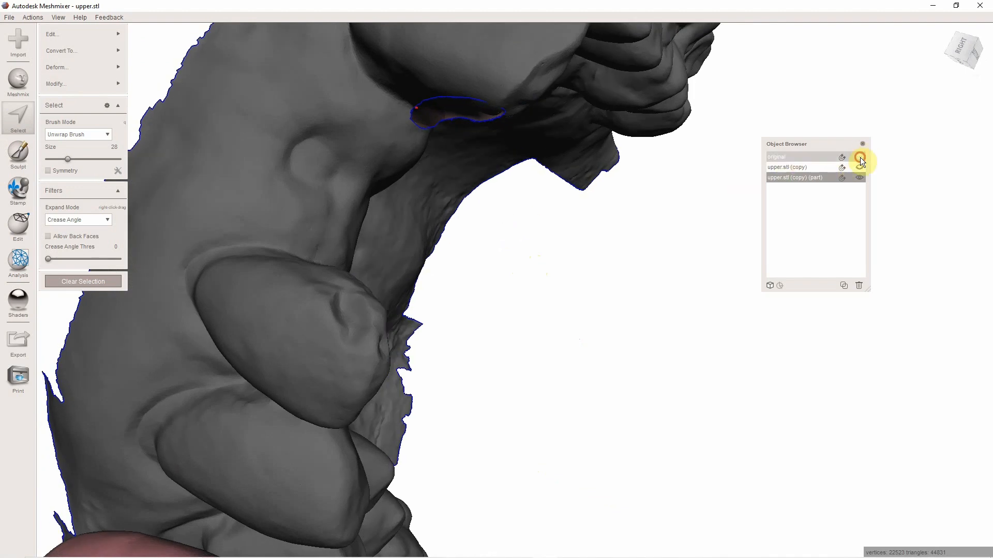
{"action": "left_click", "coordinate": [860, 158]}
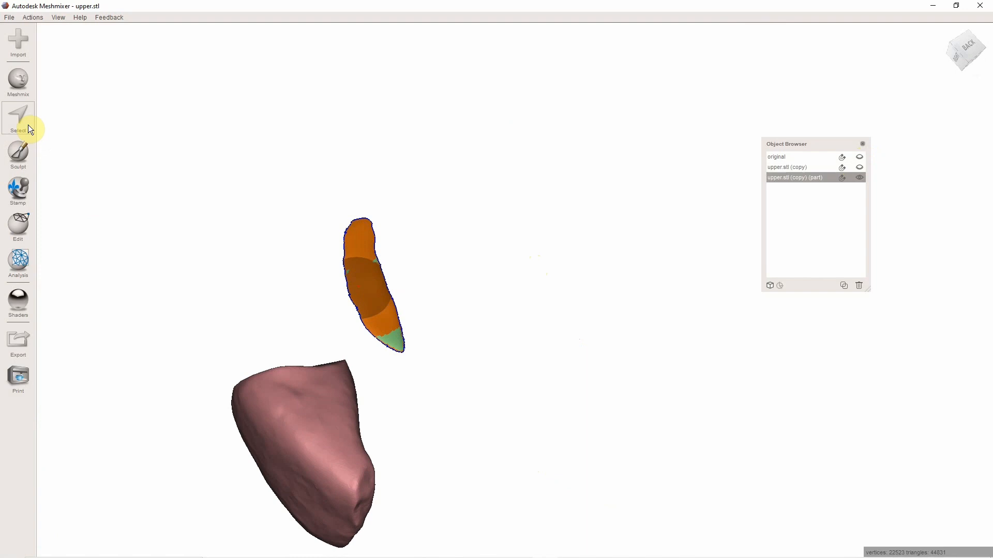
{"action": "left_click", "coordinate": [18, 117]}
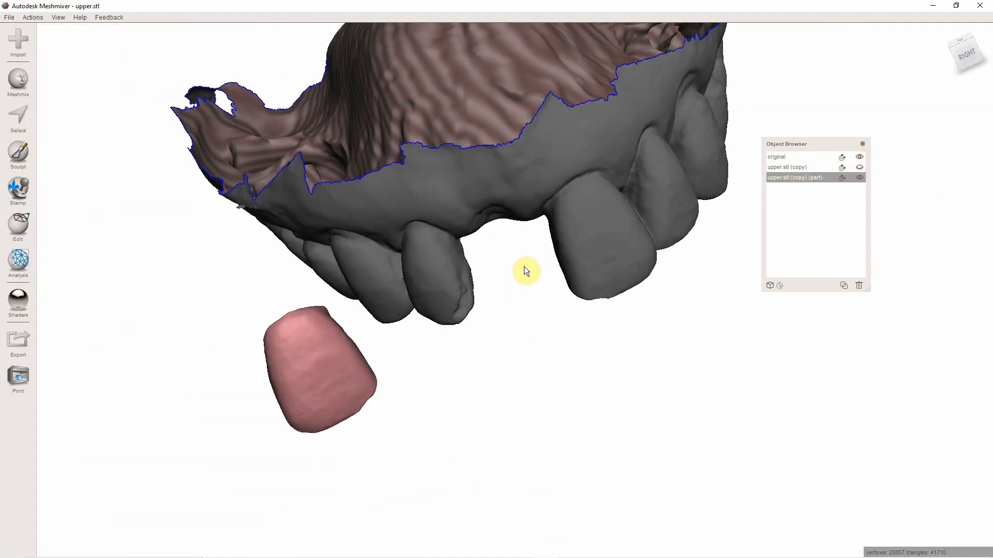
Move and rotate the mirrored crown into the front gap along the arch curve, then accept.
{"action": "left_click", "coordinate": [17, 119]}
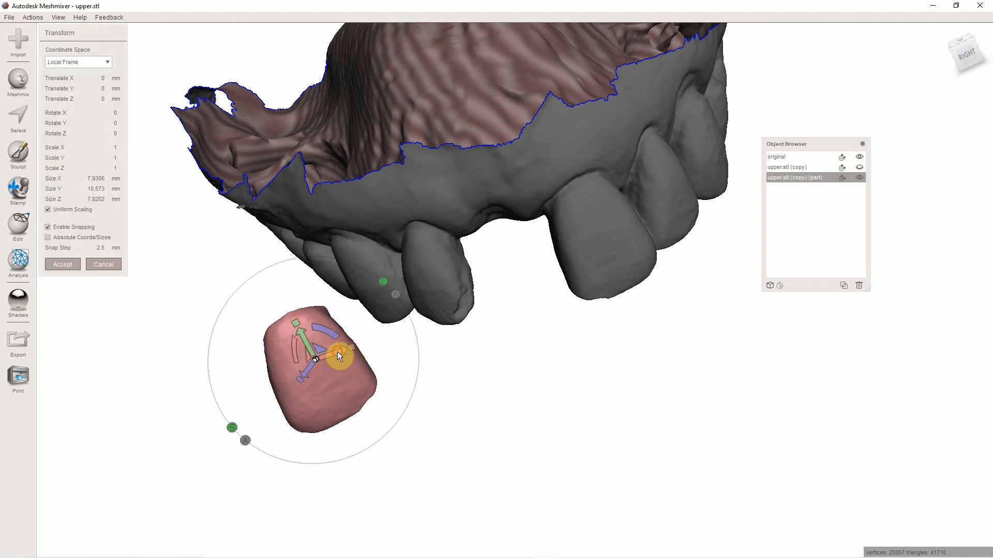
{"action": "left_click_drag", "start_coordinate": [335, 355], "coordinate": [510, 209]}
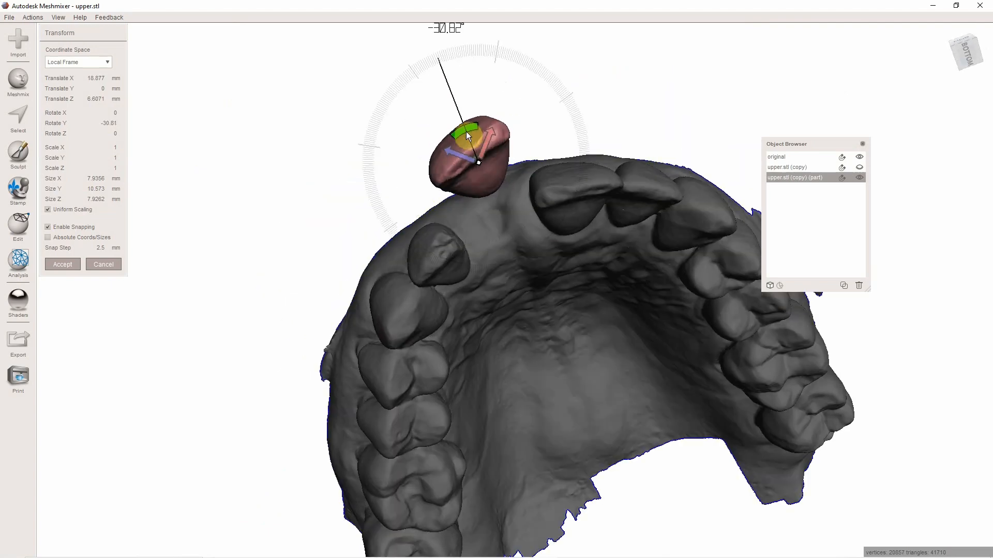
{"action": "left_click_drag", "start_coordinate": [465, 137], "coordinate": [500, 155]}
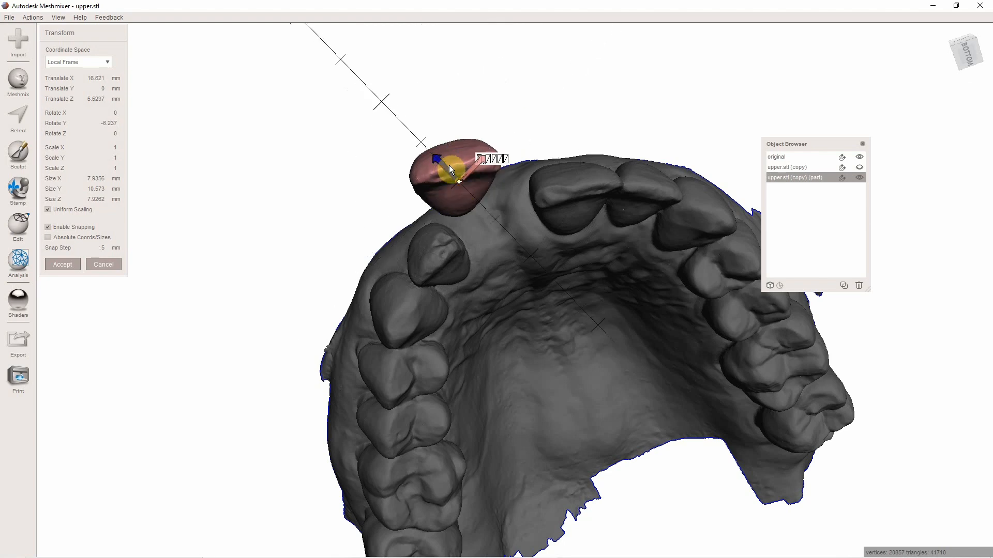
{"action": "left_click_drag", "start_coordinate": [449, 170], "coordinate": [484, 212]}
{"action": "type", "text": "0.1"}
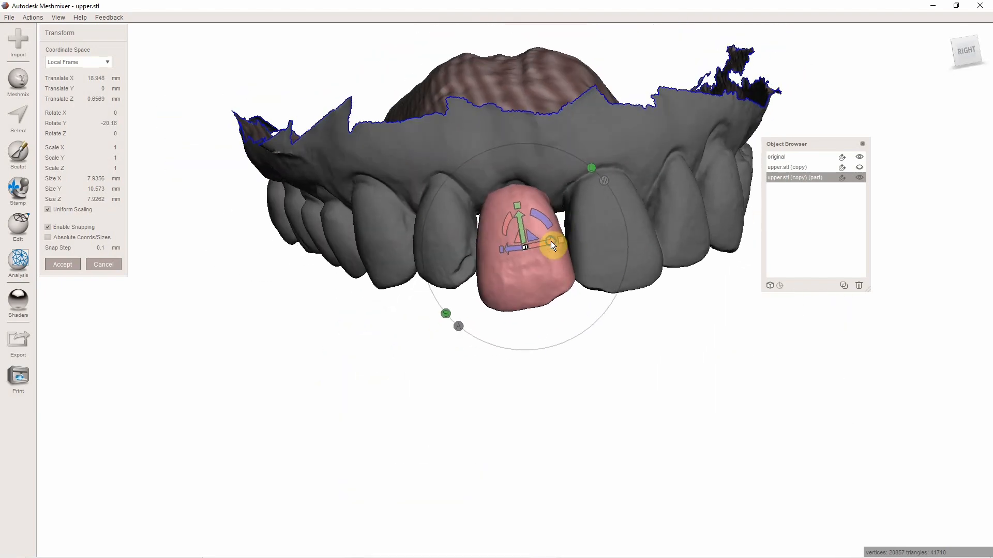
{"action": "left_click_drag", "start_coordinate": [551, 246], "coordinate": [524, 230]}
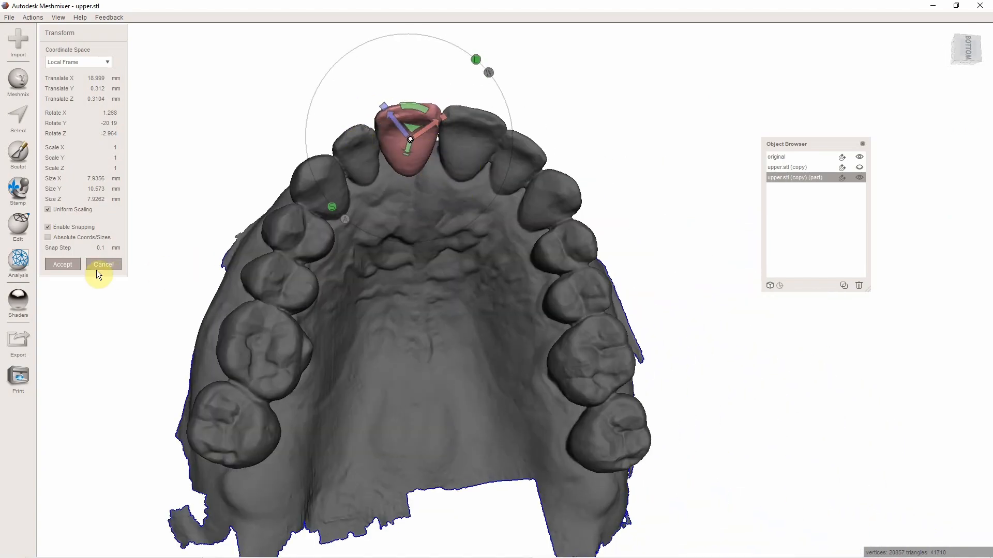
{"action": "left_click", "coordinate": [103, 263]}
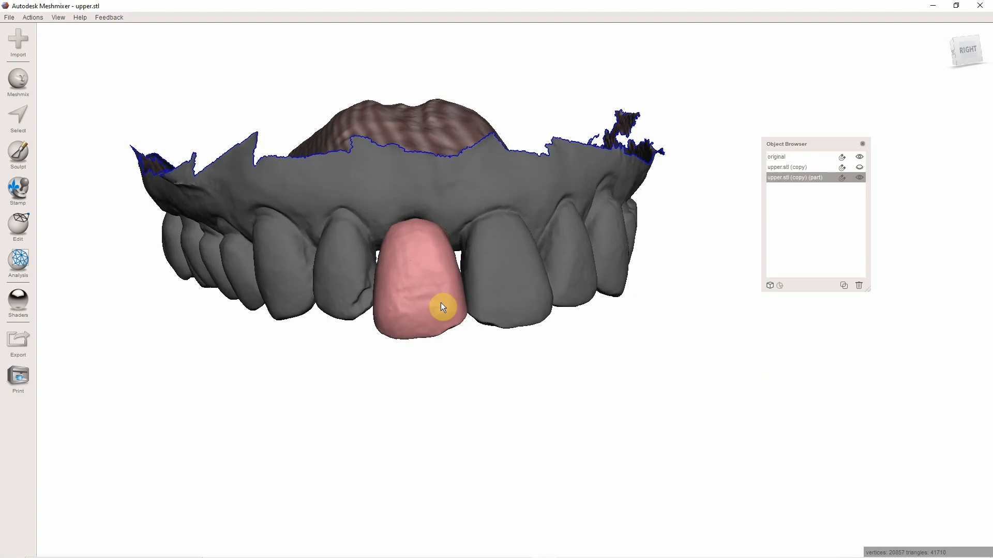
{"action": "left_click_drag", "start_coordinate": [443, 307], "coordinate": [449, 177]}
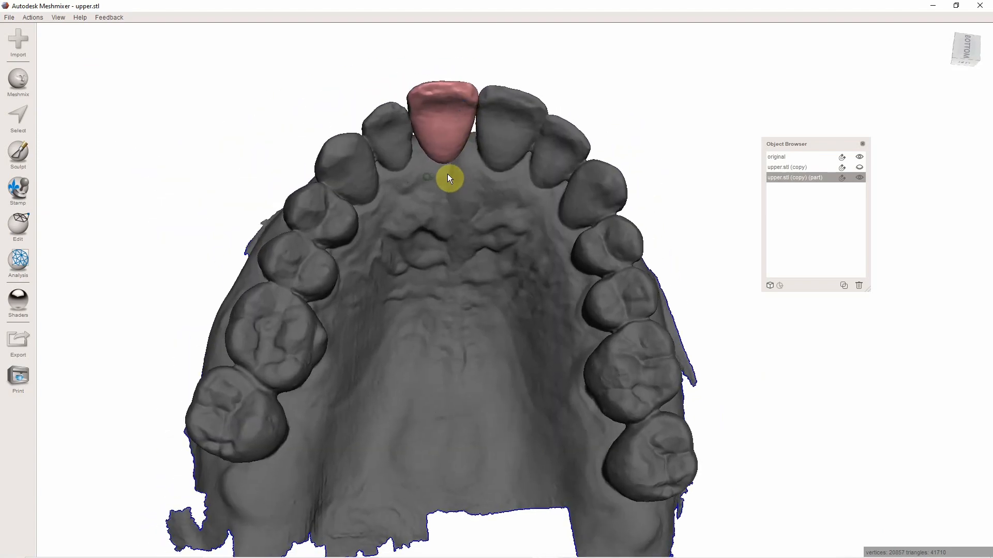
{"action": "left_click_drag", "start_coordinate": [450, 178], "coordinate": [534, 188]}
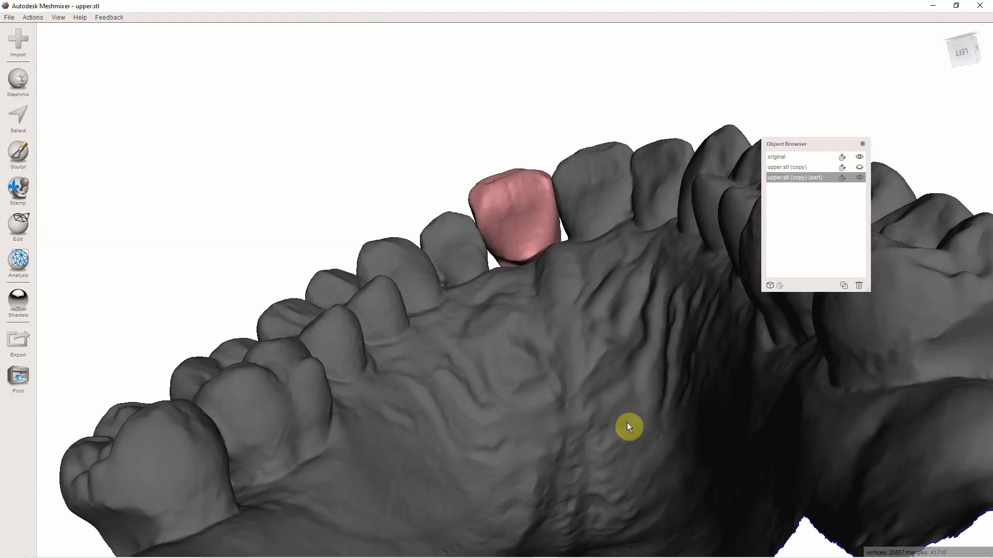
{"action": "left_click_drag", "start_coordinate": [630, 427], "coordinate": [591, 543]}
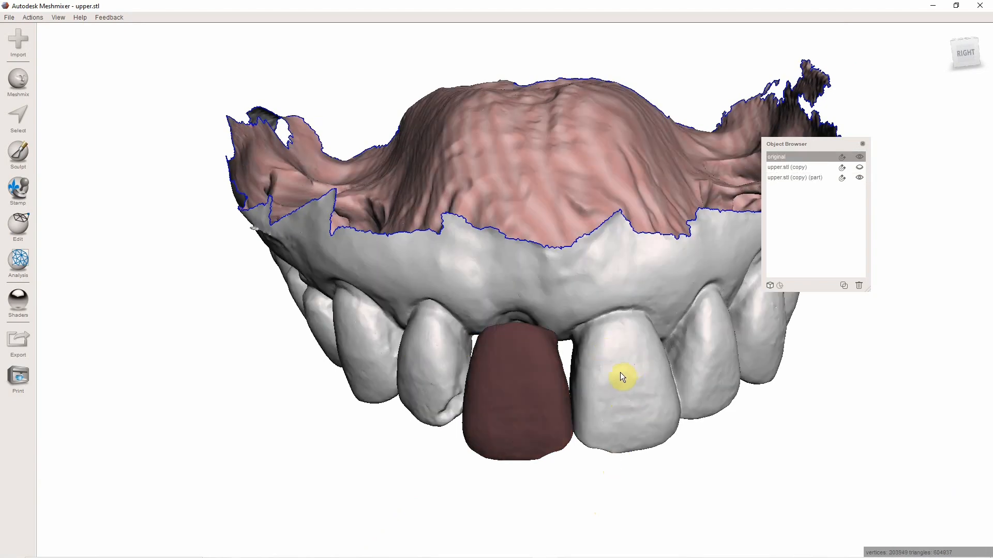
{"action": "mouse_move", "coordinate": [644, 416]}
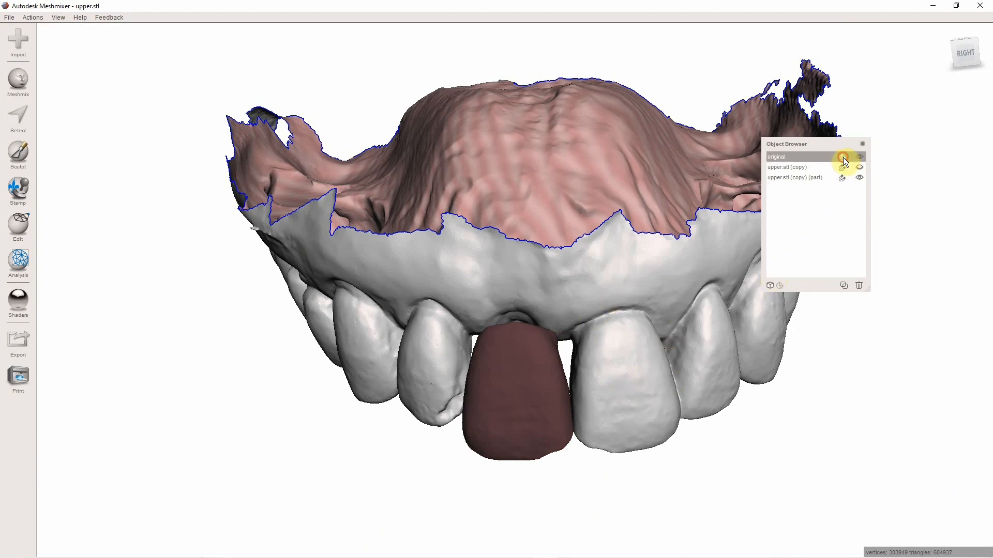
Make the 'original' arch scan transparent and start face selection on the crown.
{"action": "left_click", "coordinate": [843, 156]}
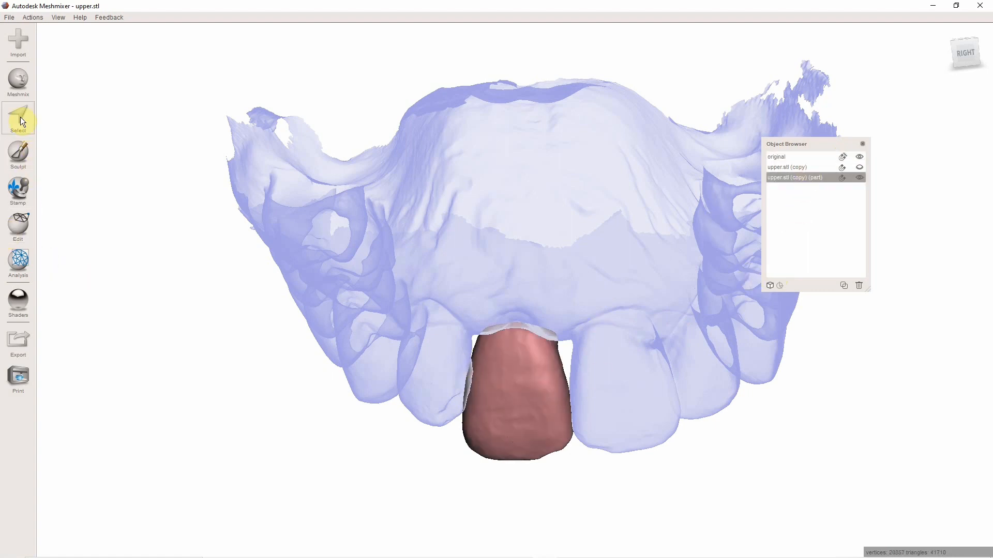
{"action": "left_click", "coordinate": [18, 155]}
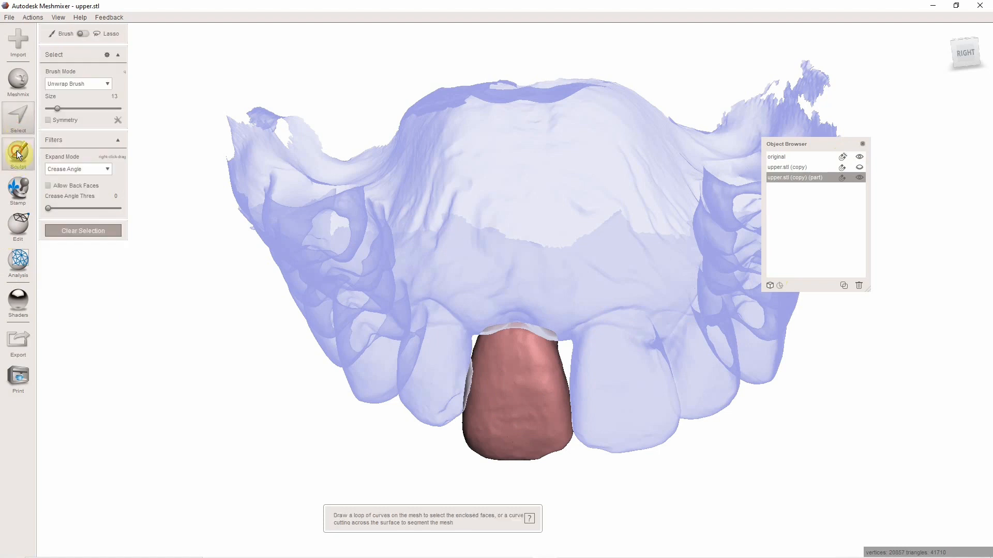
Sculpt the pontic surface with an enlarged volume brush where it meets the gum ridge.
{"action": "left_click", "coordinate": [17, 155]}
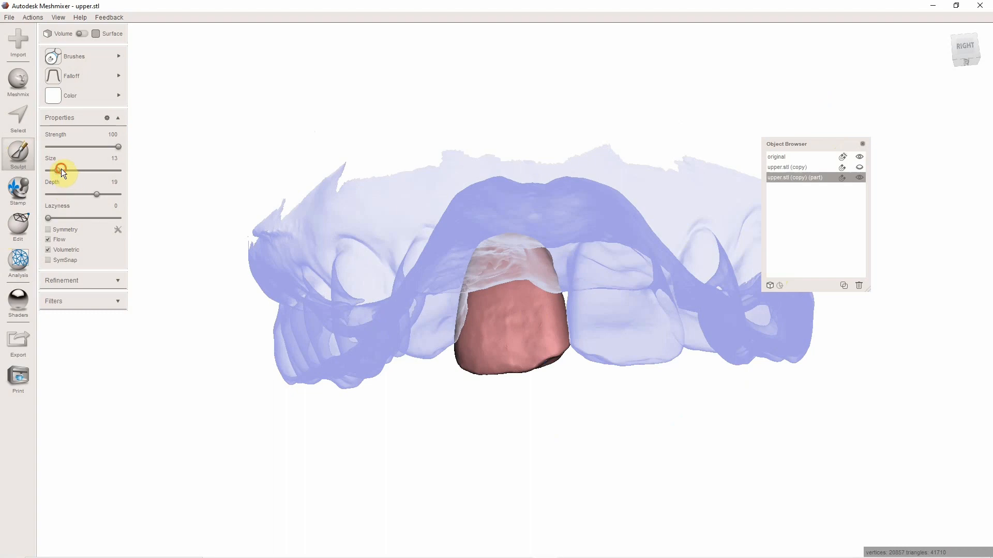
{"action": "left_click_drag", "start_coordinate": [61, 168], "coordinate": [81, 169]}
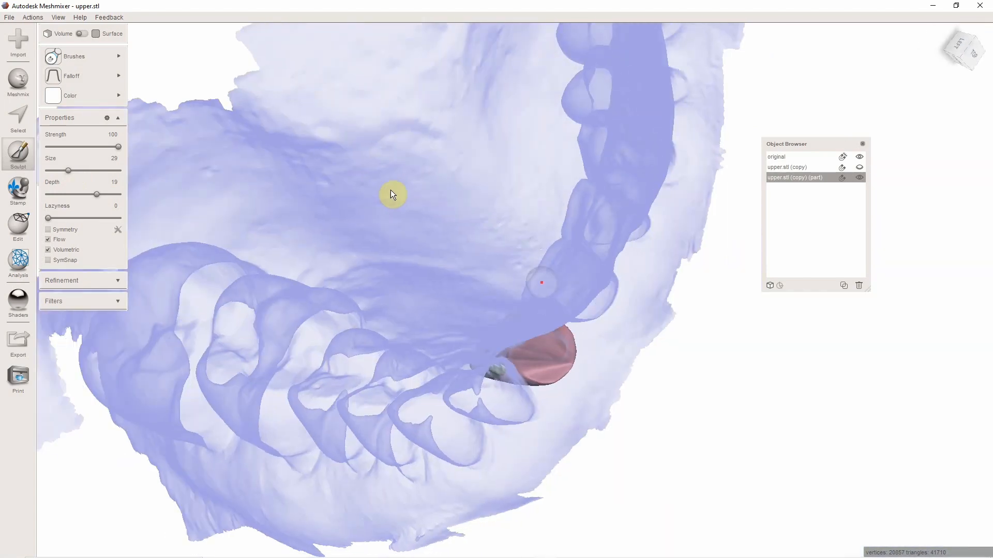
{"action": "left_click_drag", "start_coordinate": [393, 195], "coordinate": [638, 417]}
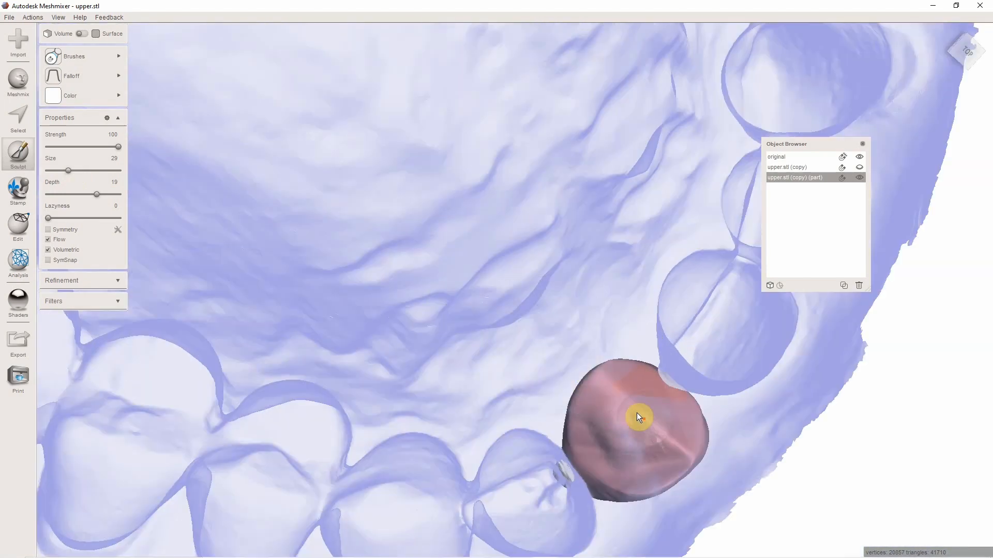
{"action": "left_click_drag", "start_coordinate": [638, 417], "coordinate": [670, 467]}
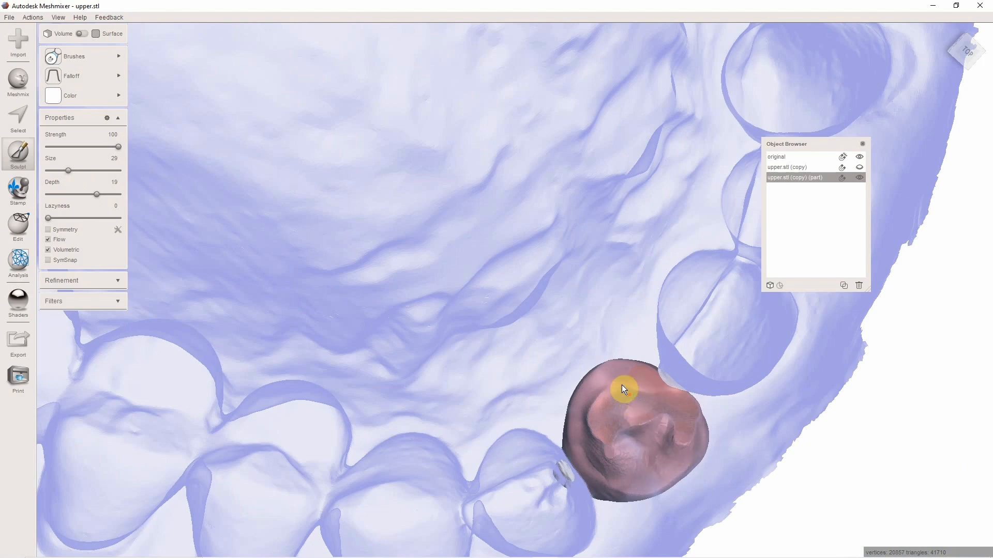
{"action": "left_click_drag", "start_coordinate": [623, 389], "coordinate": [614, 474]}
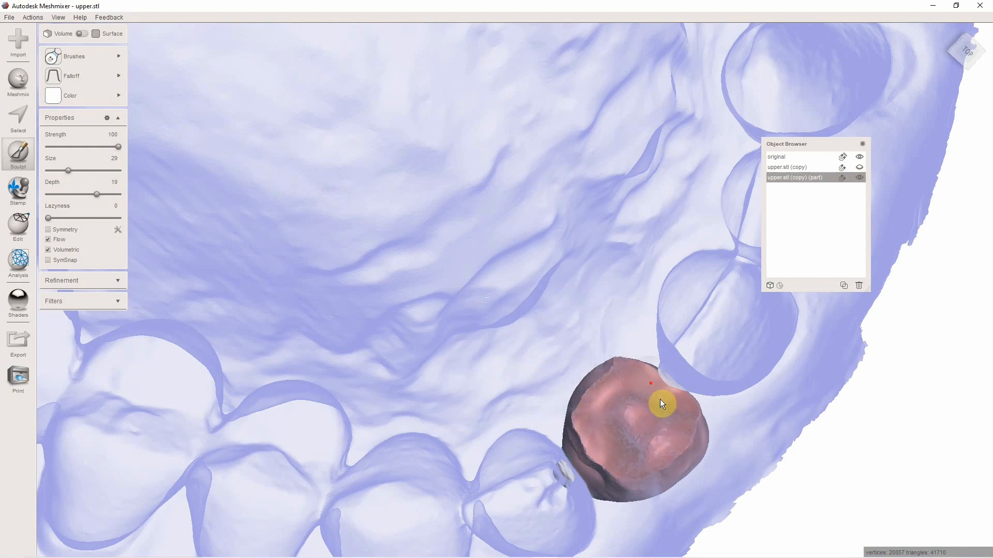
{"action": "left_click_drag", "start_coordinate": [662, 404], "coordinate": [658, 229]}
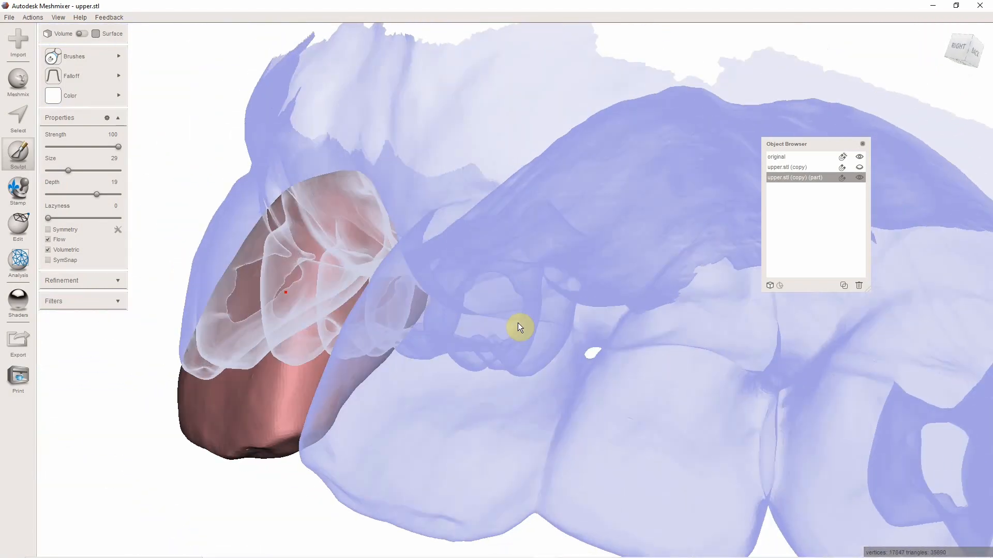
Check the pontic from the side, front and underneath and sculpt its base against the ridge.
{"action": "left_click_drag", "start_coordinate": [519, 328], "coordinate": [323, 304]}
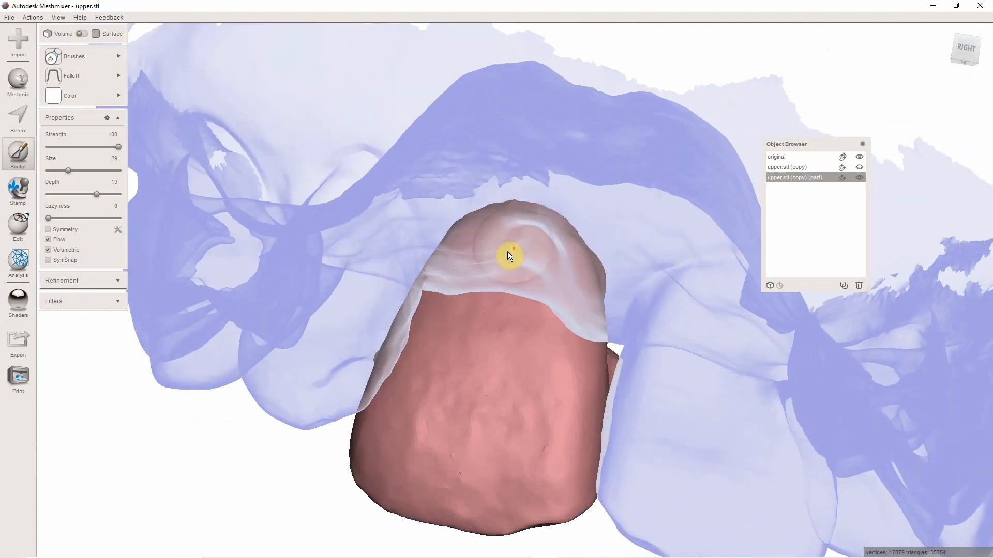
{"action": "left_click_drag", "start_coordinate": [510, 256], "coordinate": [156, 237]}
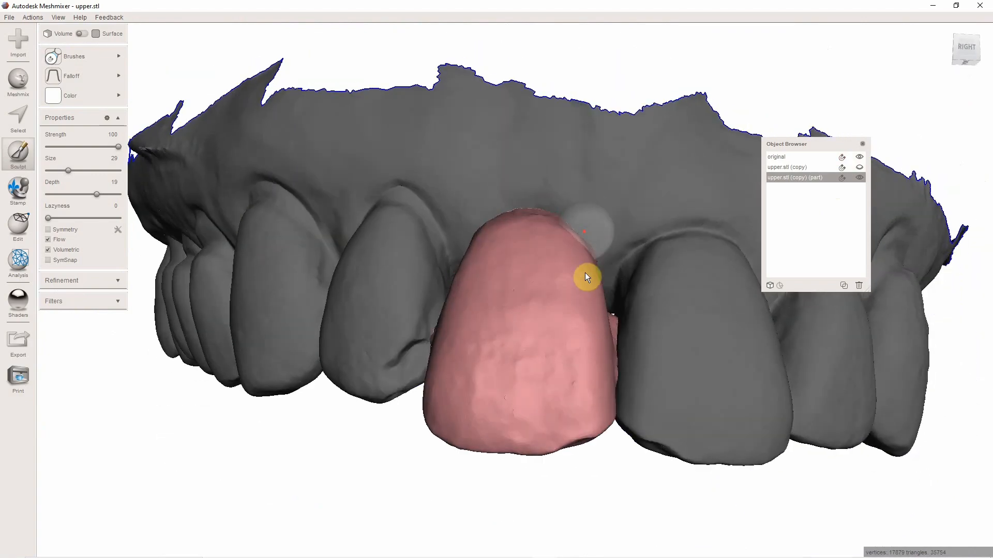
{"action": "left_click_drag", "start_coordinate": [585, 277], "coordinate": [669, 275]}
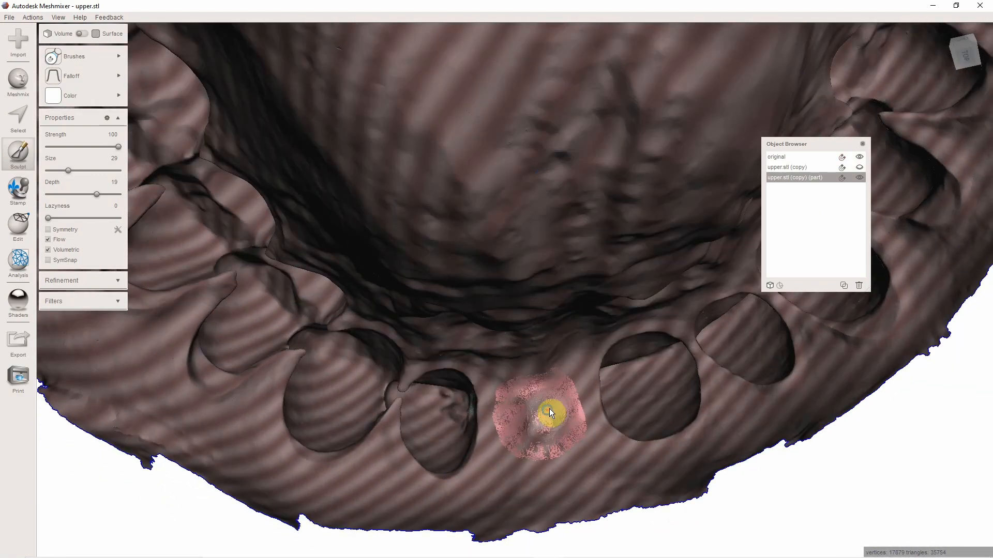
{"action": "left_click_drag", "start_coordinate": [545, 412], "coordinate": [645, 431]}
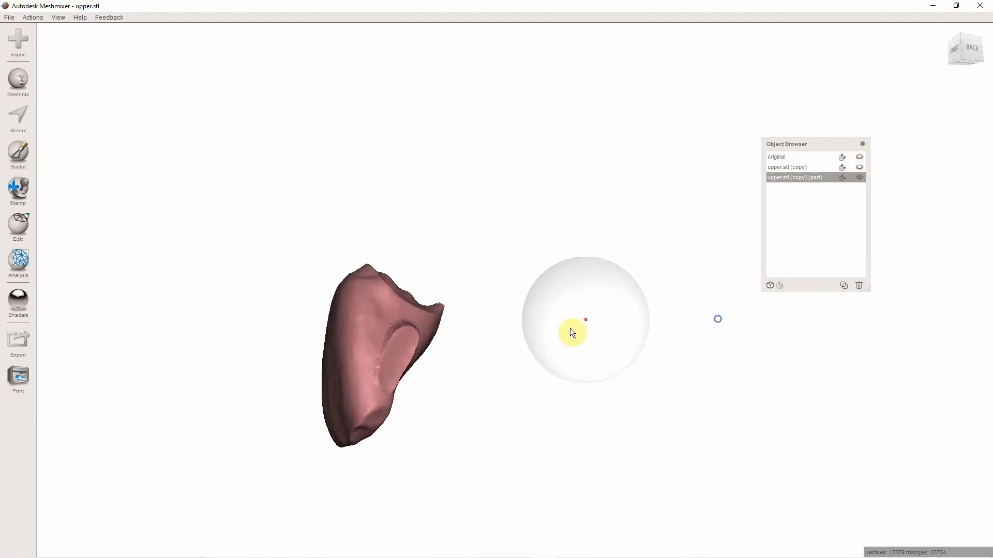
Hollow and smooth the isolated pontic's base with a Depth -20 brush, then show the original jaw again.
{"action": "left_click", "coordinate": [18, 119]}
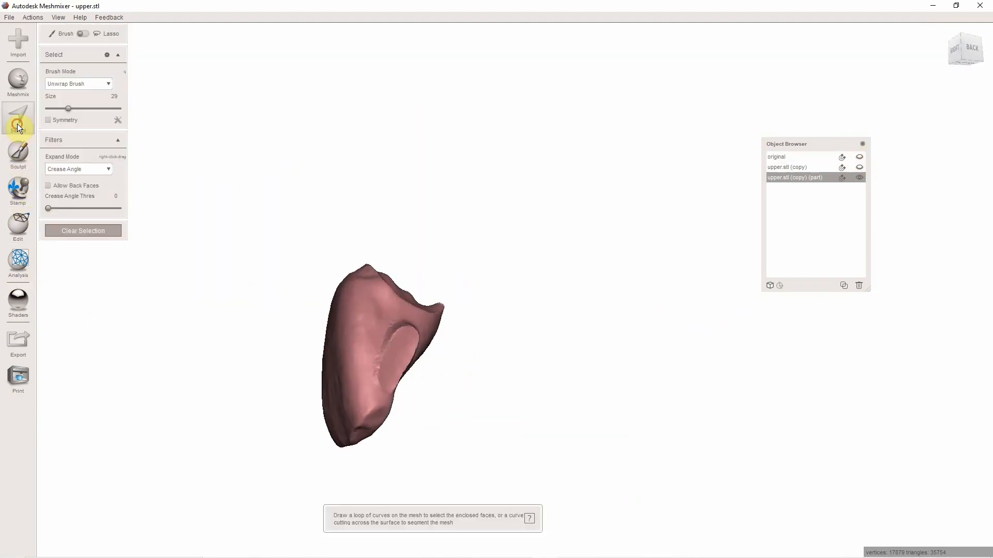
{"action": "left_click", "coordinate": [18, 154]}
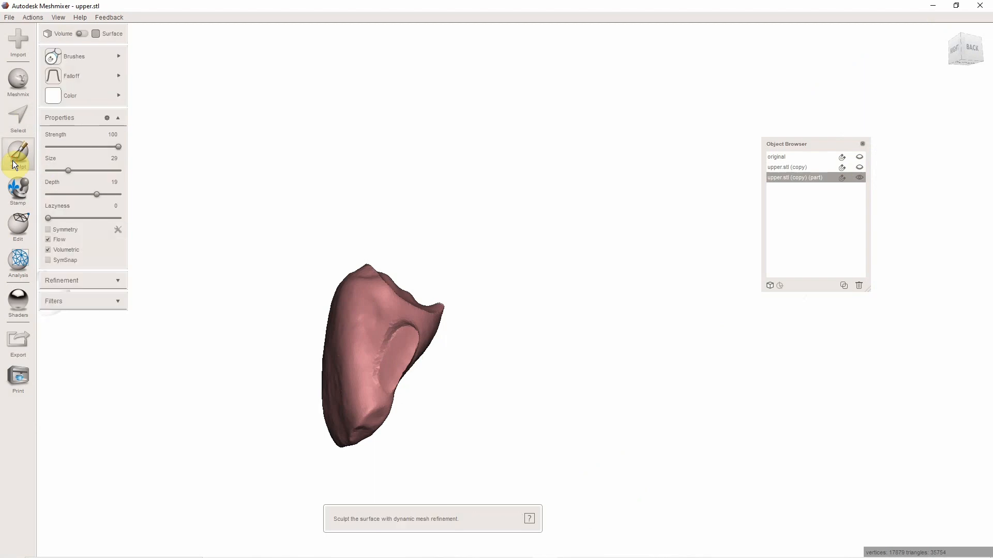
{"action": "left_click", "coordinate": [74, 56]}
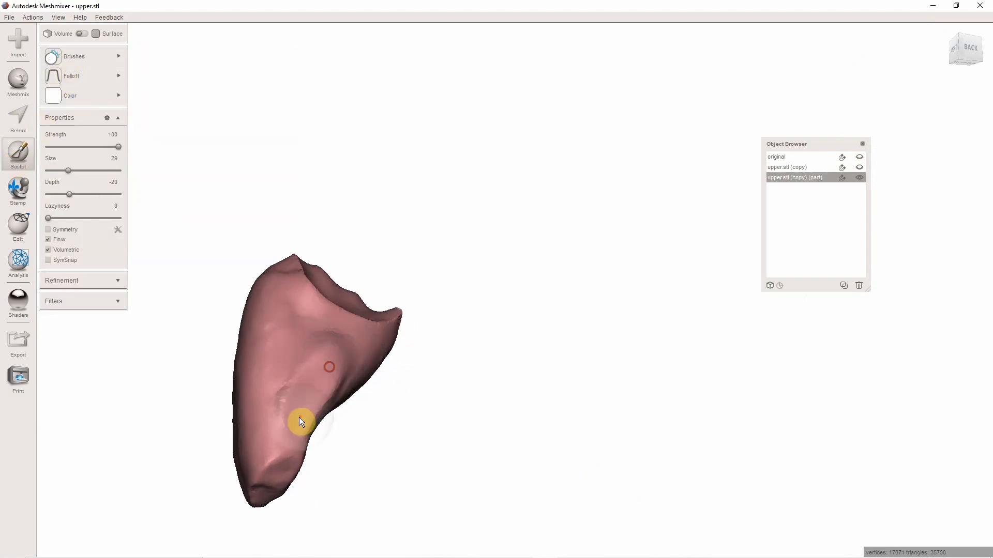
{"action": "left_click_drag", "start_coordinate": [301, 421], "coordinate": [566, 199]}
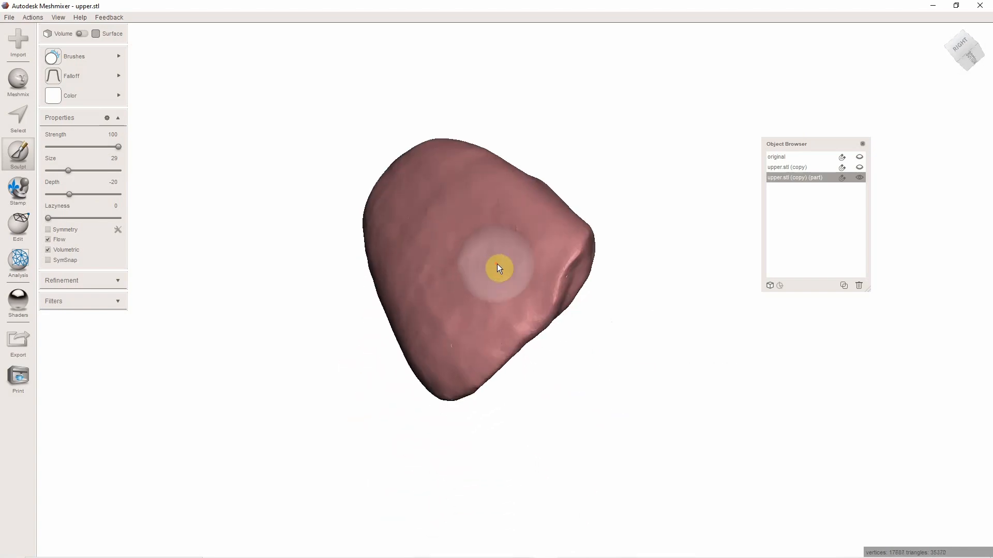
{"action": "left_click", "coordinate": [859, 158]}
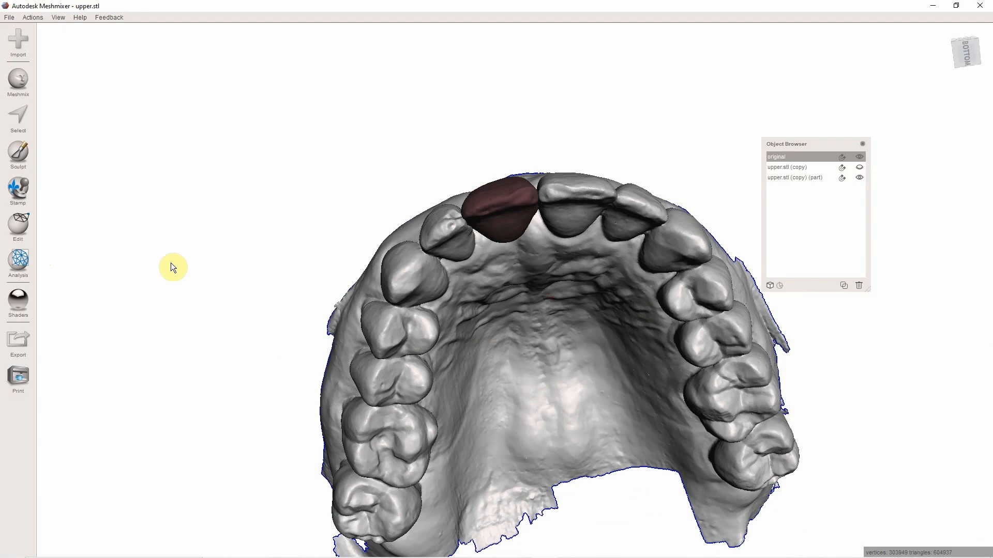
Duplicate the original jaw so 'original (copy)' appears and begin selecting on it.
{"action": "left_click", "coordinate": [18, 228]}
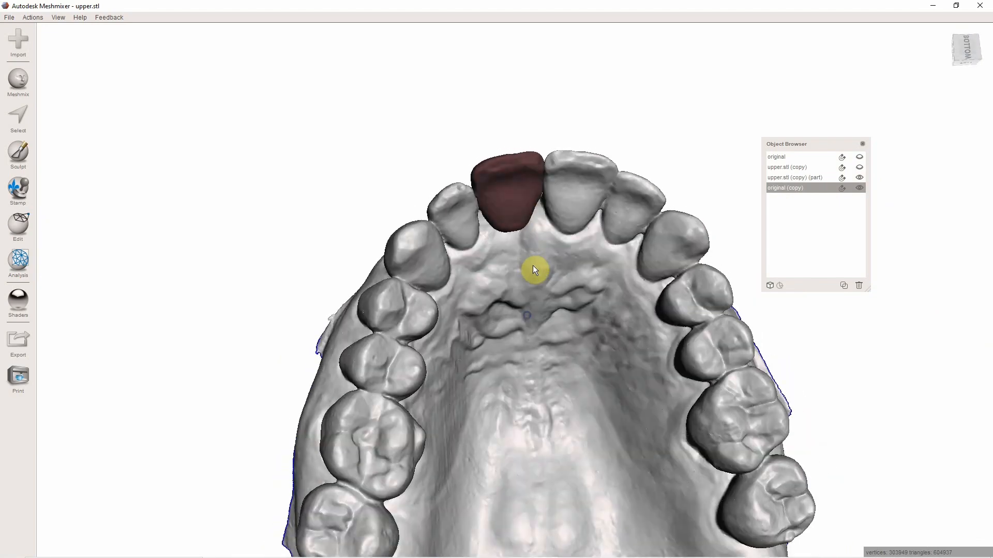
{"action": "left_click", "coordinate": [17, 120]}
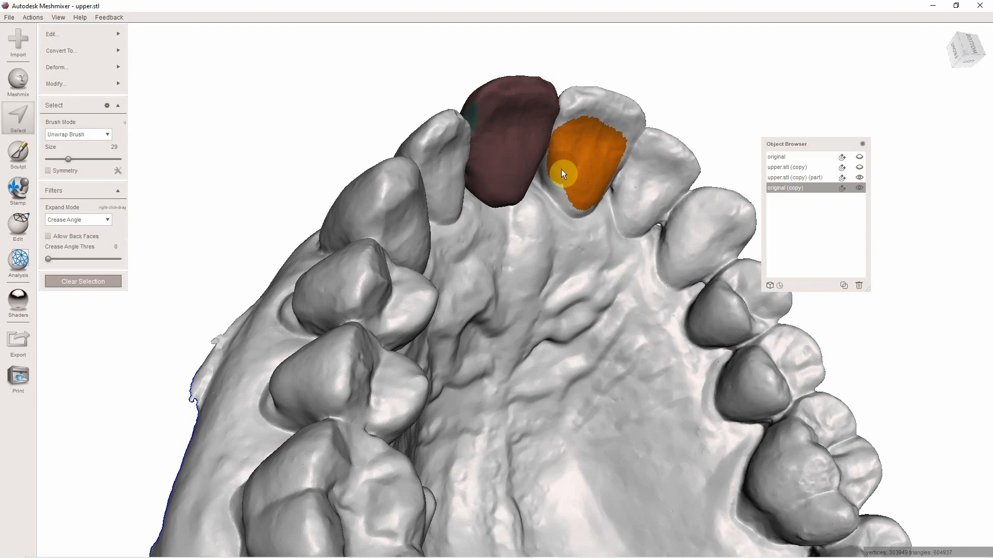
Paint a selection over the palatal surface of the tooth beside the pontic.
{"action": "left_click_drag", "start_coordinate": [563, 174], "coordinate": [524, 184]}
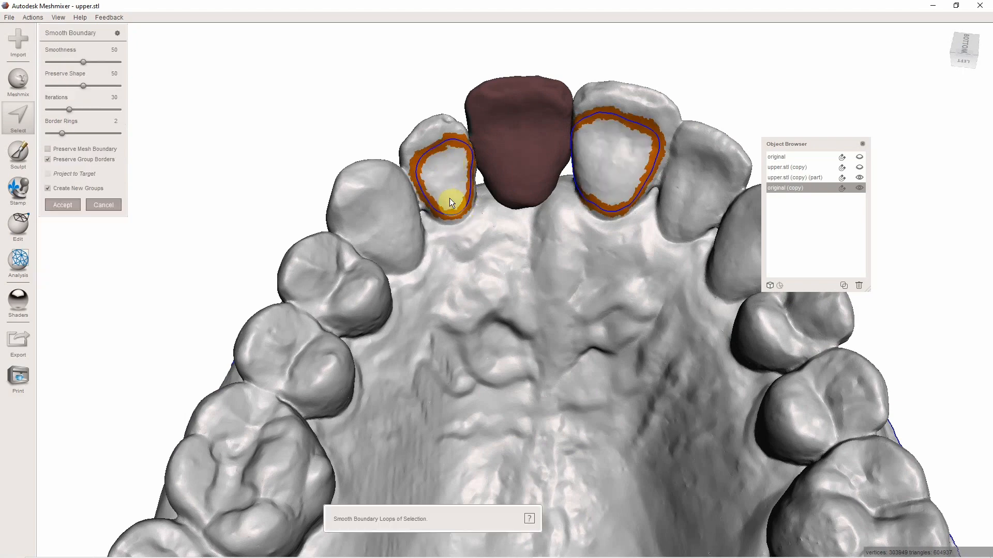
Apply Smooth Boundary to the two neighbouring tooth patches and accept it.
{"action": "left_click", "coordinate": [62, 205]}
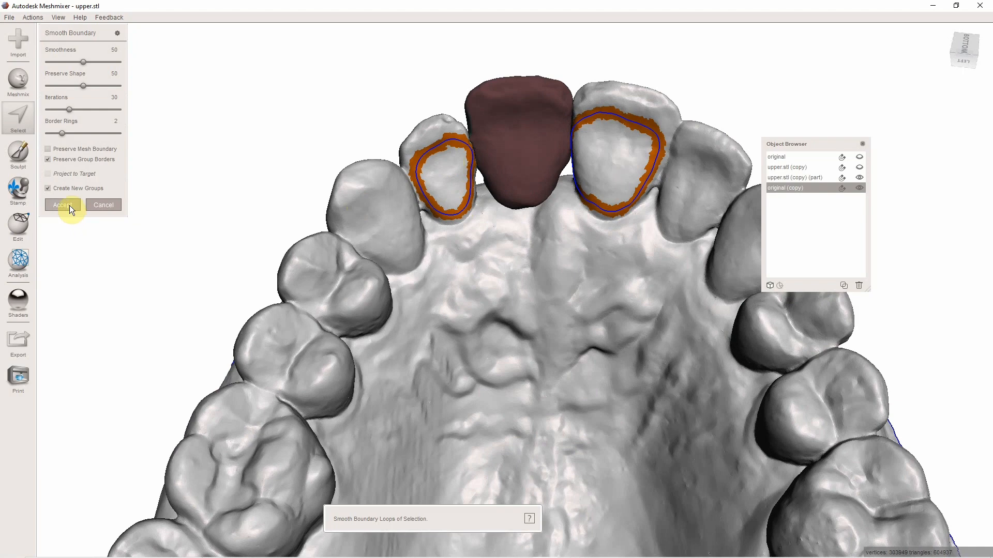
{"action": "left_click", "coordinate": [62, 204]}
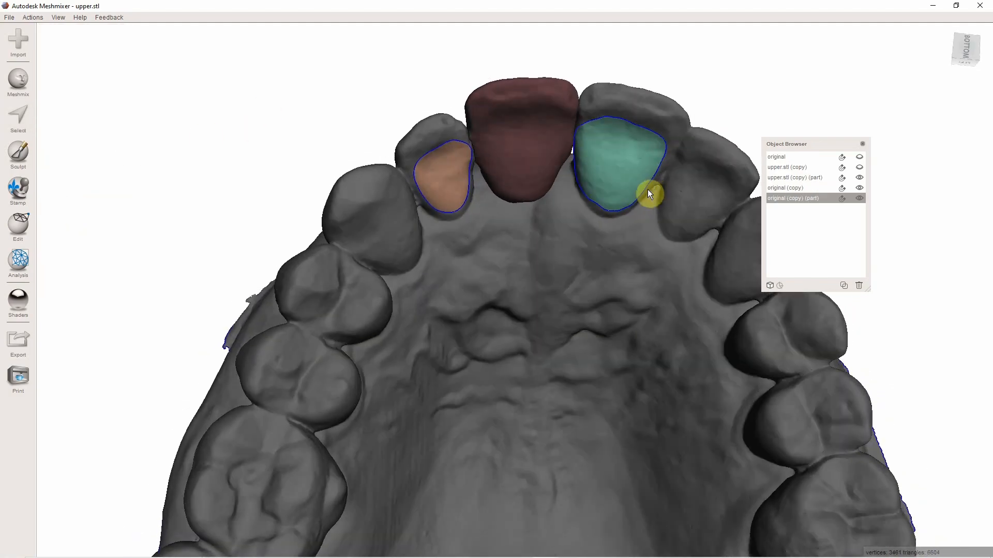
Extrude the two wing patches, raising the Offset to about 0.866 mm.
{"action": "left_click", "coordinate": [17, 118]}
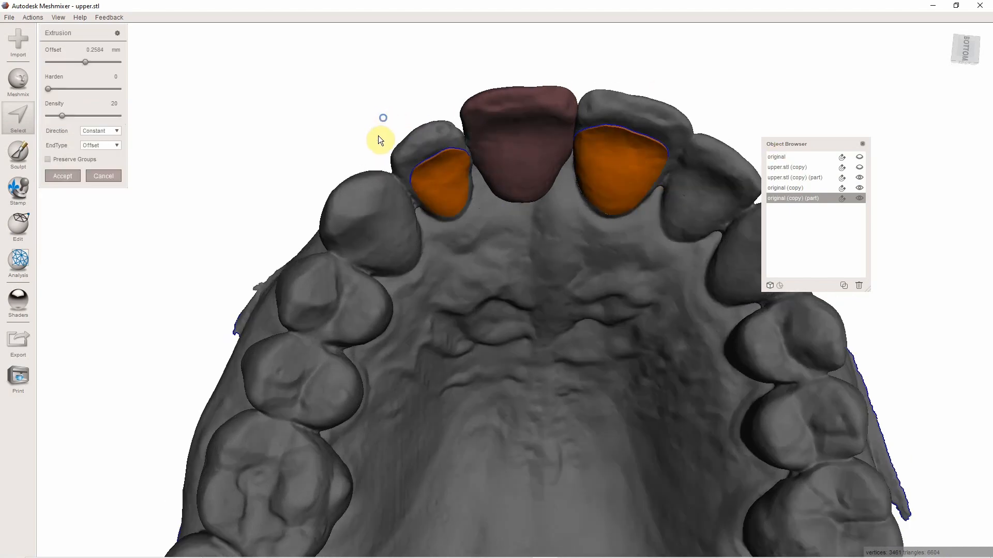
{"action": "left_click_drag", "start_coordinate": [84, 62], "coordinate": [87, 65]}
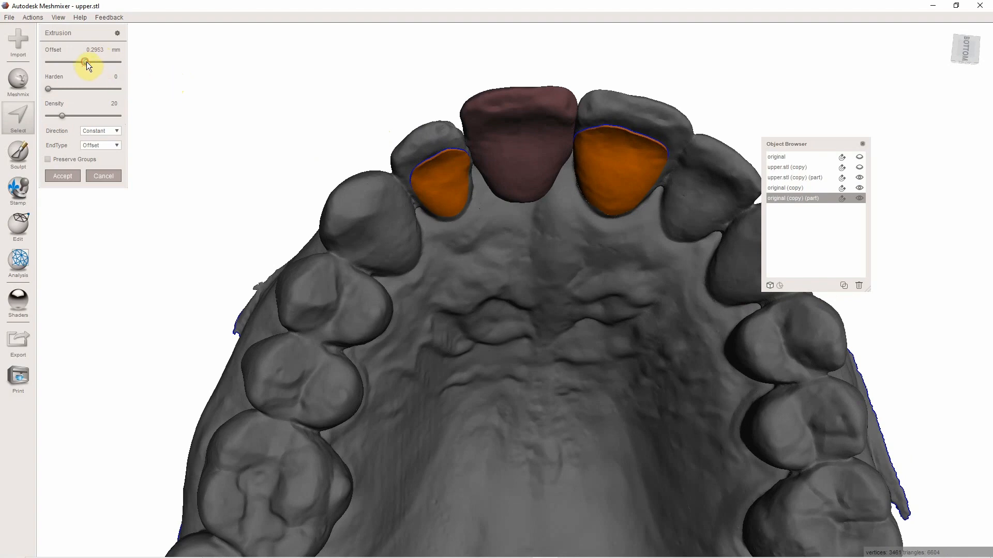
{"action": "left_click_drag", "start_coordinate": [86, 61], "coordinate": [94, 61]}
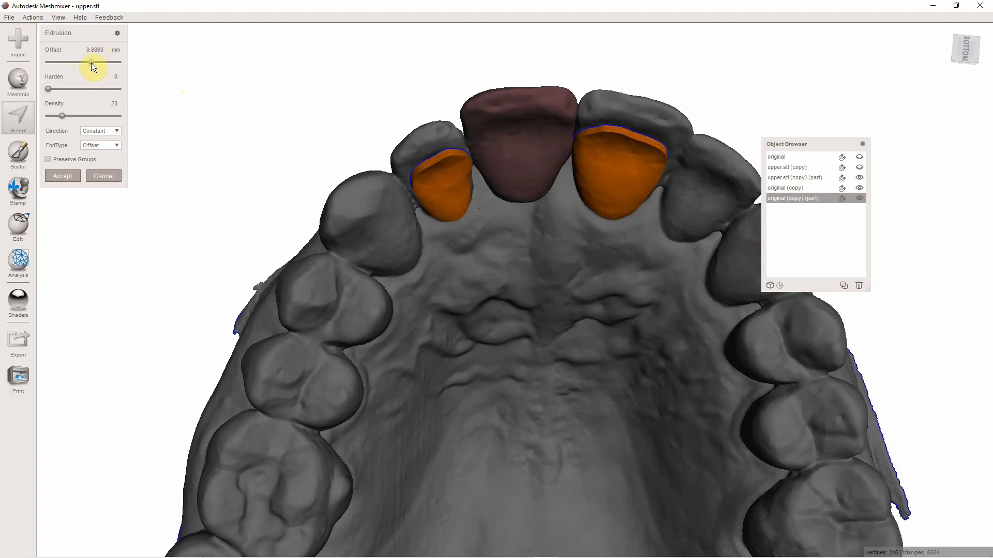
{"action": "left_click_drag", "start_coordinate": [92, 61], "coordinate": [106, 61]}
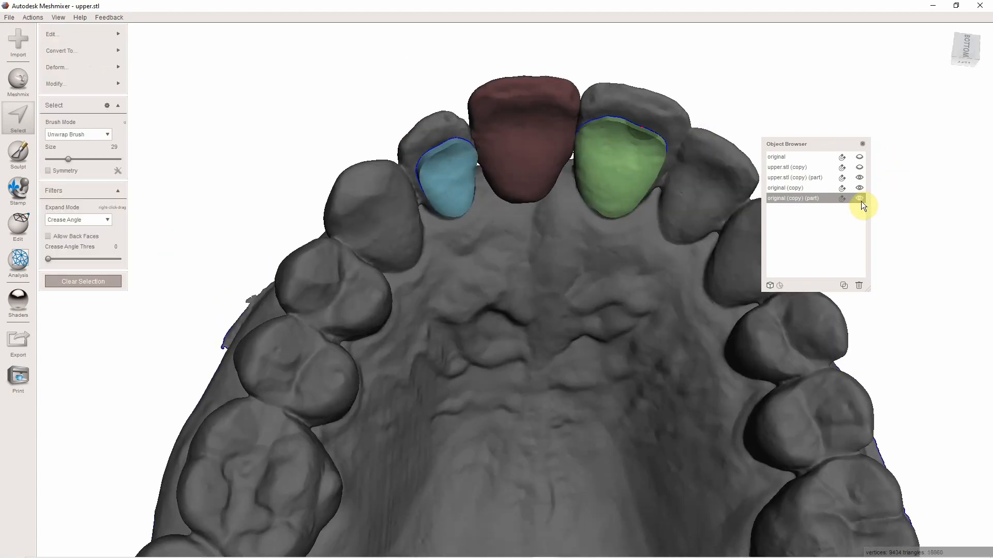
Hide the jaw copy leaving the pontic and wings, and review the Preferences window.
{"action": "left_click", "coordinate": [860, 199]}
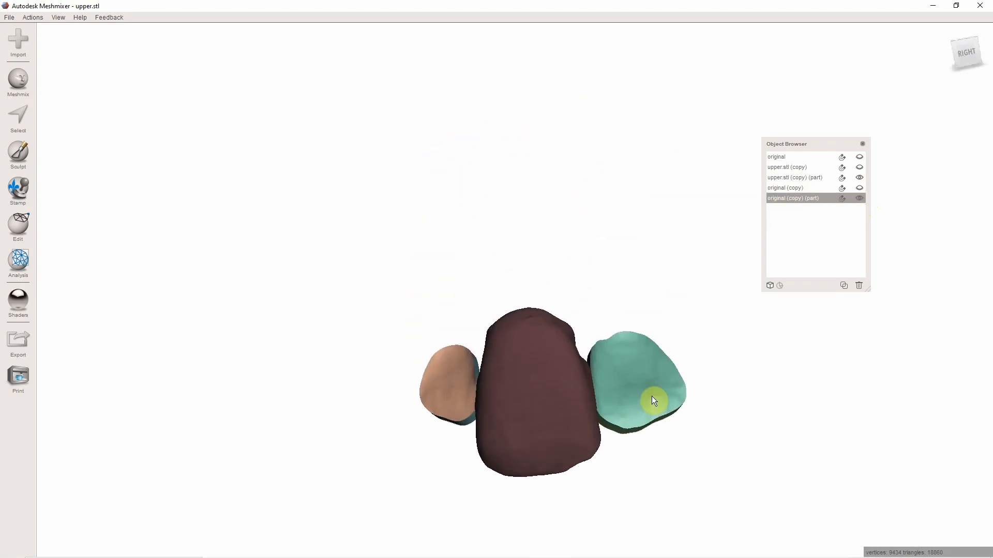
{"action": "left_click", "coordinate": [17, 119]}
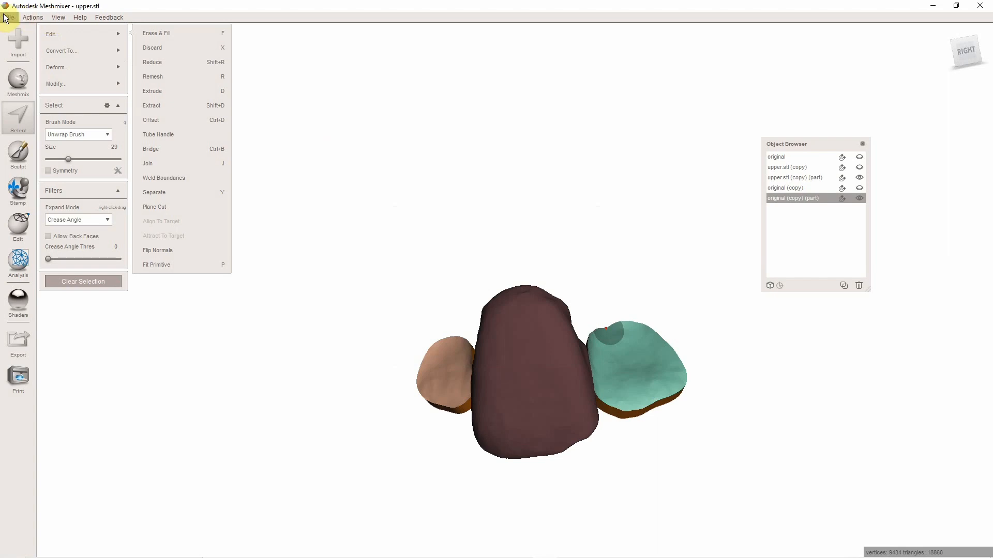
{"action": "left_click", "coordinate": [9, 17]}
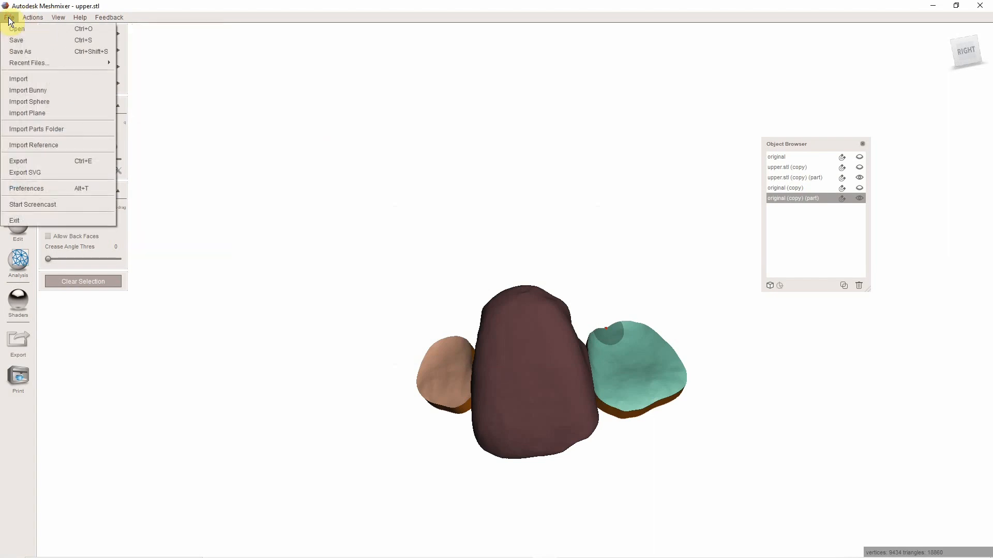
{"action": "left_click", "coordinate": [26, 188]}
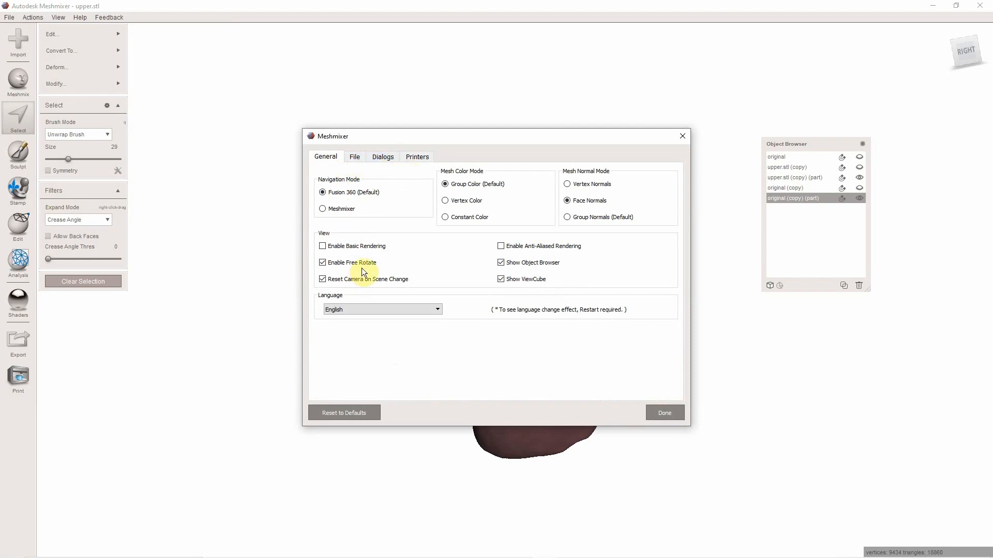
{"action": "mouse_move", "coordinate": [474, 183]}
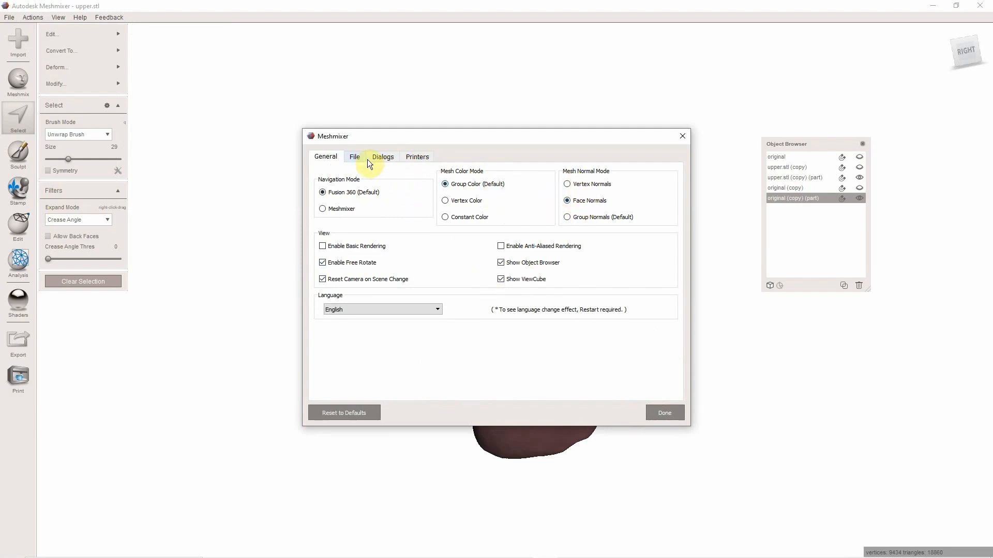
{"action": "left_click", "coordinate": [664, 413]}
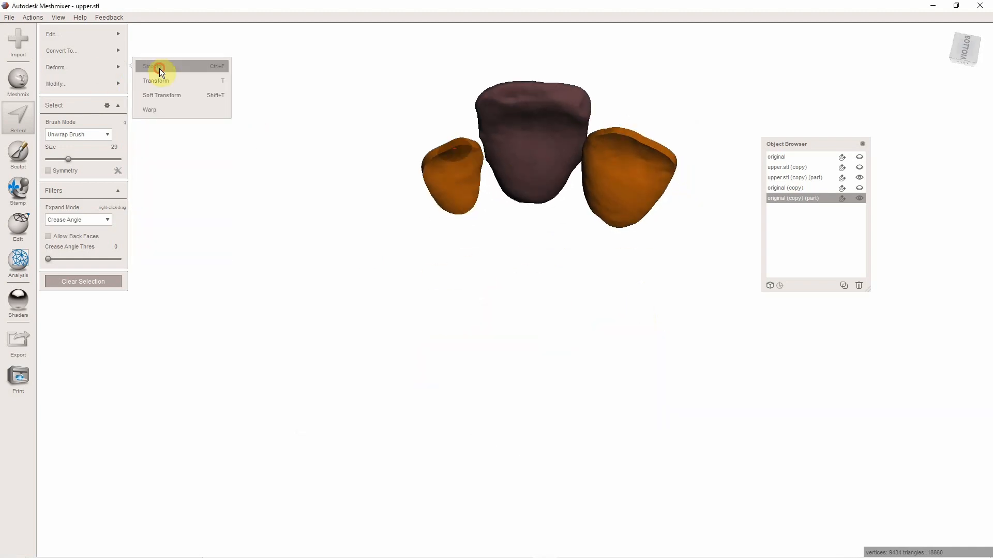
Smooth the wing pieces with Smoothing Scale about 33 and inspect the result.
{"action": "left_click", "coordinate": [152, 66]}
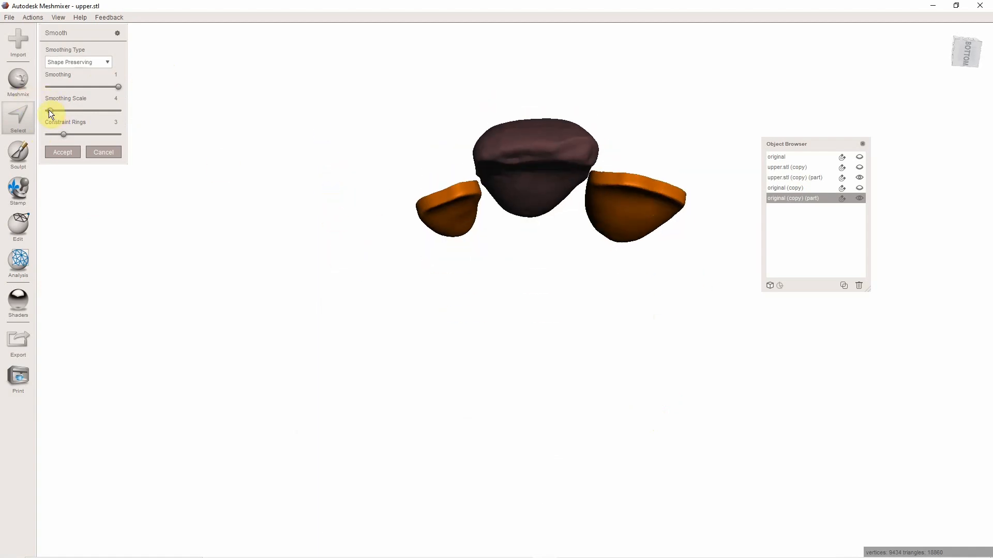
{"action": "left_click_drag", "start_coordinate": [63, 109], "coordinate": [69, 109]}
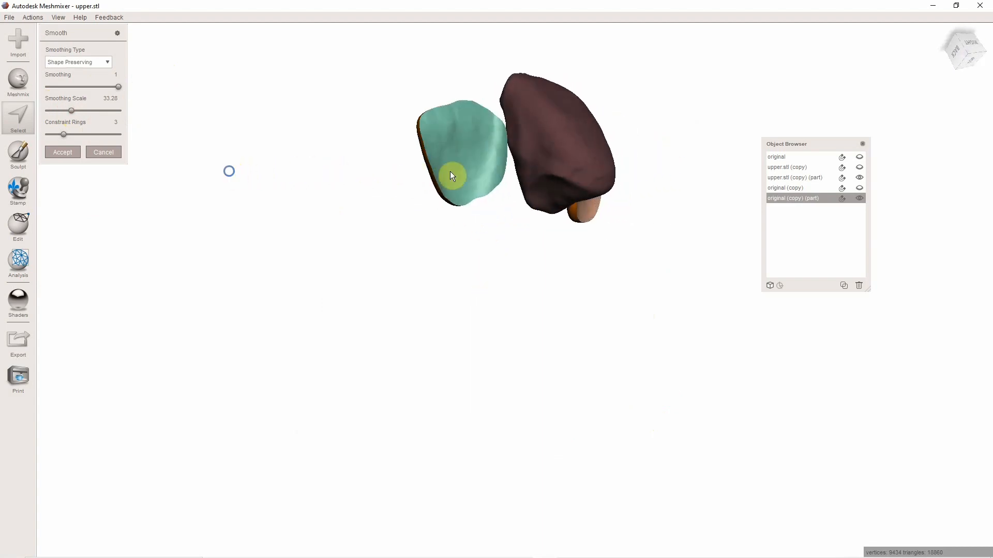
{"action": "left_click", "coordinate": [62, 152]}
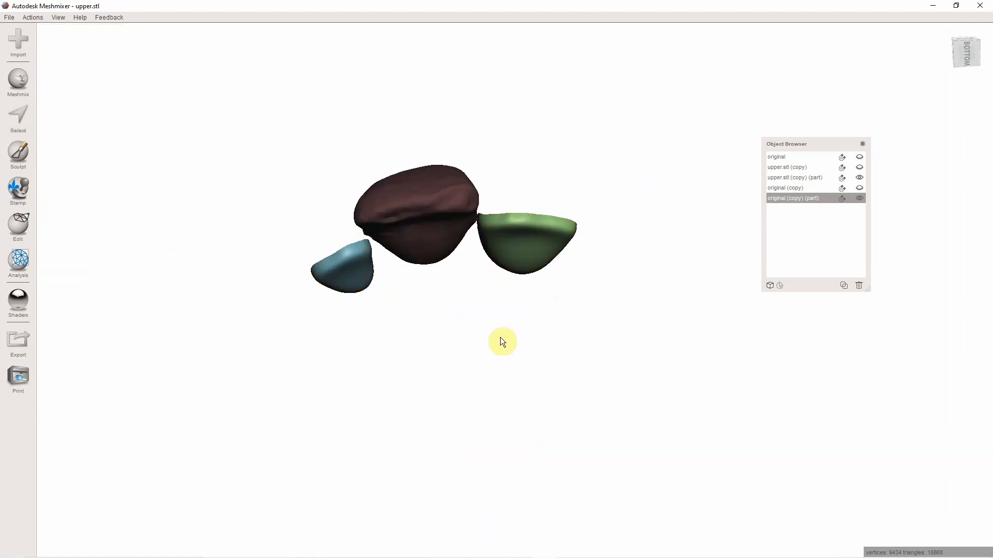
{"action": "left_click_drag", "start_coordinate": [503, 342], "coordinate": [429, 191]}
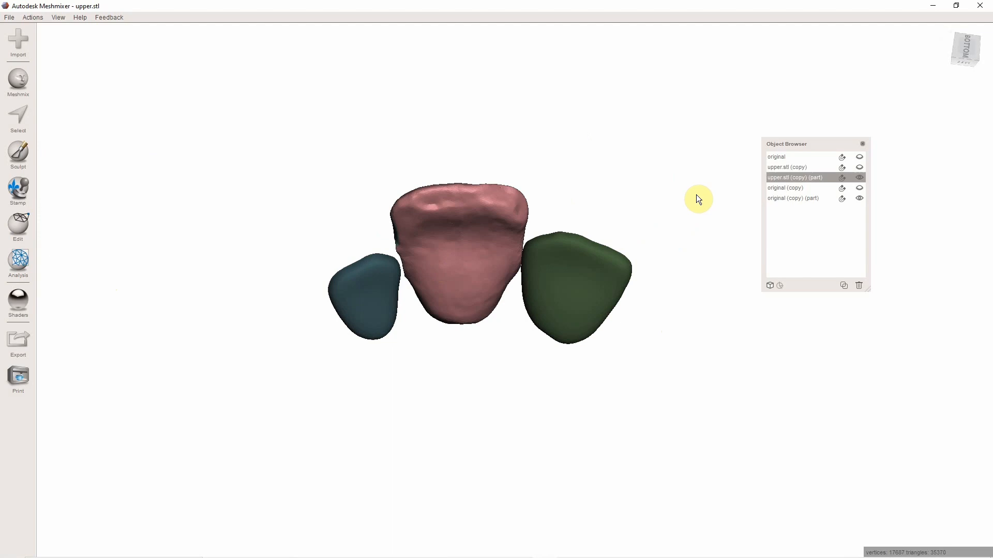
{"action": "mouse_move", "coordinate": [816, 177]}
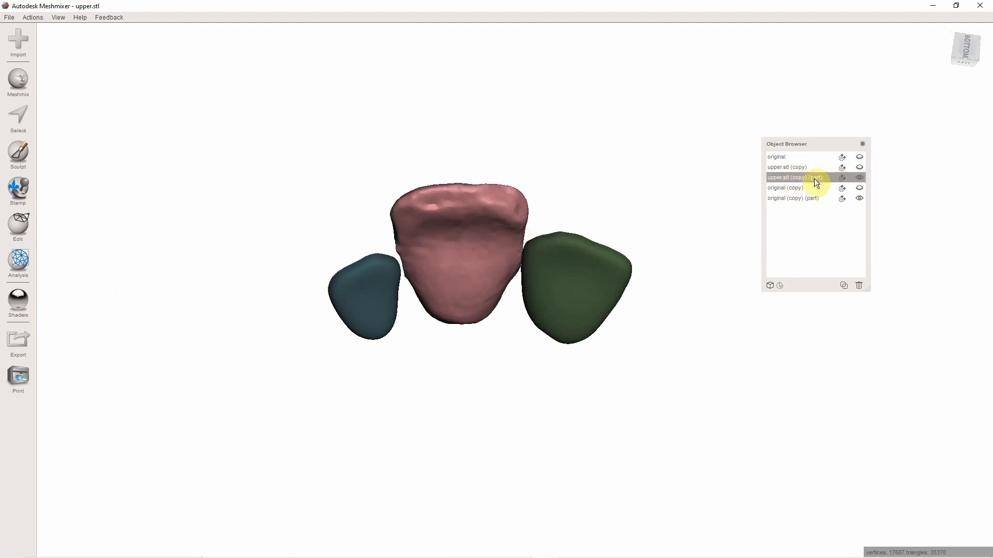
Select both part objects and combine them into one mesh.
{"action": "left_click", "coordinate": [793, 199]}
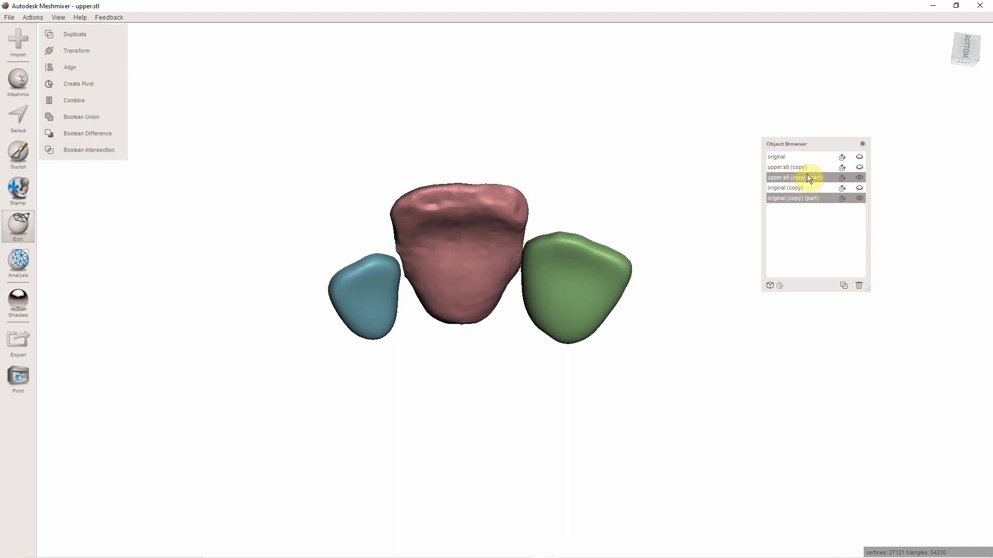
{"action": "mouse_move", "coordinate": [524, 290]}
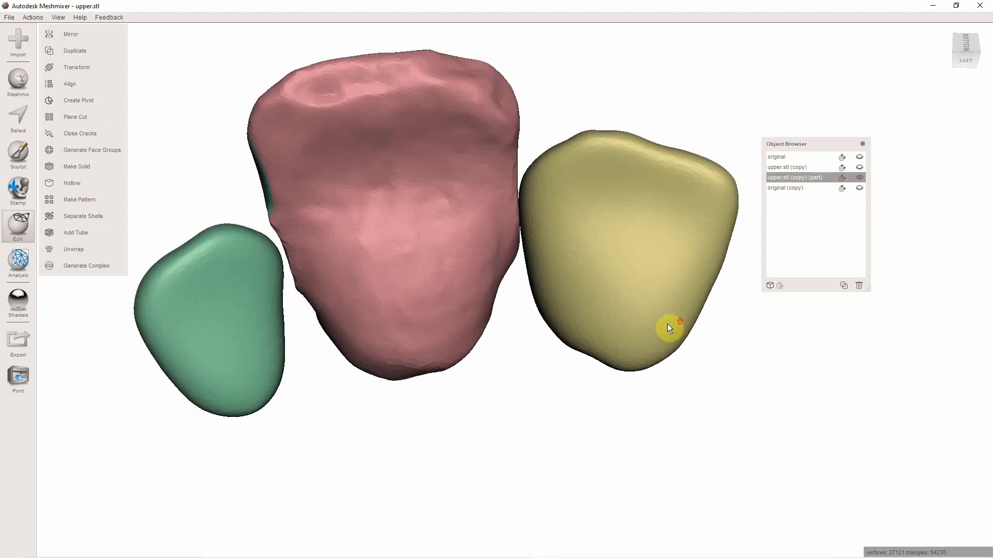
{"action": "left_click", "coordinate": [18, 120]}
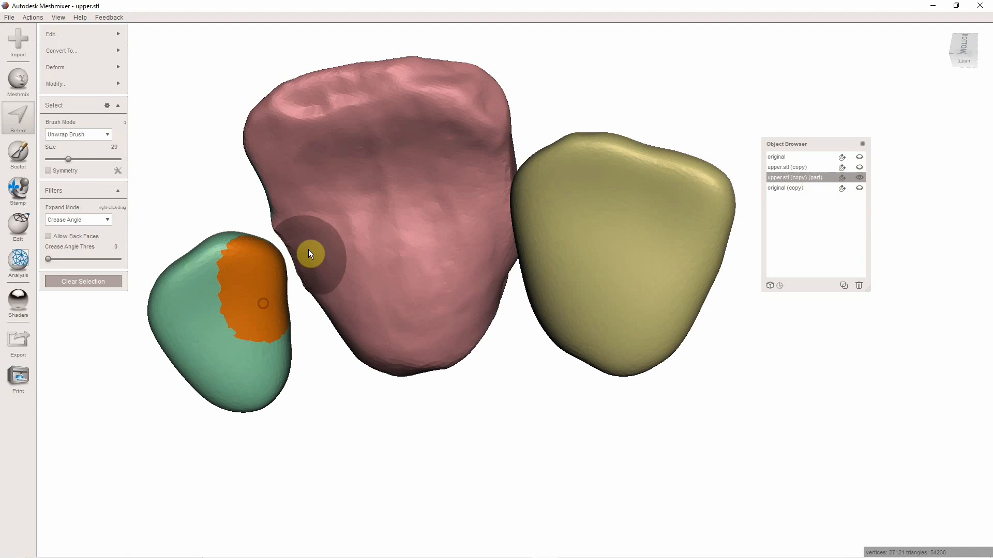
Paint patches on the pontic and wing and join them with an accepted Tube Handle.
{"action": "left_click_drag", "start_coordinate": [310, 255], "coordinate": [339, 286]}
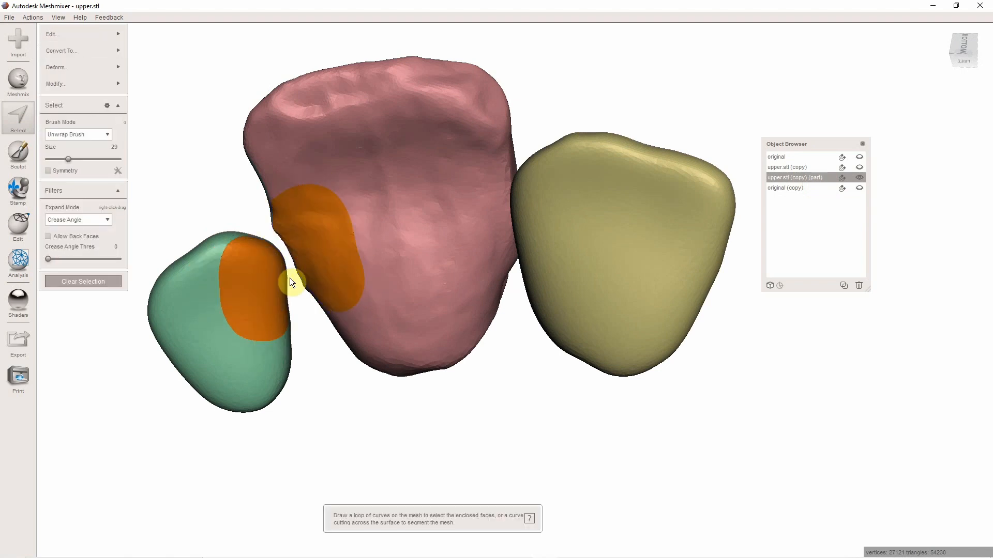
{"action": "left_click", "coordinate": [60, 67]}
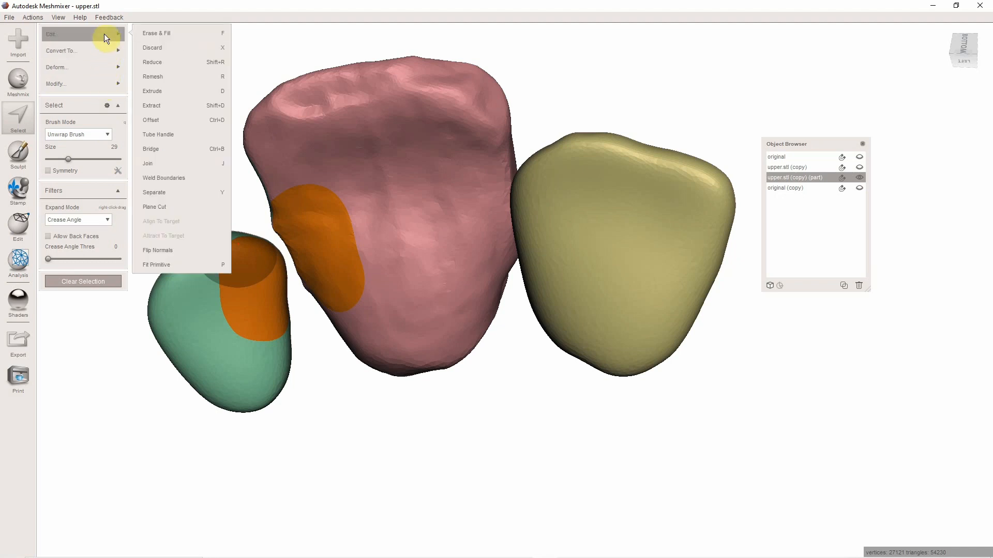
{"action": "mouse_move", "coordinate": [161, 164]}
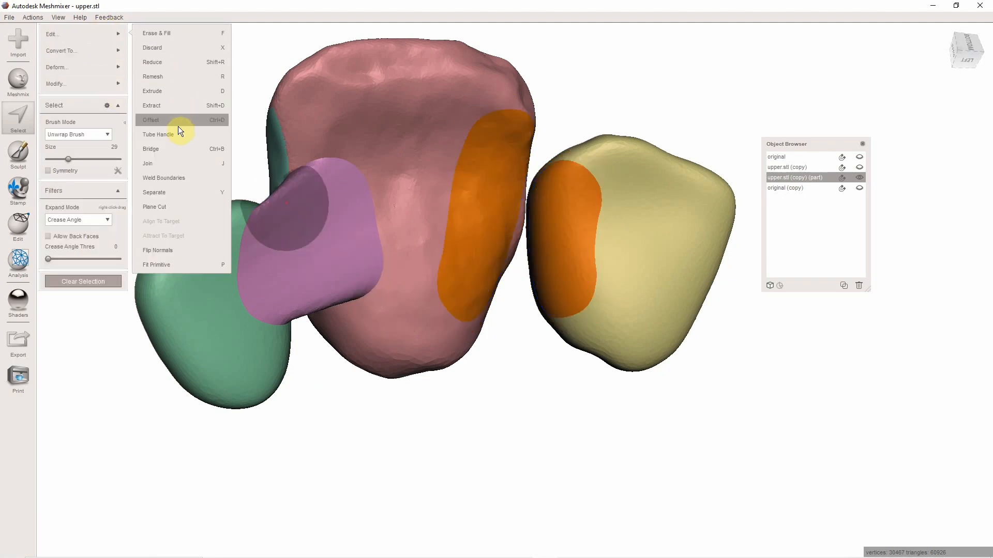
{"action": "left_click", "coordinate": [159, 135]}
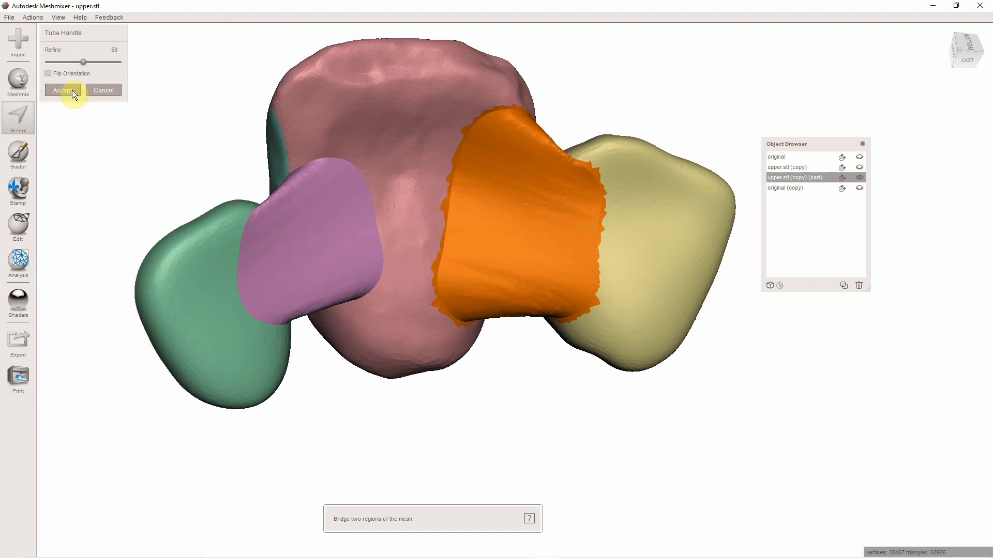
{"action": "left_click", "coordinate": [62, 89]}
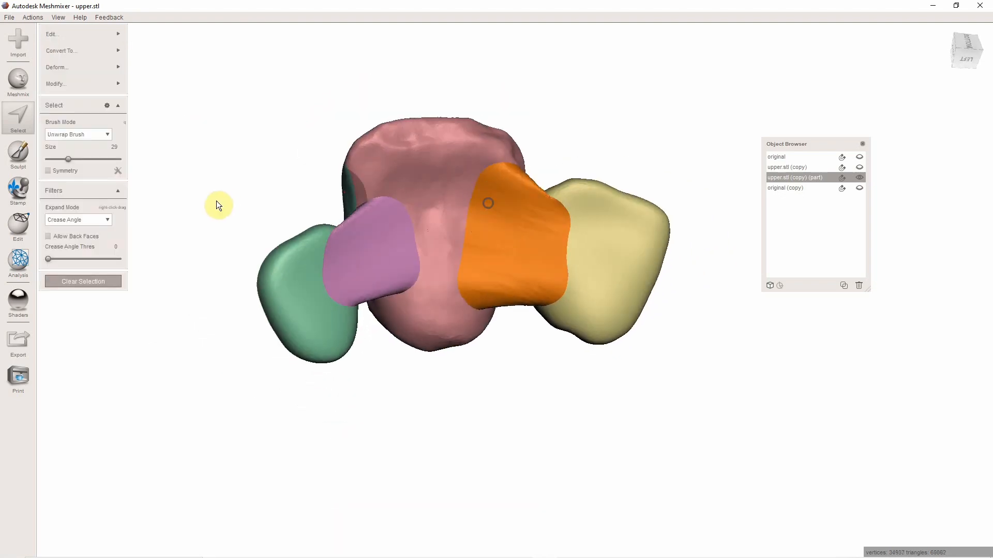
{"action": "left_click", "coordinate": [56, 84]}
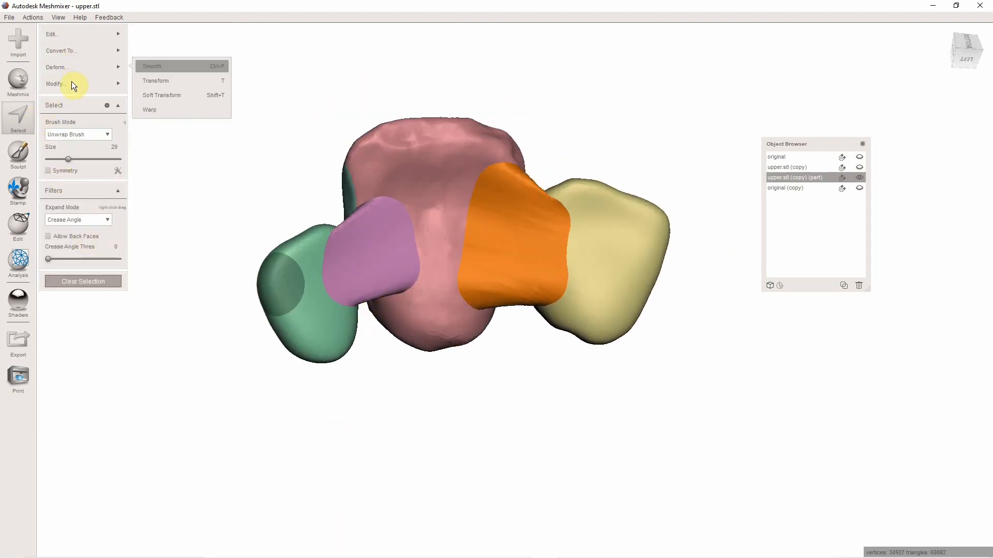
Smooth the selected connector and sculpt the left and right connectors against the arch.
{"action": "left_click", "coordinate": [17, 155]}
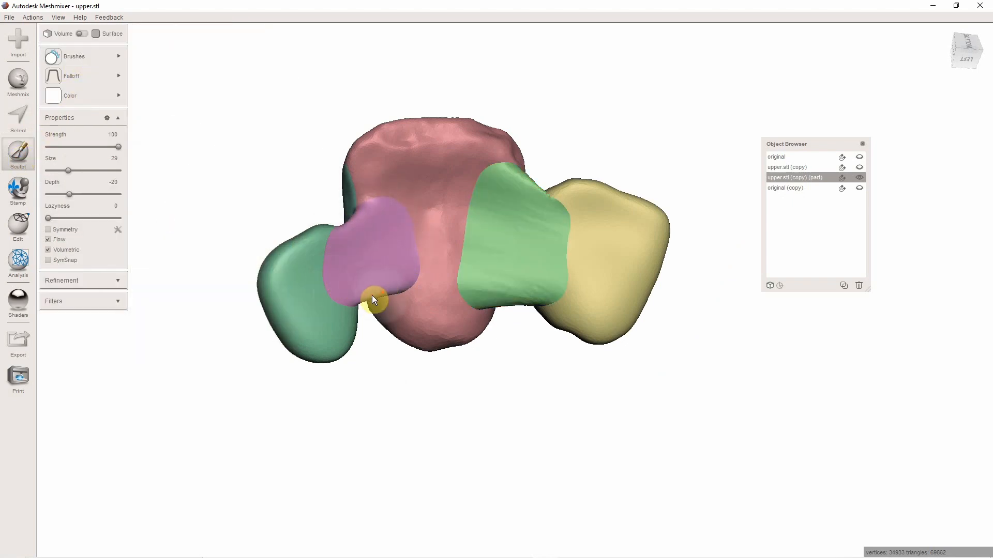
{"action": "left_click_drag", "start_coordinate": [373, 301], "coordinate": [534, 199]}
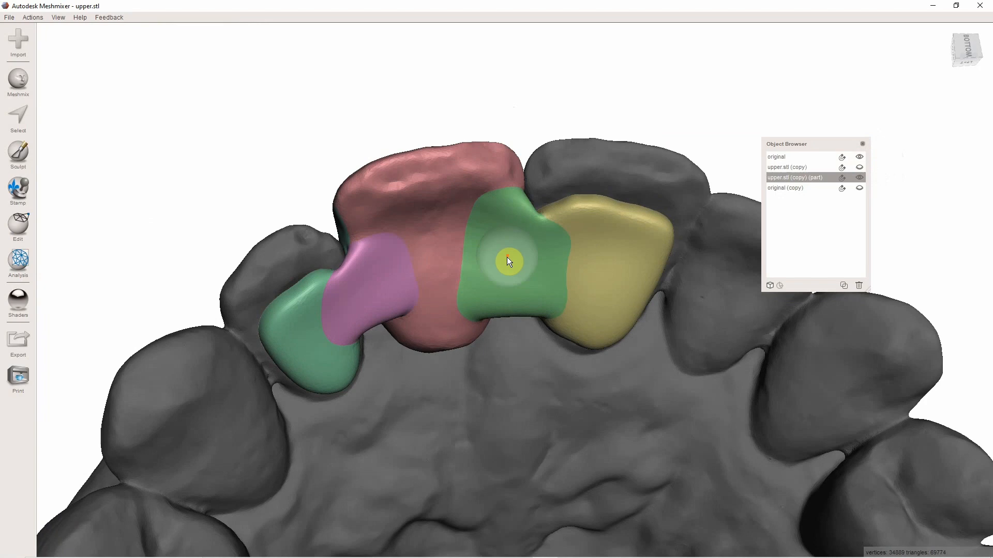
{"action": "left_click_drag", "start_coordinate": [507, 262], "coordinate": [319, 371]}
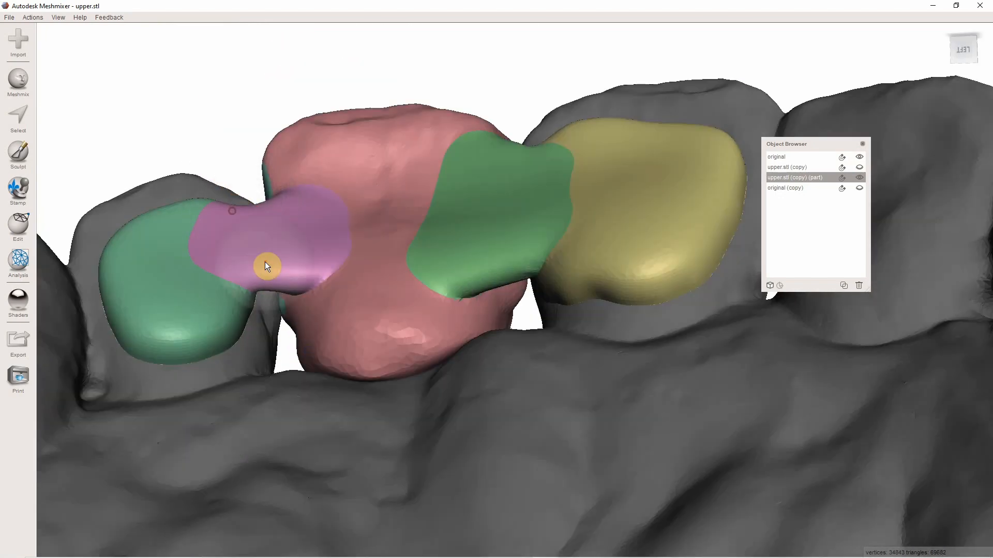
Inspect the bridge from below and the front, then select the entire bridge mesh.
{"action": "left_click_drag", "start_coordinate": [266, 265], "coordinate": [528, 358]}
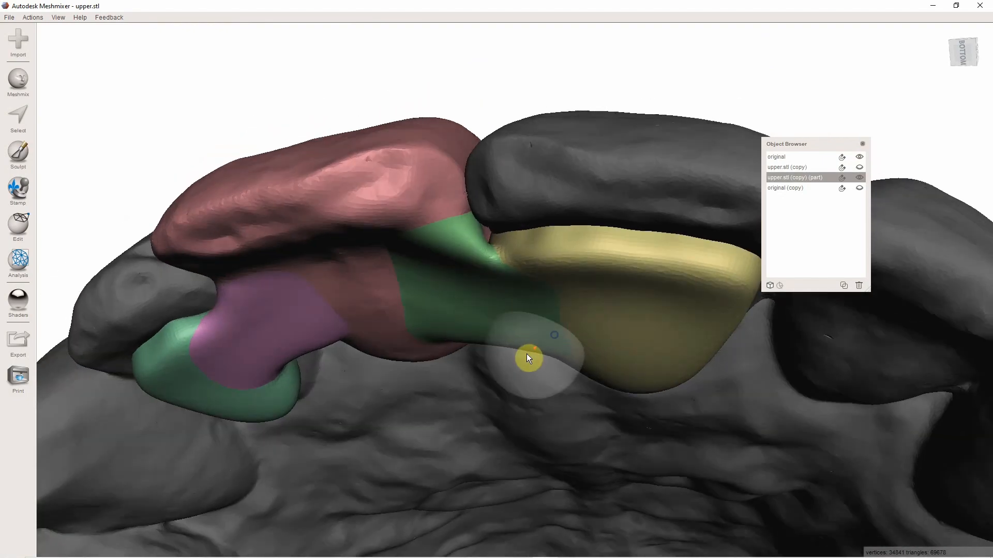
{"action": "left_click_drag", "start_coordinate": [528, 358], "coordinate": [570, 311]}
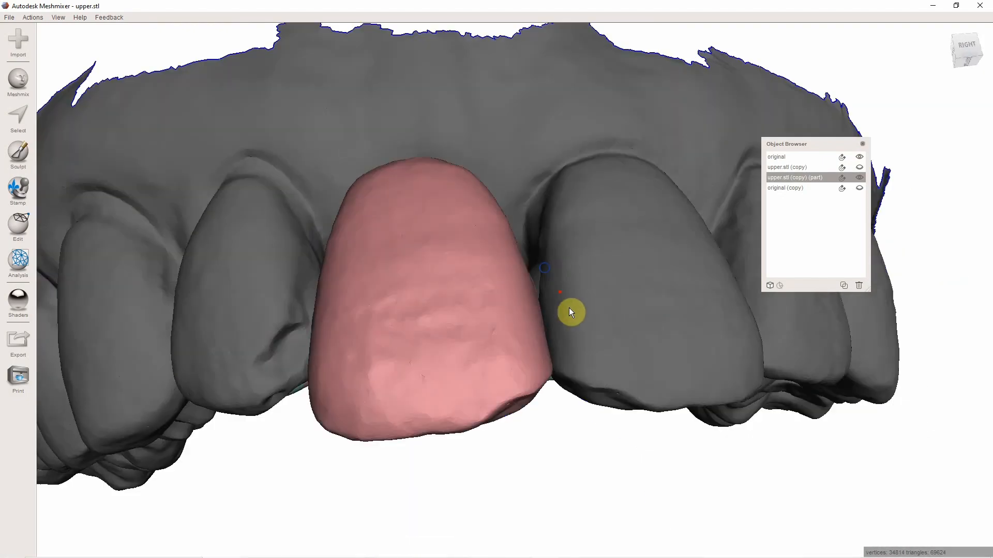
{"action": "left_click_drag", "start_coordinate": [570, 312], "coordinate": [721, 434]}
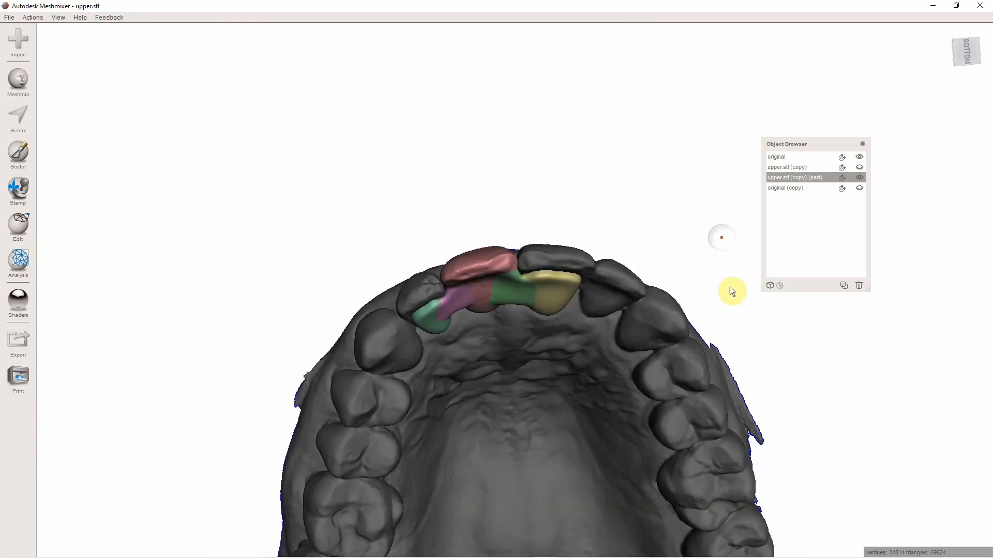
{"action": "left_click_drag", "start_coordinate": [732, 292], "coordinate": [460, 209]}
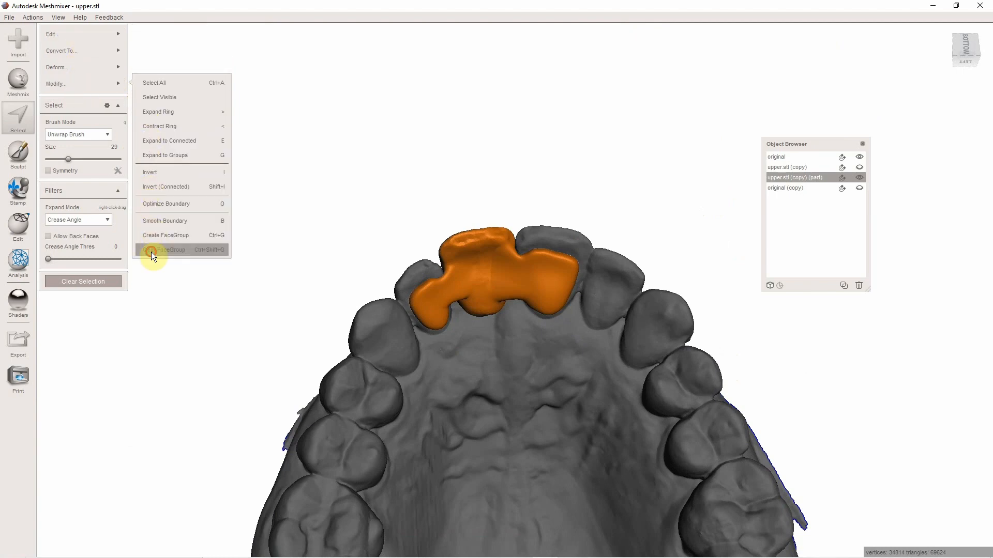
Clear the face groups so the bridge is one uniform white shell, checked from inside and front.
{"action": "left_click", "coordinate": [167, 249]}
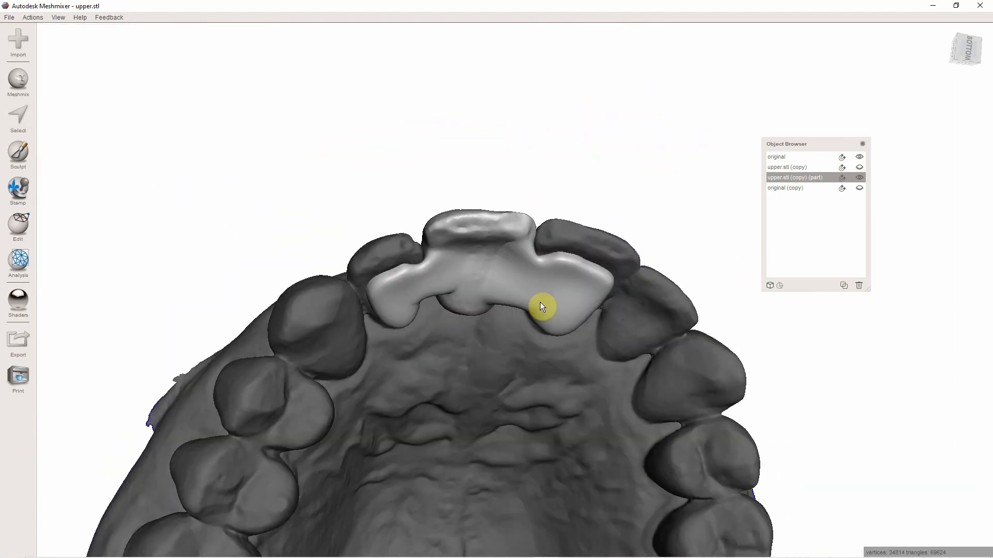
{"action": "left_click_drag", "start_coordinate": [541, 307], "coordinate": [403, 177]}
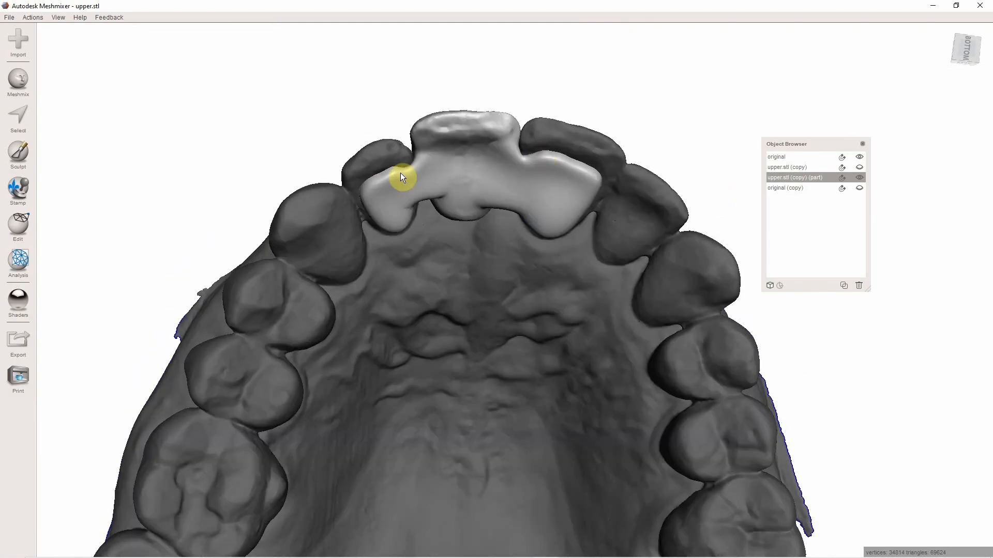
{"action": "left_click_drag", "start_coordinate": [403, 177], "coordinate": [523, 390]}
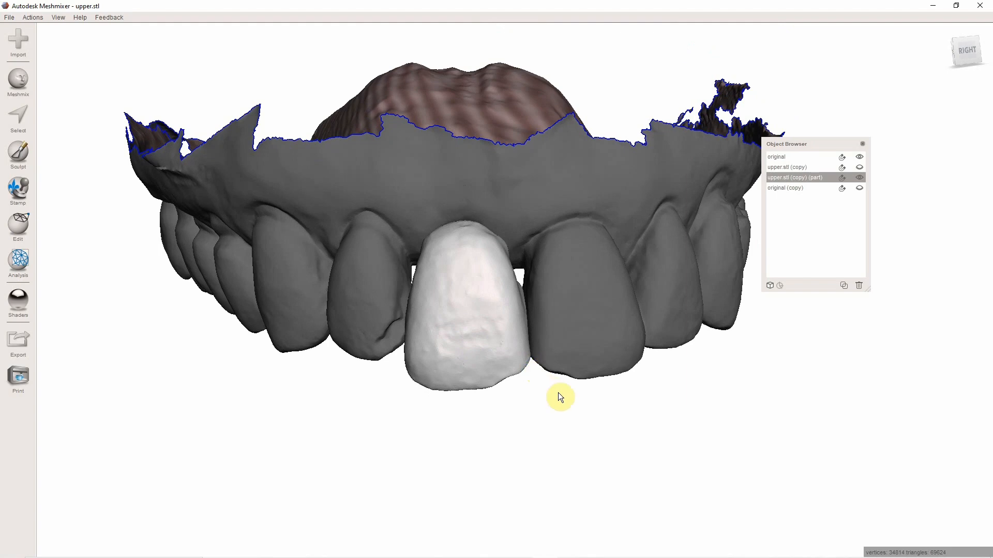
{"action": "left_click_drag", "start_coordinate": [560, 397], "coordinate": [614, 408]}
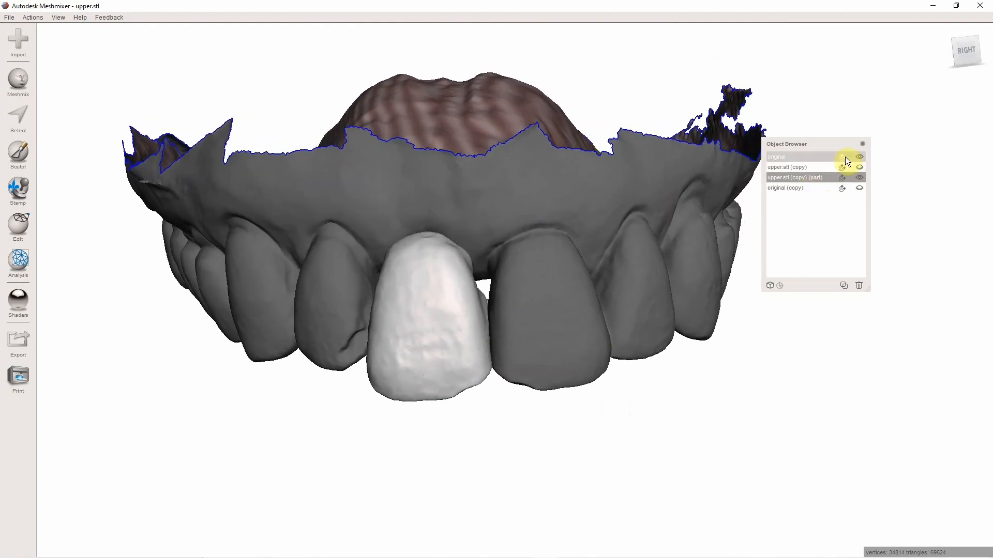
Hide the 'original' upper arch scan in the Object Browser so only the bridge shows.
{"action": "left_click", "coordinate": [859, 156]}
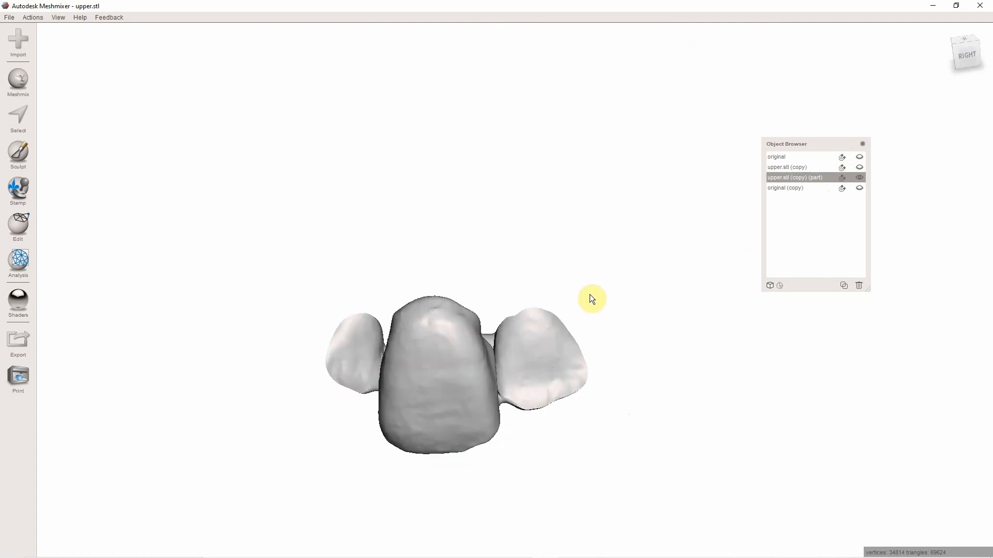
{"action": "left_click_drag", "start_coordinate": [591, 299], "coordinate": [473, 360]}
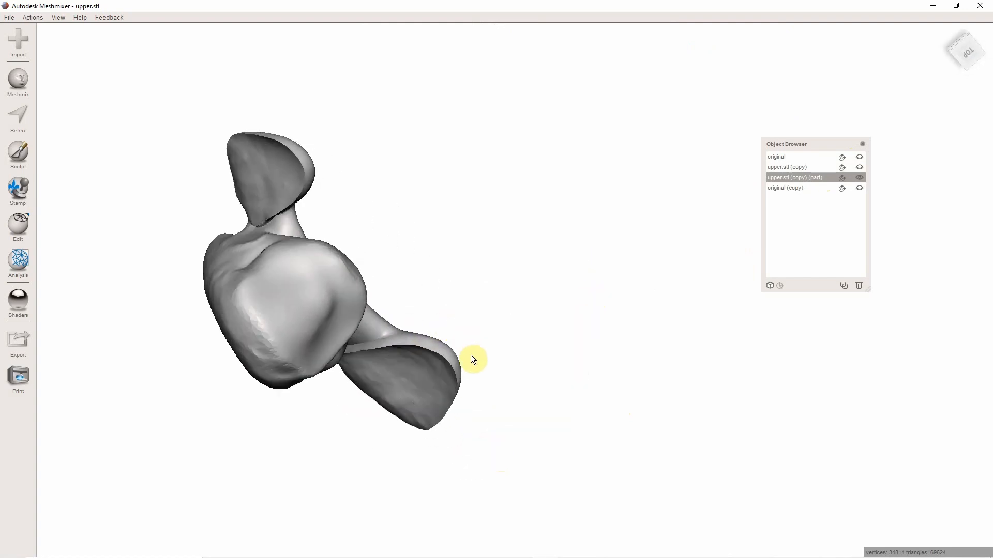
Bring up File > Export for the bridge mesh and cancel it without saving.
{"action": "left_click", "coordinate": [9, 18]}
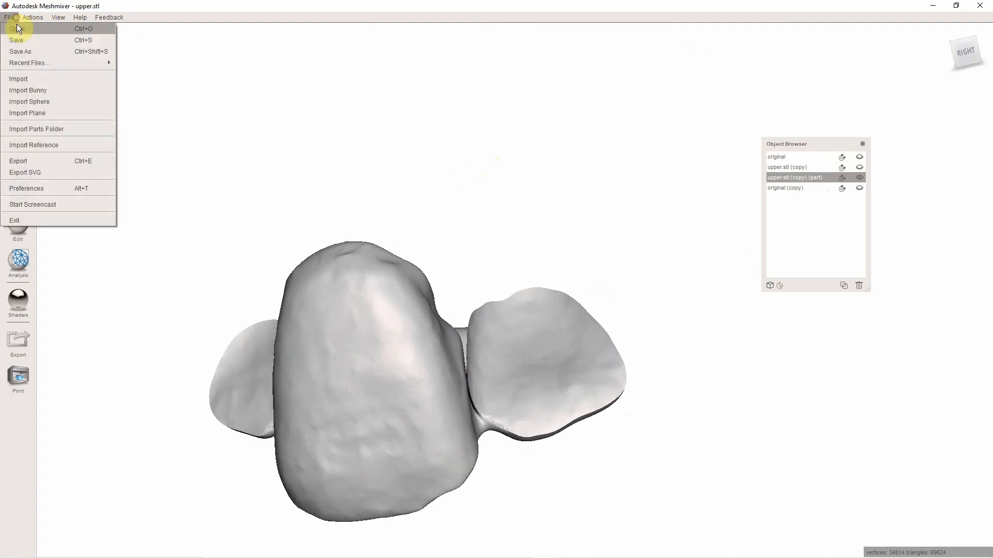
{"action": "left_click", "coordinate": [17, 162]}
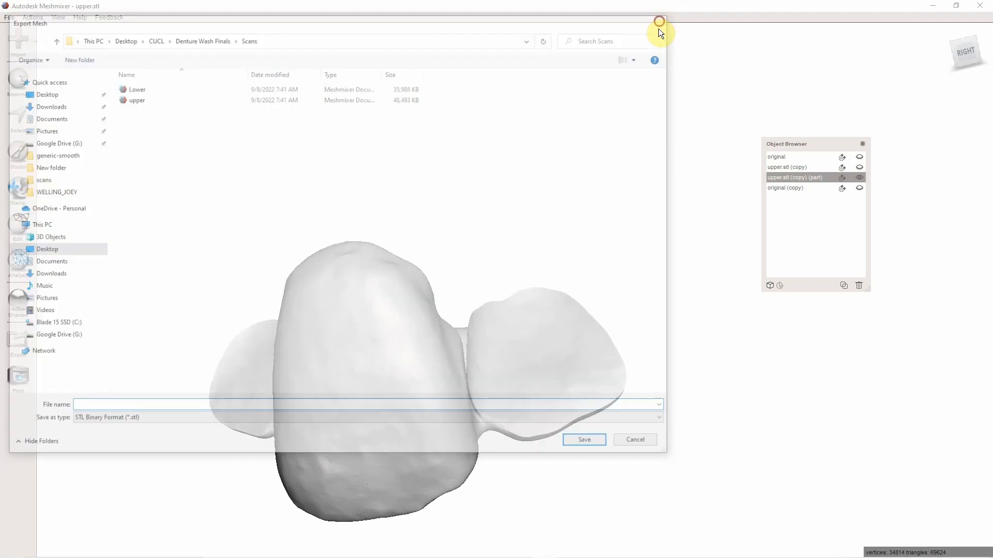
{"action": "left_click", "coordinate": [634, 439]}
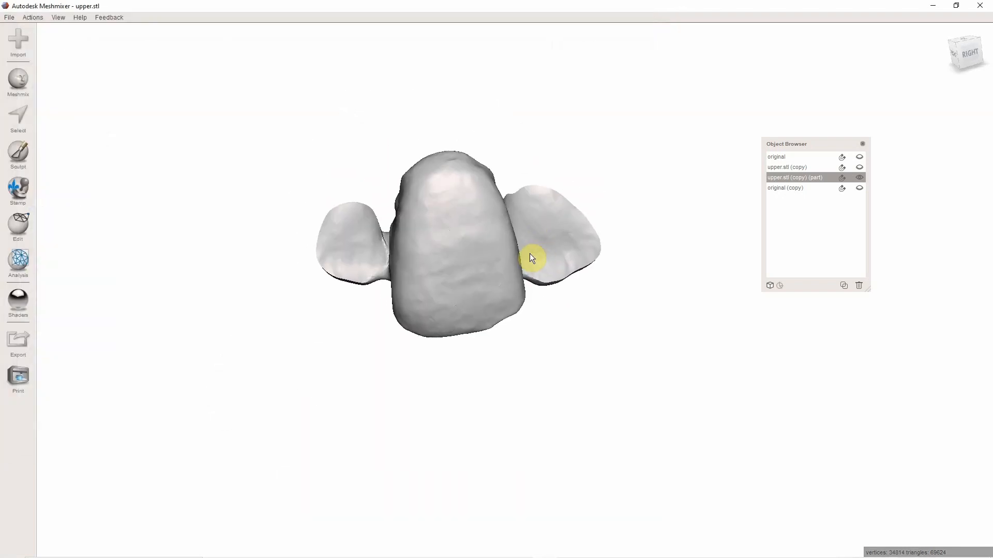
Export the bridge as an STL Binary file named 'bridge' into the J folder.
{"action": "left_click", "coordinate": [10, 18]}
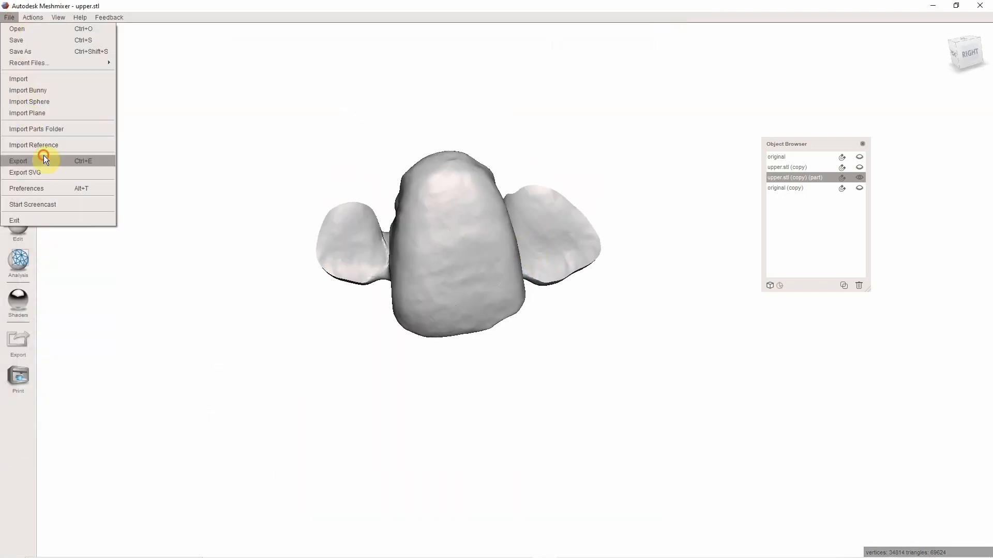
{"action": "left_click", "coordinate": [17, 162]}
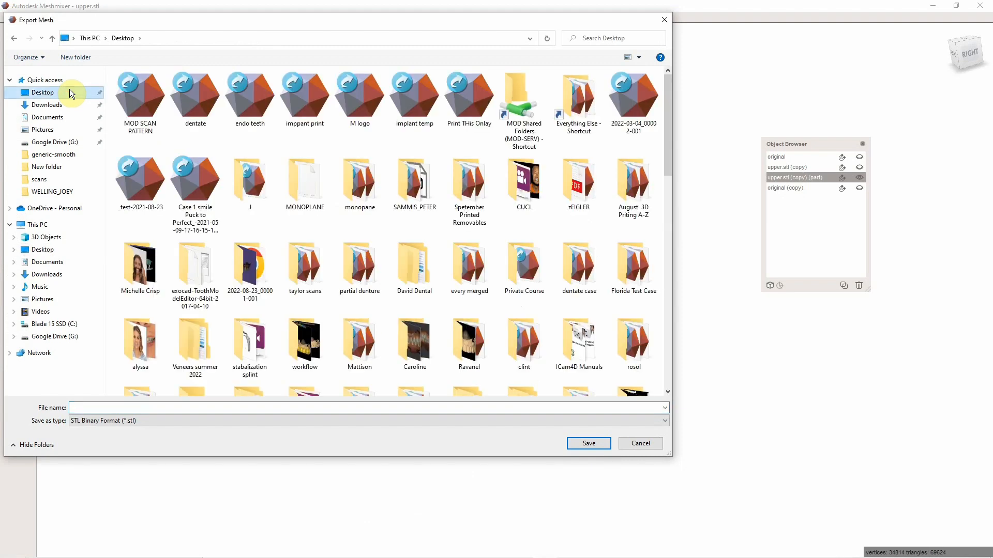
{"action": "double_click", "coordinate": [249, 179]}
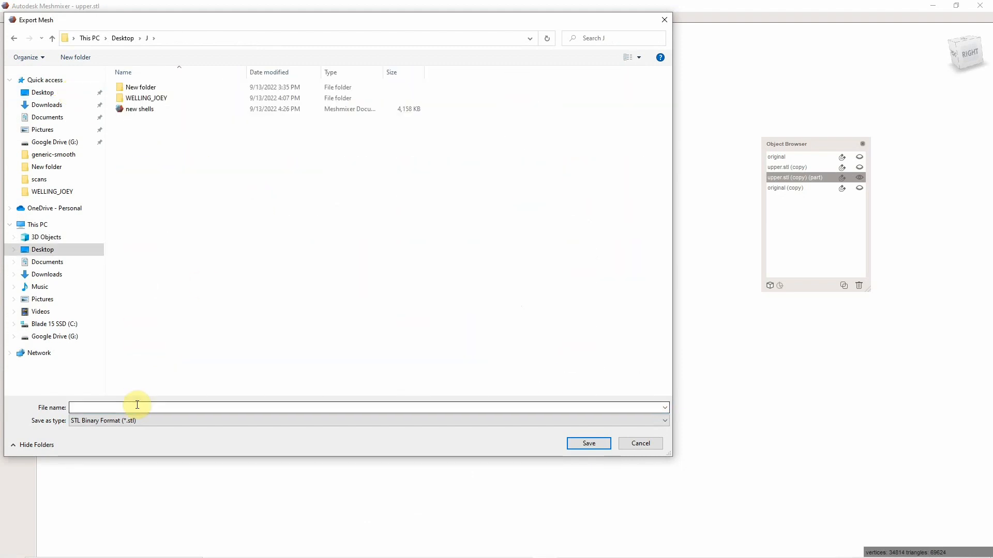
{"action": "type", "text": "b"}
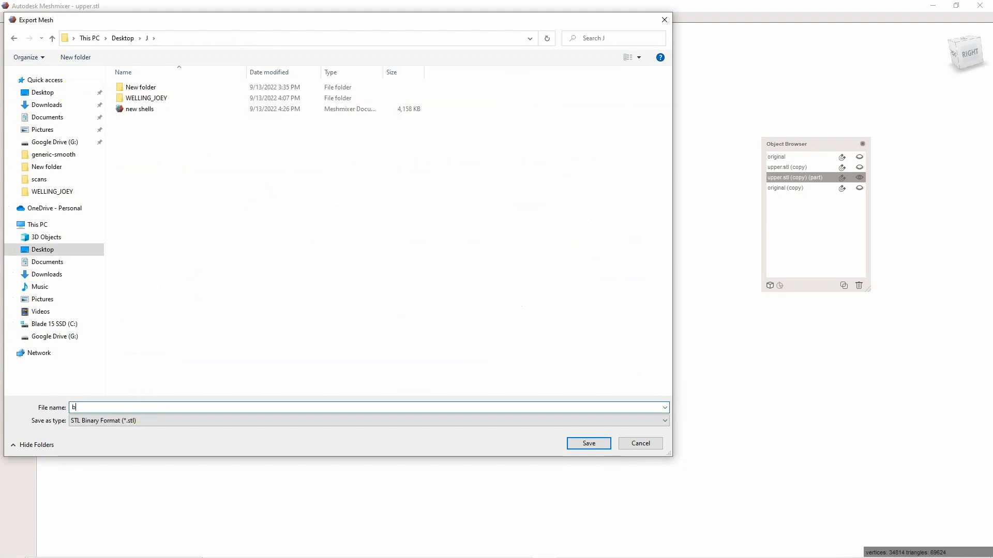
{"action": "type", "text": "ridge"}
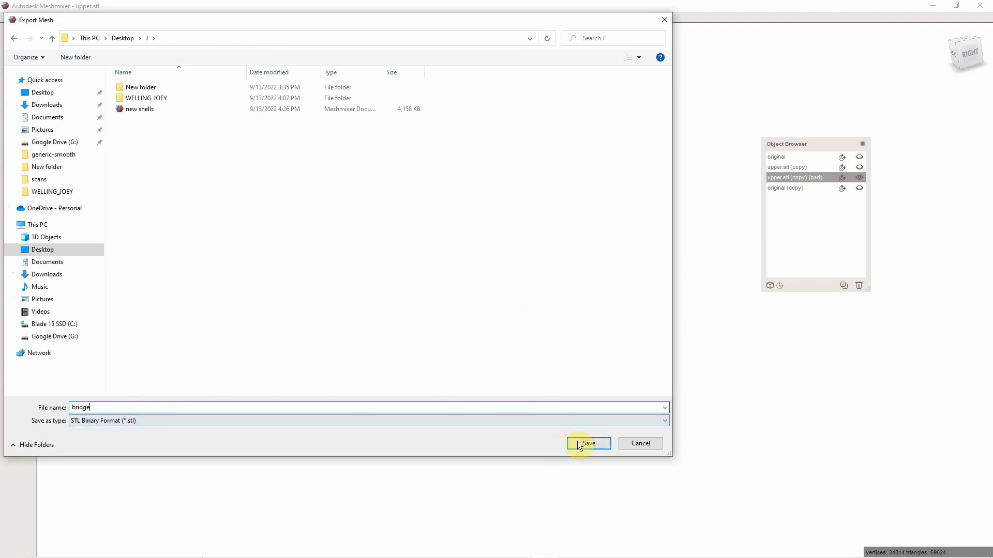
{"action": "left_click", "coordinate": [588, 444]}
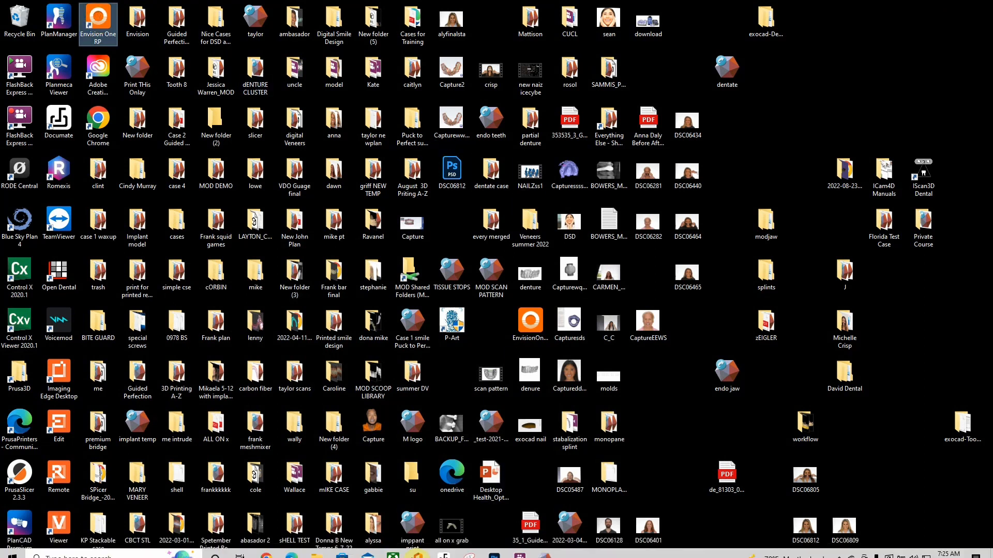
Launch Envision One RP and create a project with Flexcera Smile Ultra+ at 100 µm layers.
{"action": "double_click", "coordinate": [98, 20]}
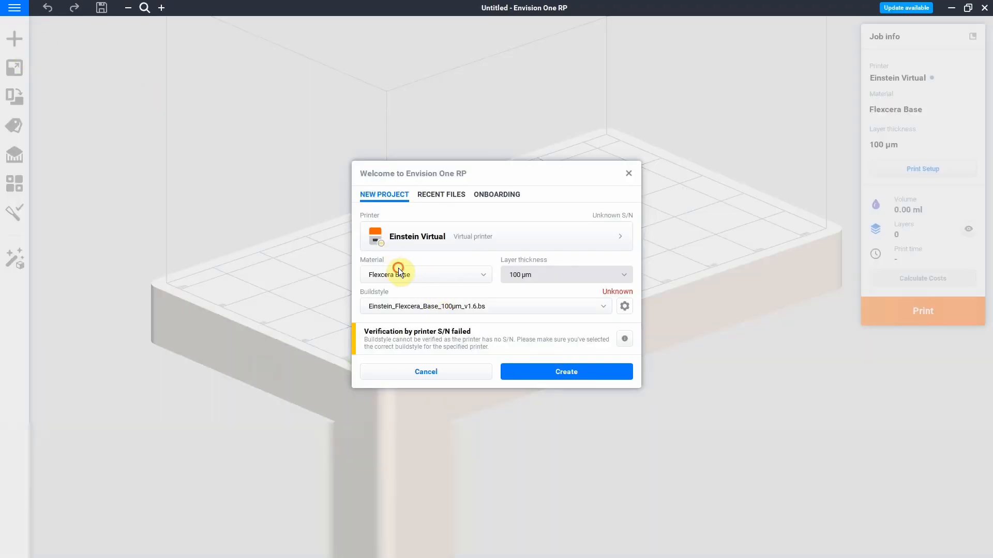
{"action": "left_click", "coordinate": [564, 371]}
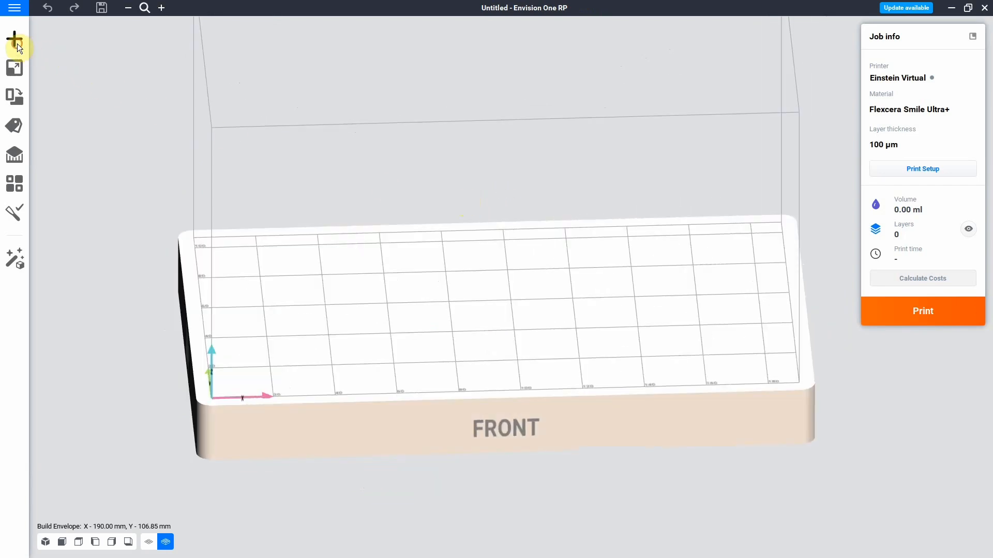
Add the bridge STL from Desktop > J onto the build platform (0.35 ml, 112 layers).
{"action": "left_click", "coordinate": [14, 45]}
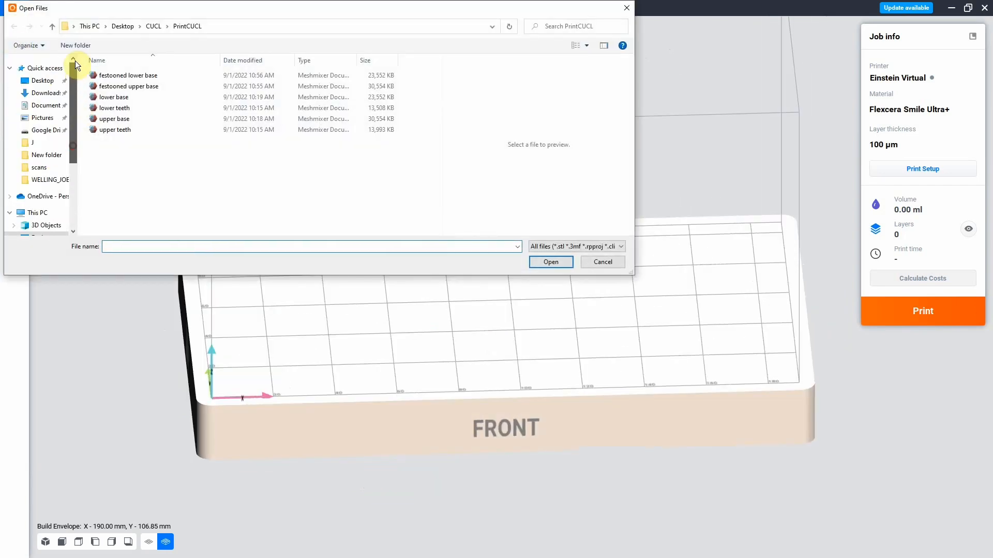
{"action": "left_click", "coordinate": [32, 141]}
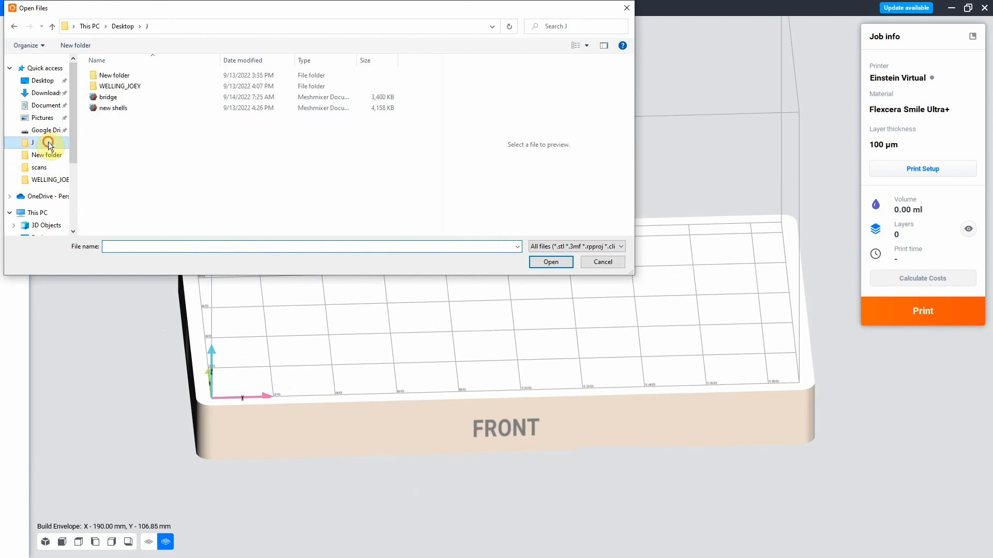
{"action": "left_click", "coordinate": [602, 262]}
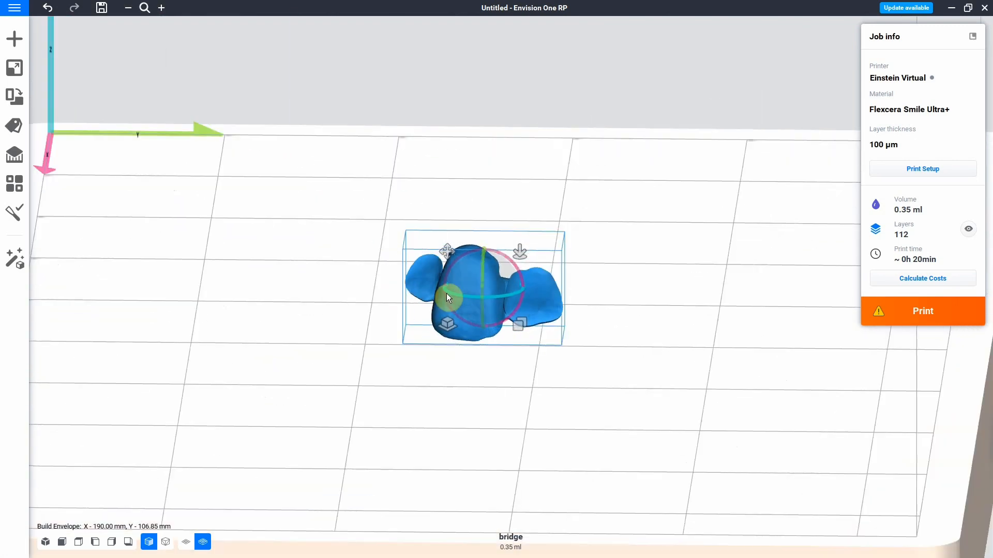
Generate supports and a base for the bridge, then enter support-point editing.
{"action": "left_click", "coordinate": [14, 154]}
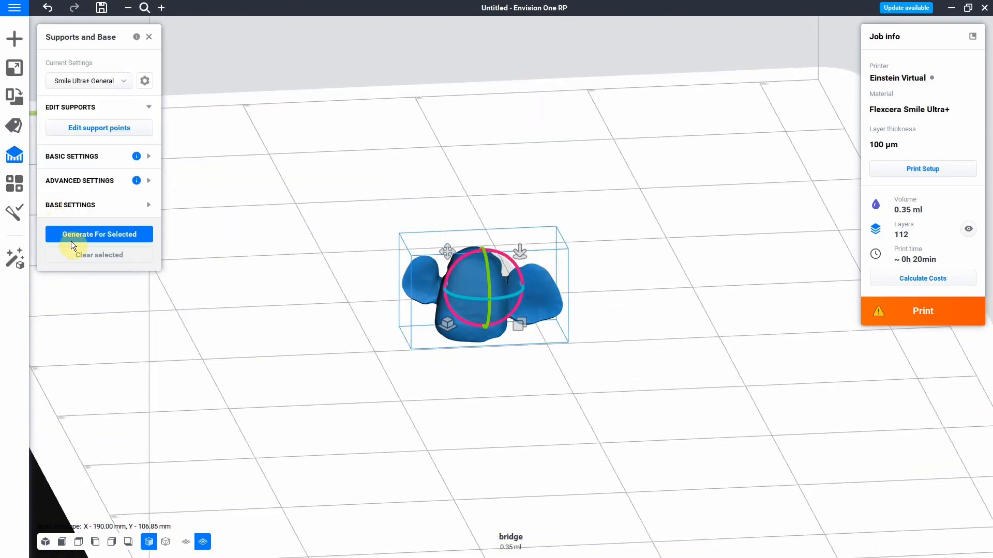
{"action": "left_click", "coordinate": [98, 235]}
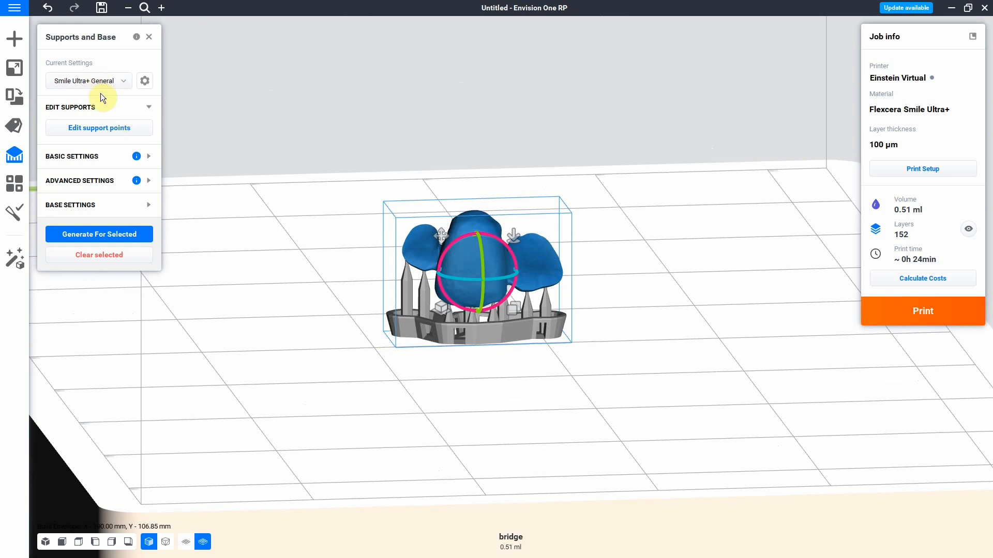
{"action": "left_click", "coordinate": [99, 127]}
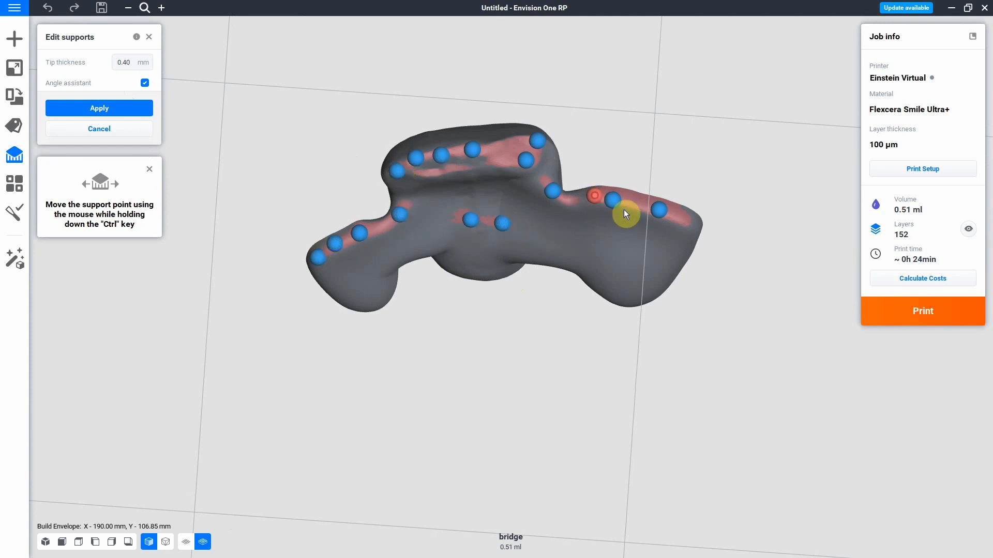
Add extra support points under the pontic and apply them, raising volume to 0.58 ml.
{"action": "left_click_drag", "start_coordinate": [626, 214], "coordinate": [543, 199]}
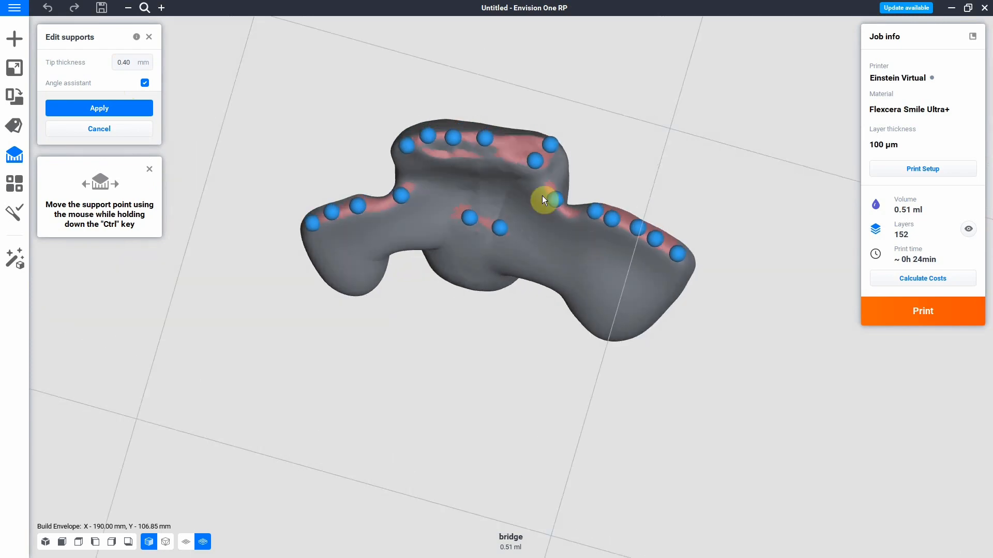
{"action": "left_click_drag", "start_coordinate": [543, 201], "coordinate": [507, 162]}
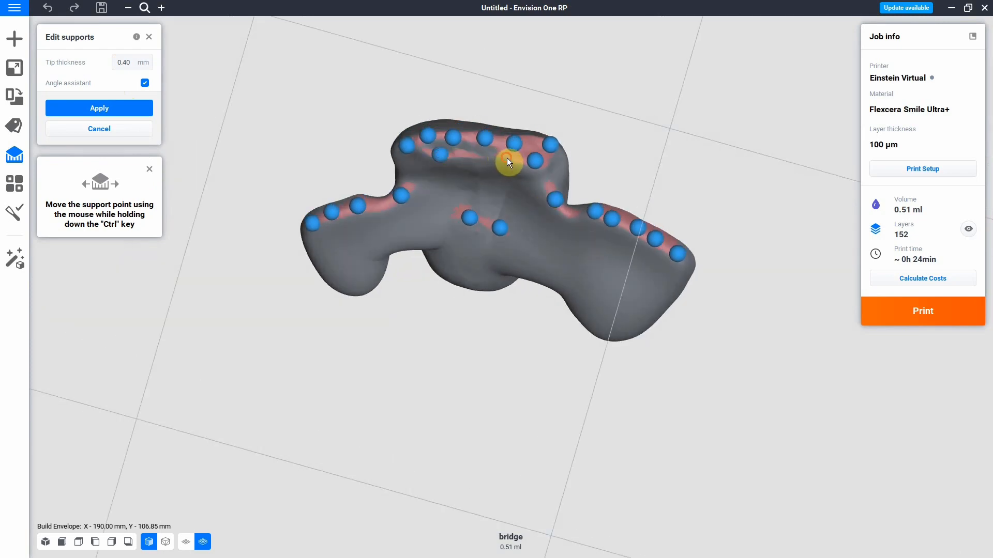
{"action": "left_click", "coordinate": [100, 108]}
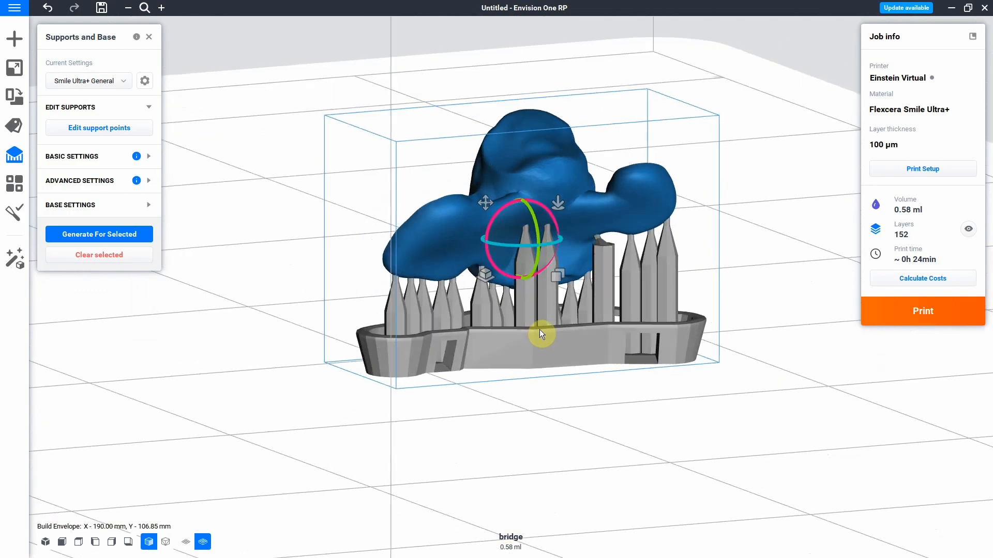
{"action": "left_click_drag", "start_coordinate": [541, 334], "coordinate": [713, 322]}
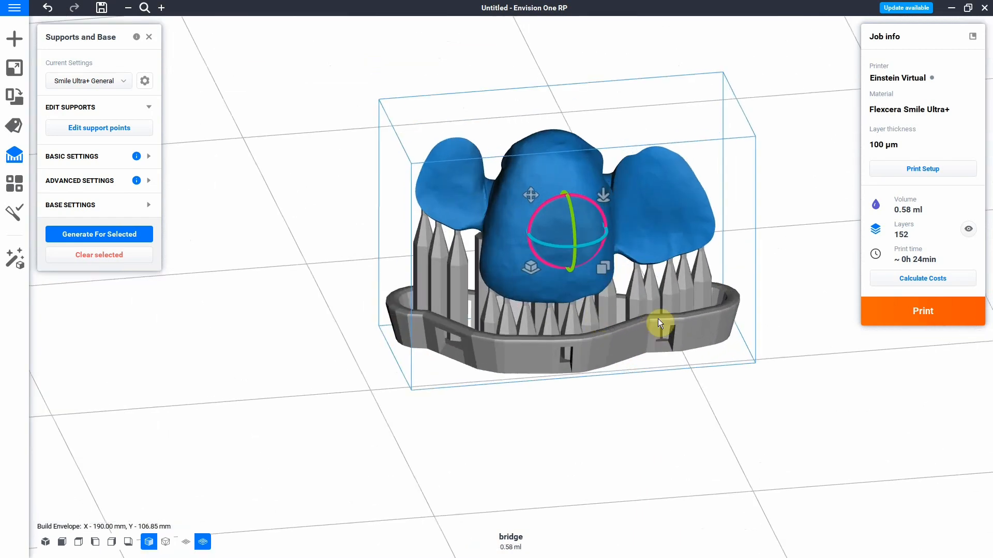
{"action": "left_click_drag", "start_coordinate": [661, 324], "coordinate": [628, 348]}
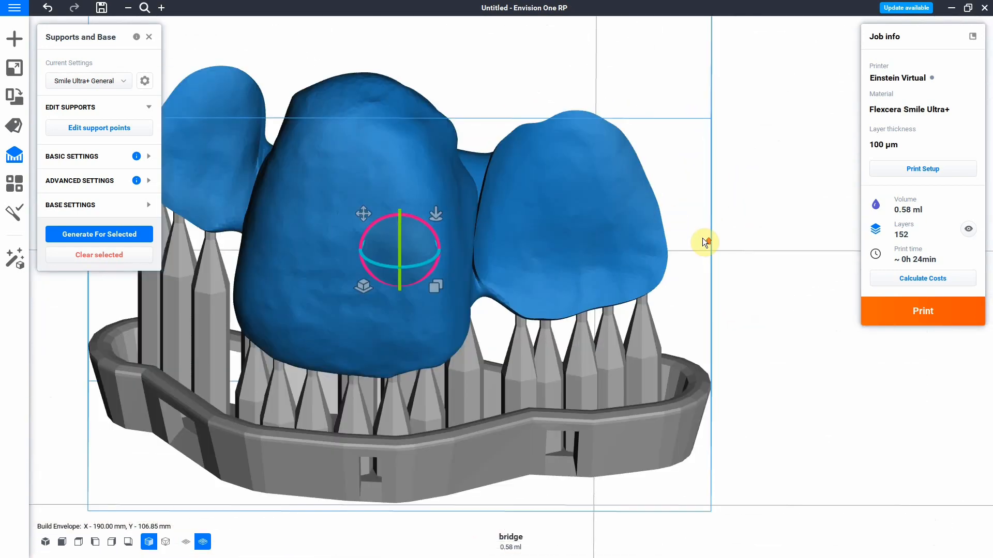
{"action": "left_click_drag", "start_coordinate": [705, 242], "coordinate": [755, 319]}
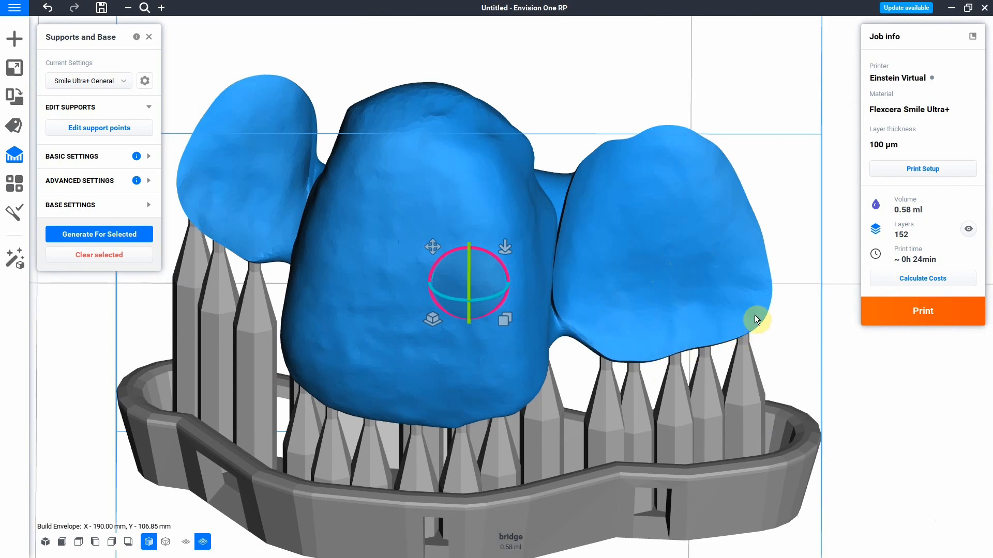
{"action": "mouse_move", "coordinate": [182, 176]}
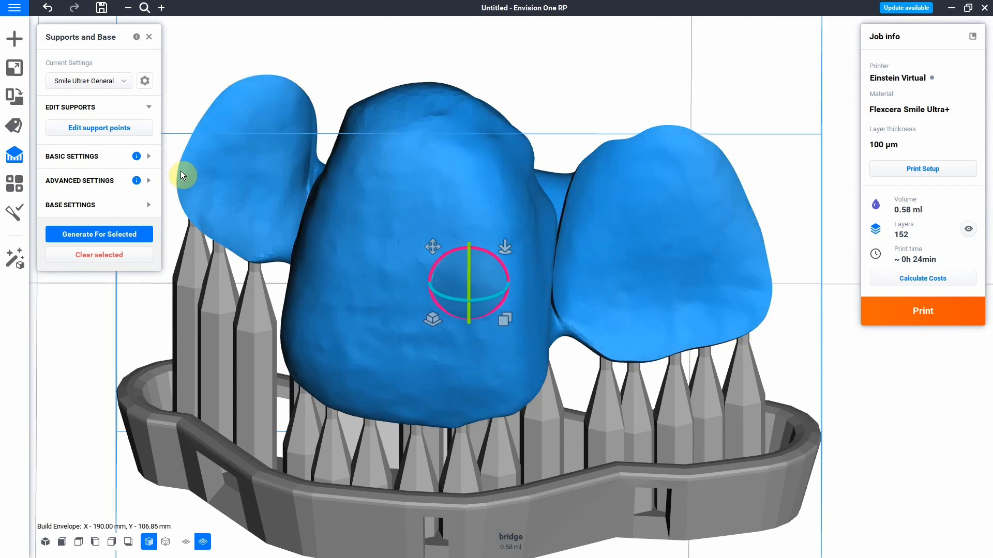
{"action": "mouse_move", "coordinate": [736, 225]}
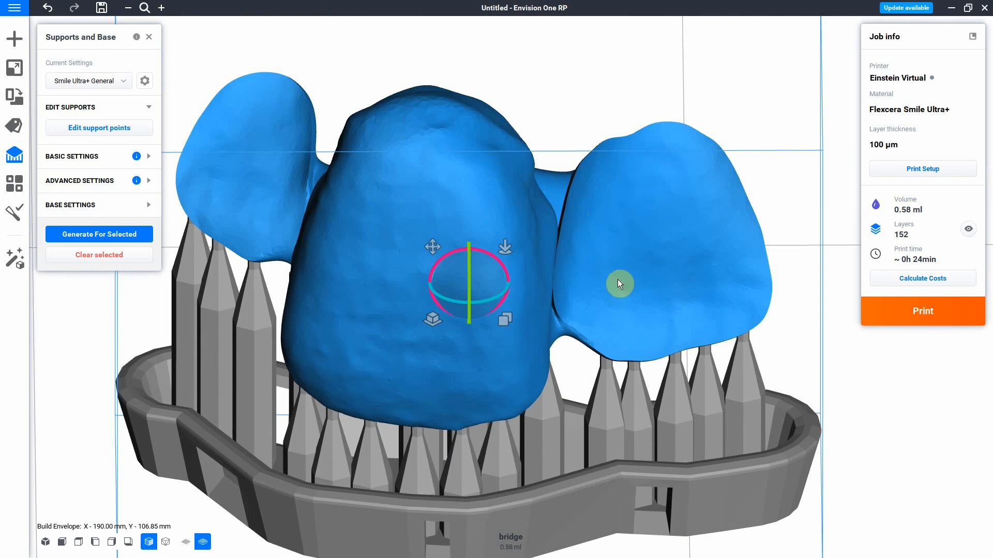
{"action": "mouse_move", "coordinate": [564, 207]}
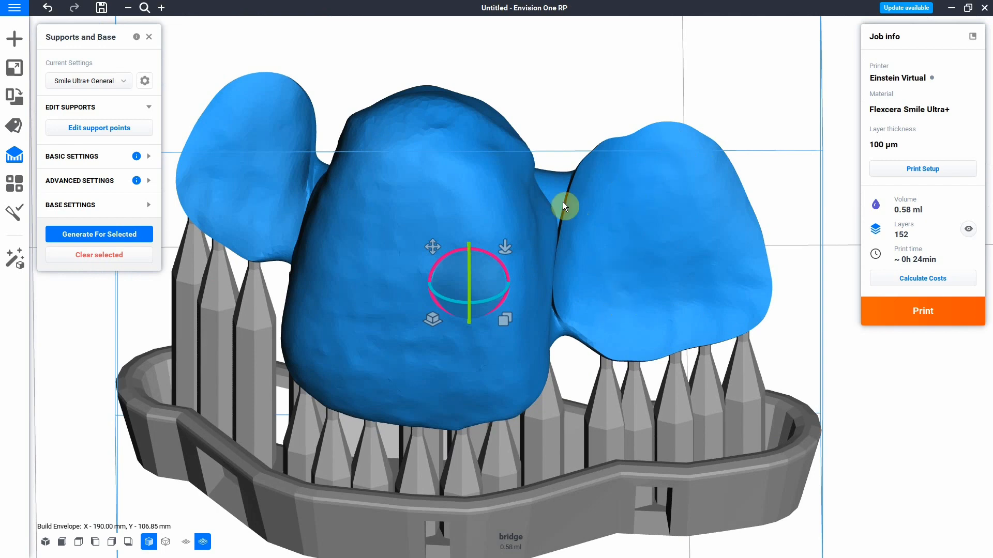
{"action": "mouse_move", "coordinate": [700, 140]}
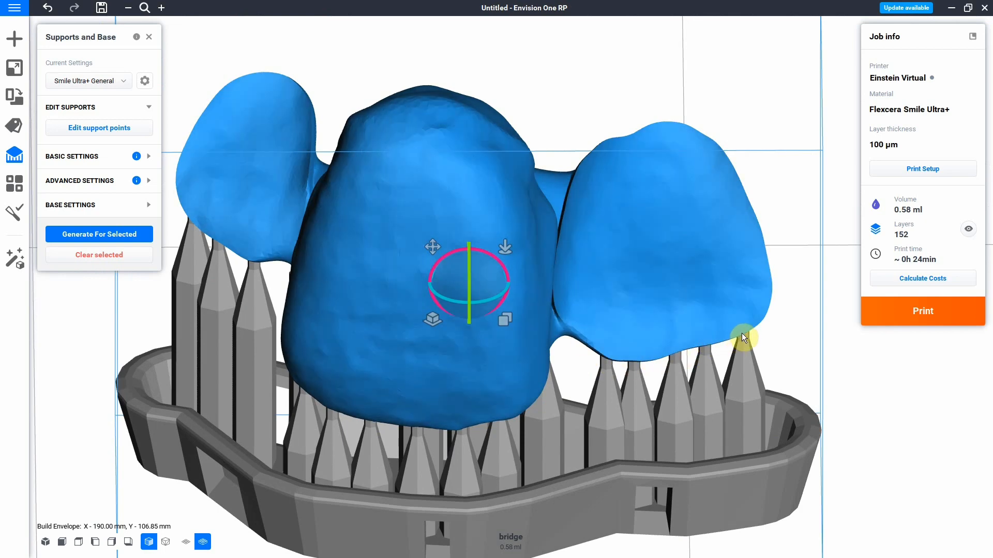
{"action": "mouse_move", "coordinate": [718, 156]}
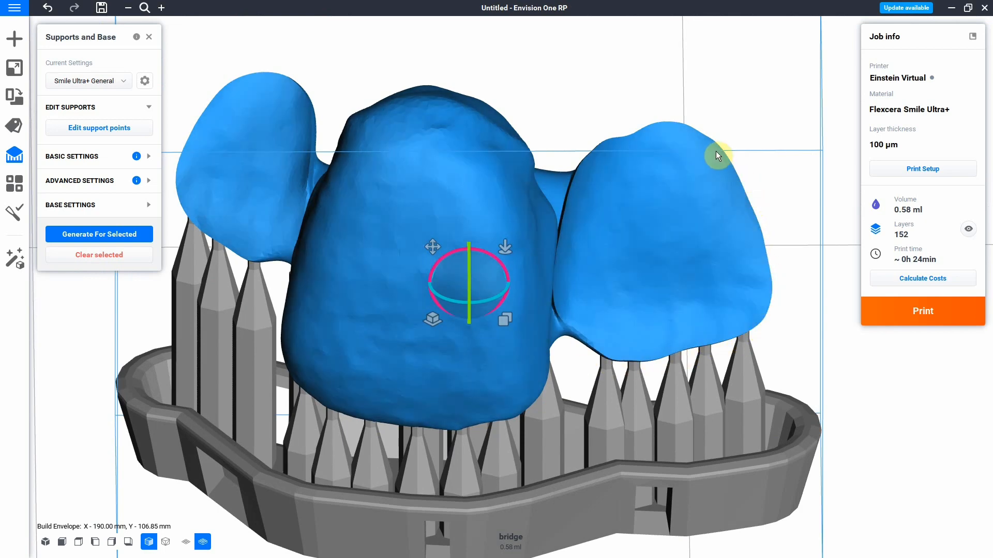
{"action": "mouse_move", "coordinate": [703, 170]}
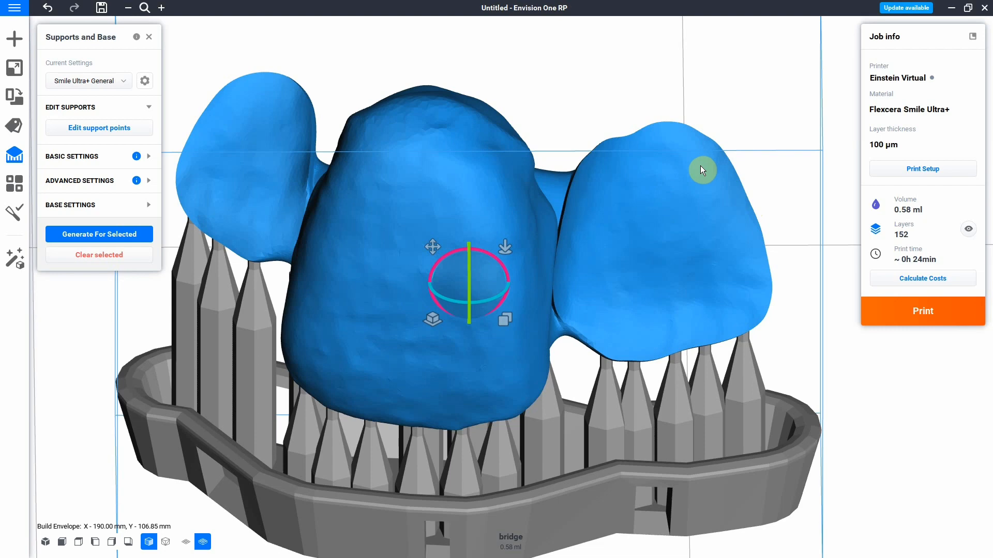
{"action": "mouse_move", "coordinate": [582, 246]}
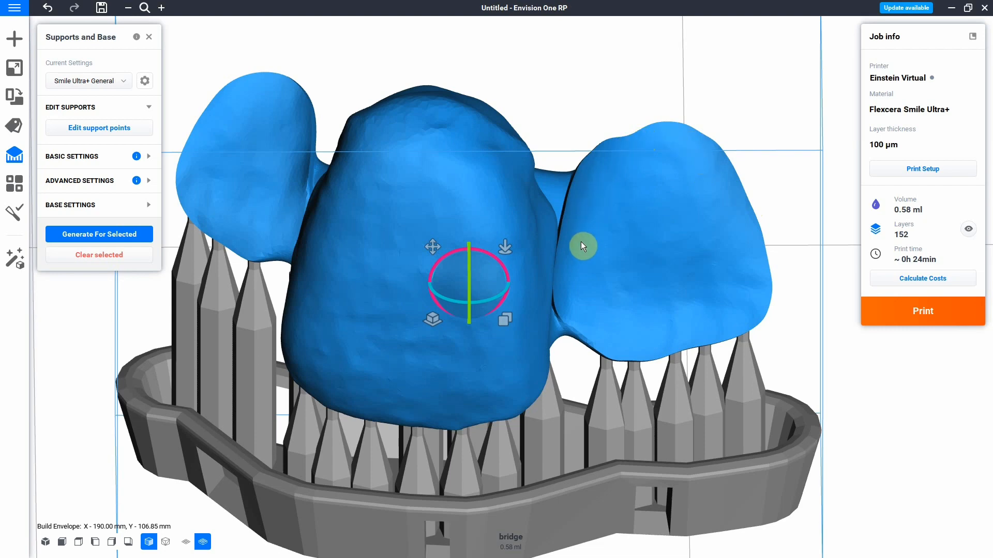
{"action": "mouse_move", "coordinate": [706, 343]}
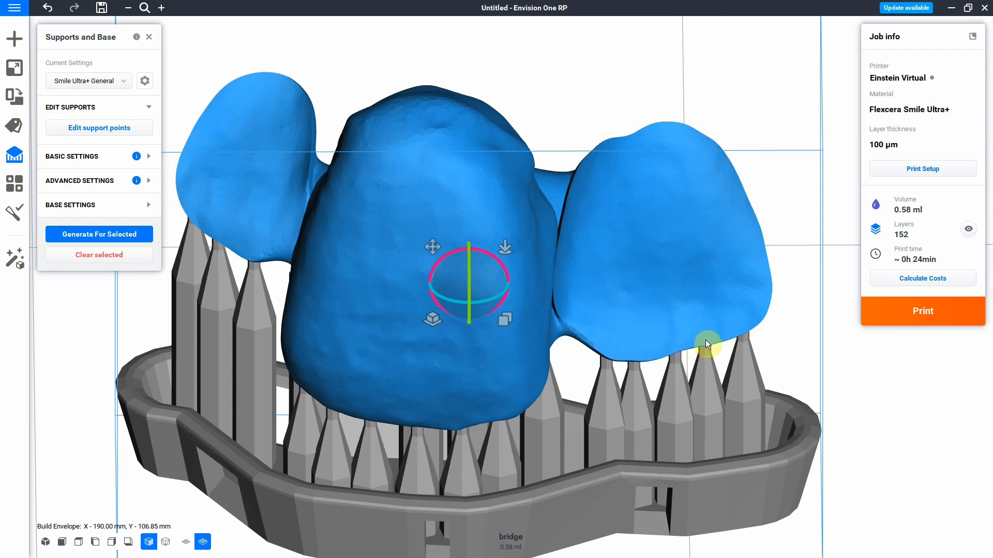
{"action": "mouse_move", "coordinate": [659, 166]}
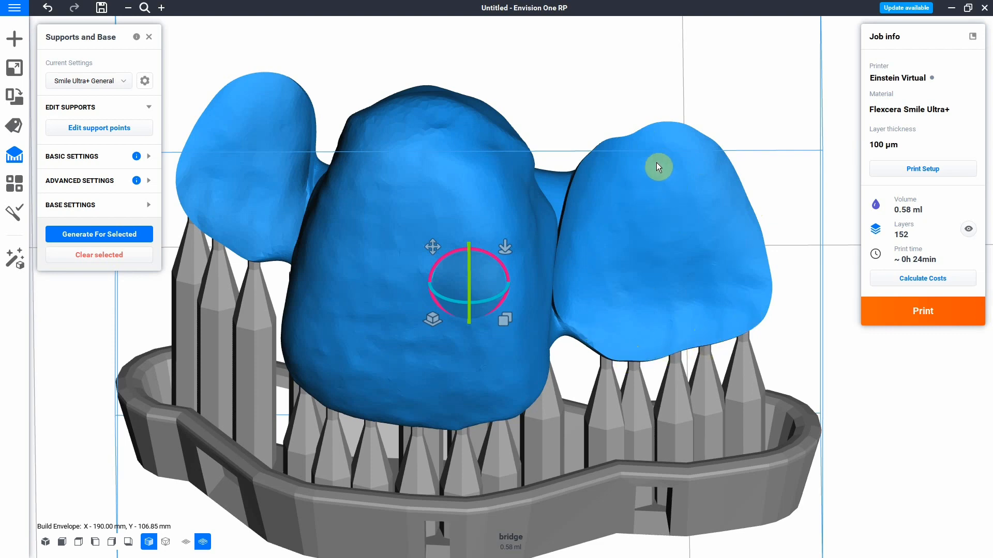